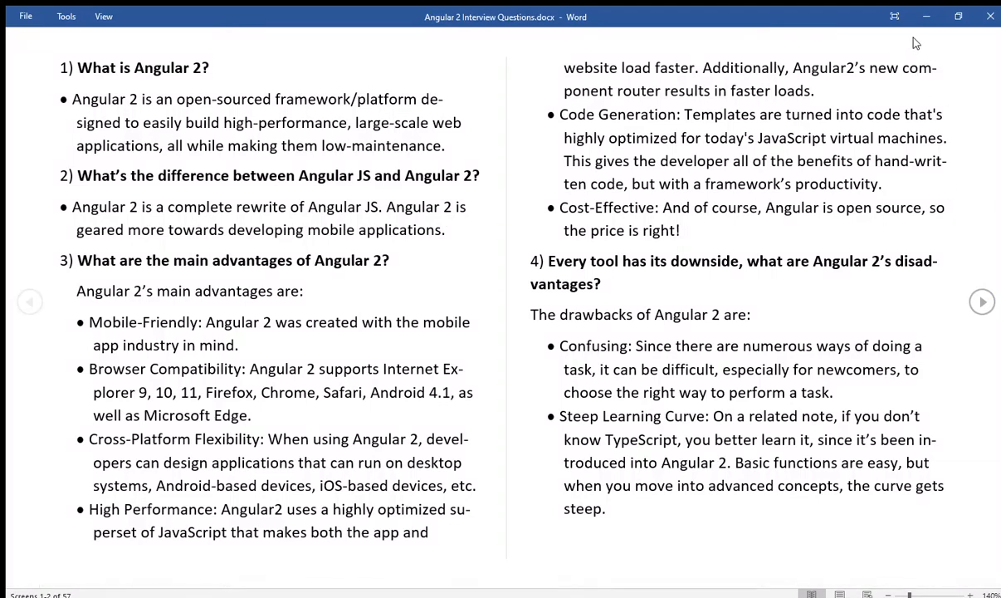
Read questions 1 and 2 and their answers aloud in Read Mode, highlighting each word
{"action": "double_click", "coordinate": [143, 322]}
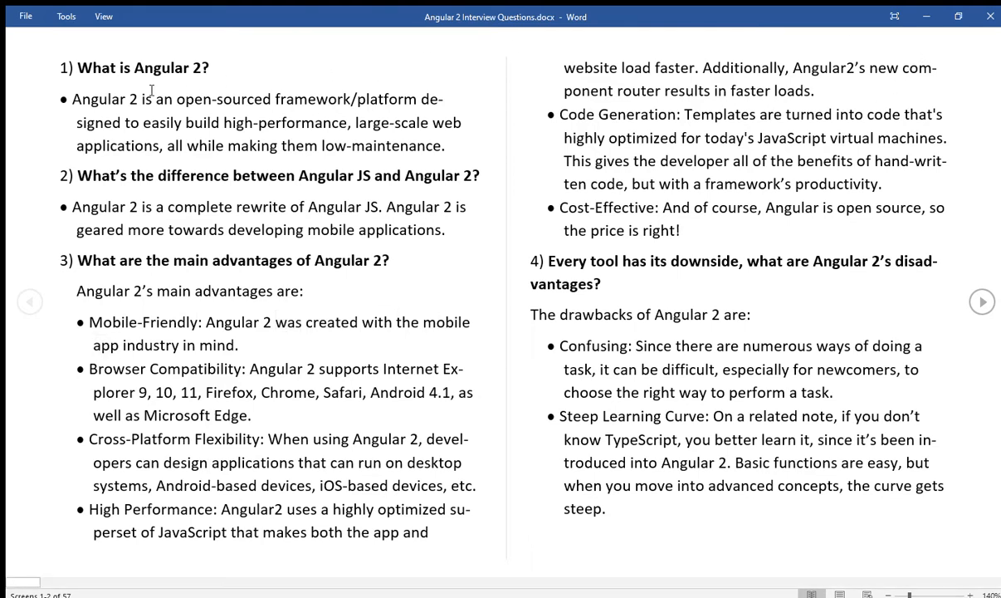
{"action": "double_click", "coordinate": [97, 68]}
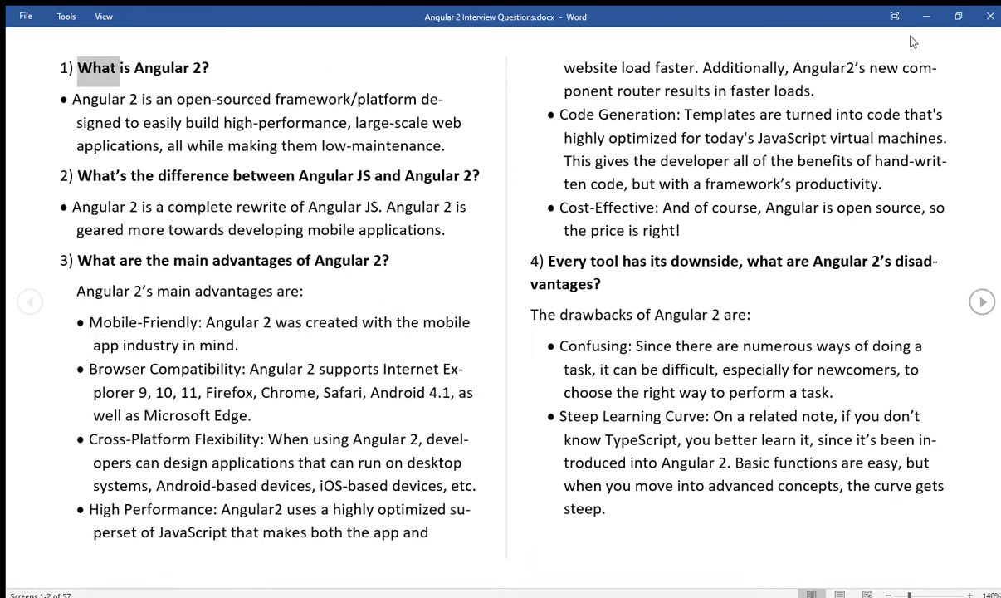
{"action": "double_click", "coordinate": [162, 67]}
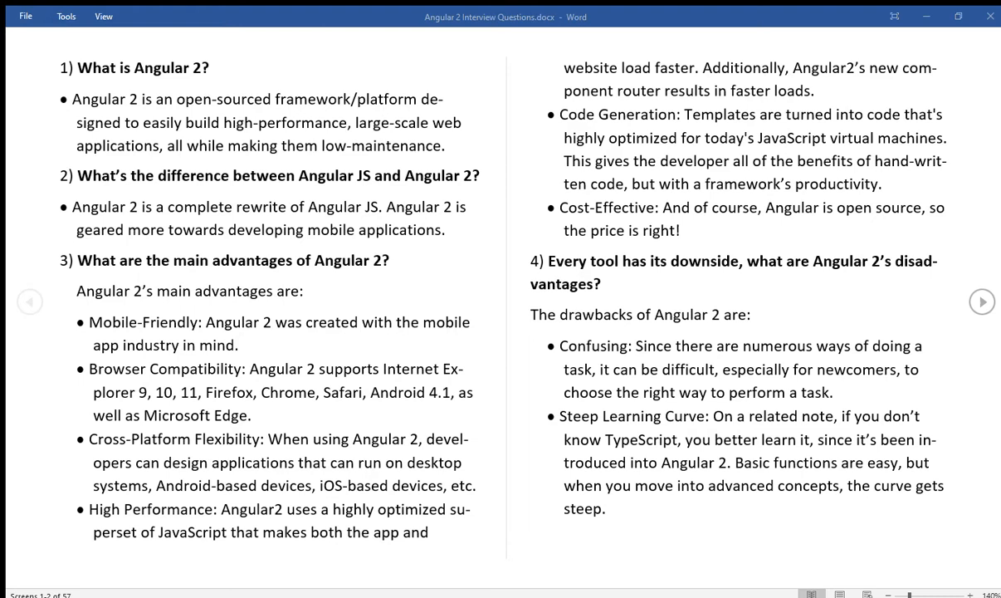
{"action": "double_click", "coordinate": [117, 146]}
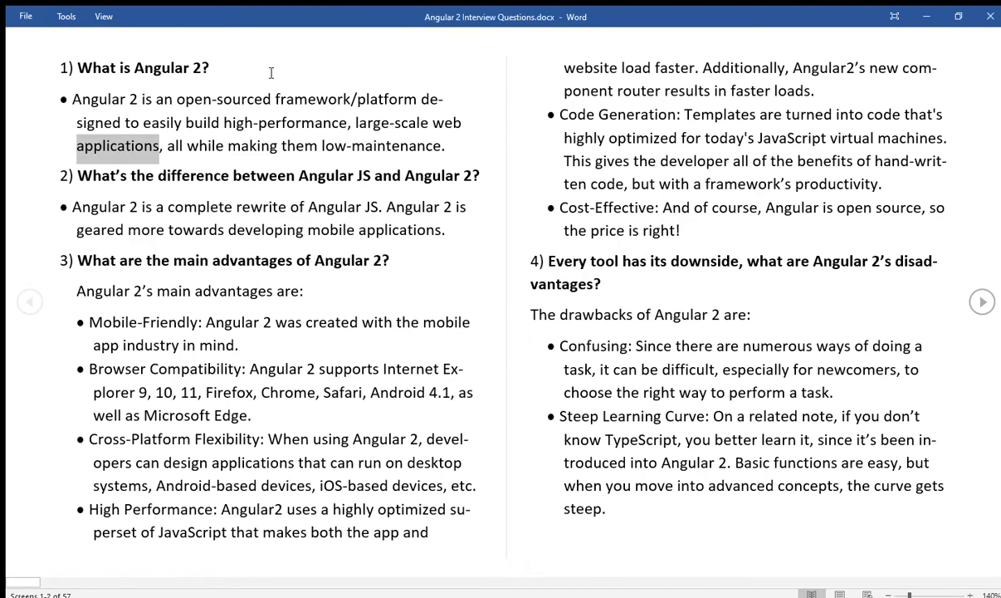
{"action": "double_click", "coordinate": [382, 145]}
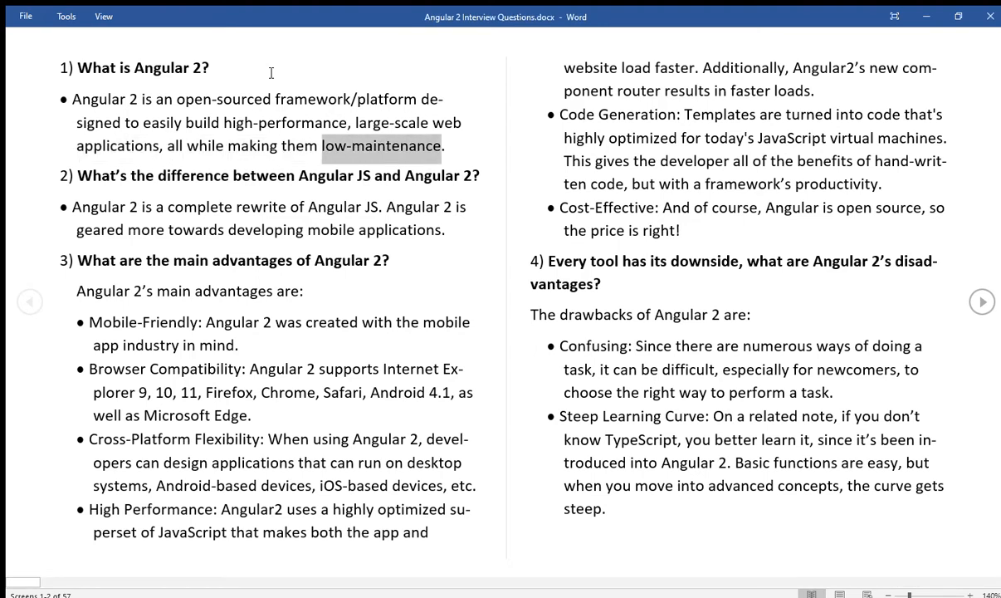
{"action": "double_click", "coordinate": [263, 175]}
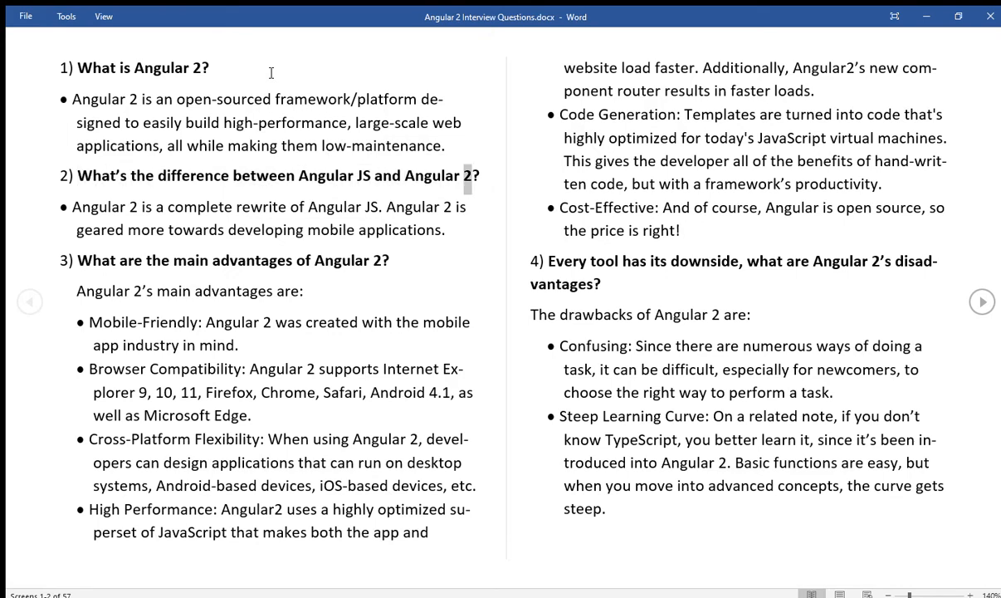
{"action": "double_click", "coordinate": [260, 206]}
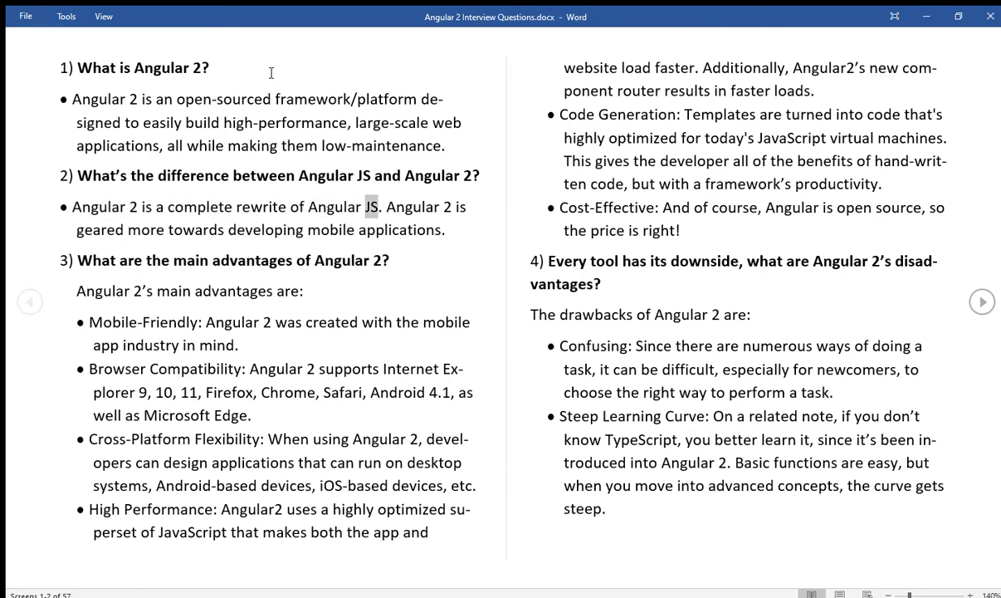
{"action": "double_click", "coordinate": [195, 229]}
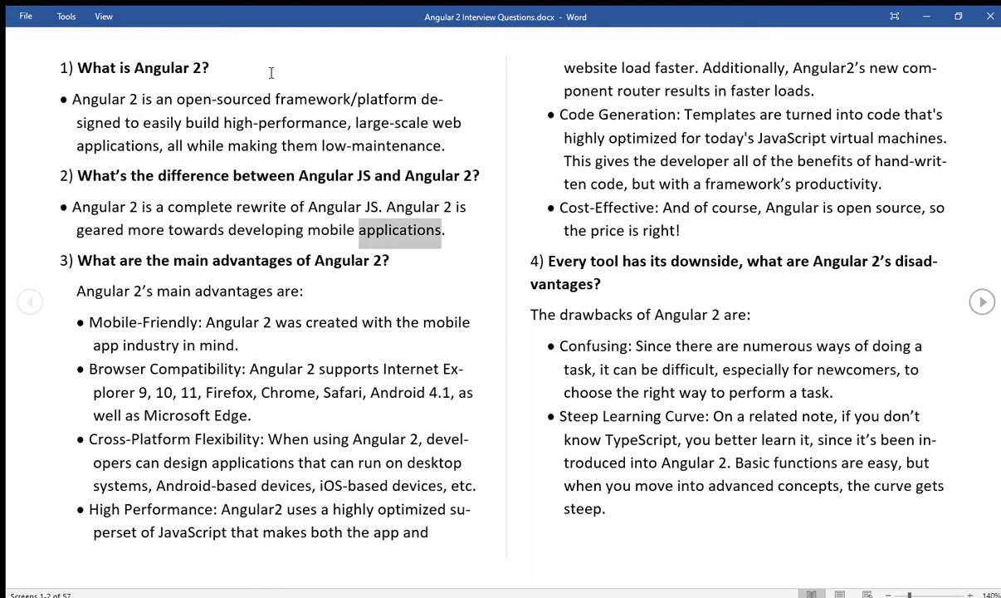
{"action": "left_click", "coordinate": [64, 266]}
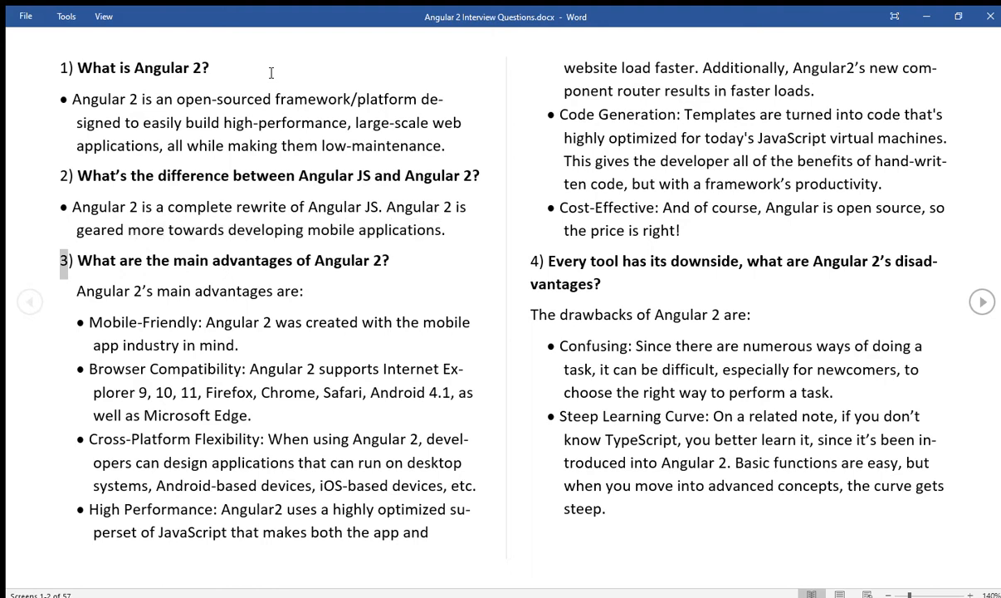
Read the first advantage bullets under question 3 aloud word by word
{"action": "double_click", "coordinate": [252, 260]}
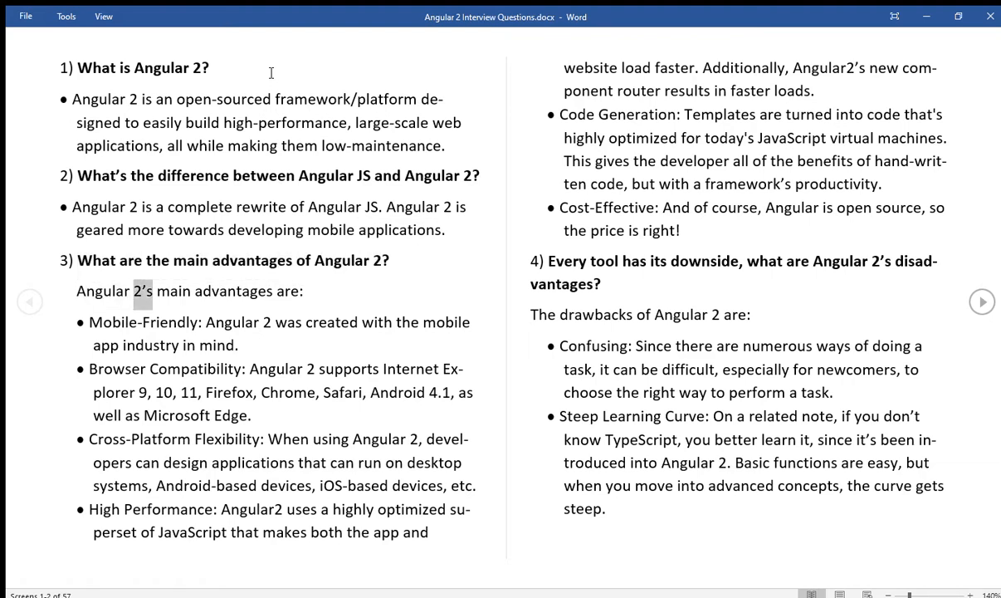
{"action": "double_click", "coordinate": [288, 290]}
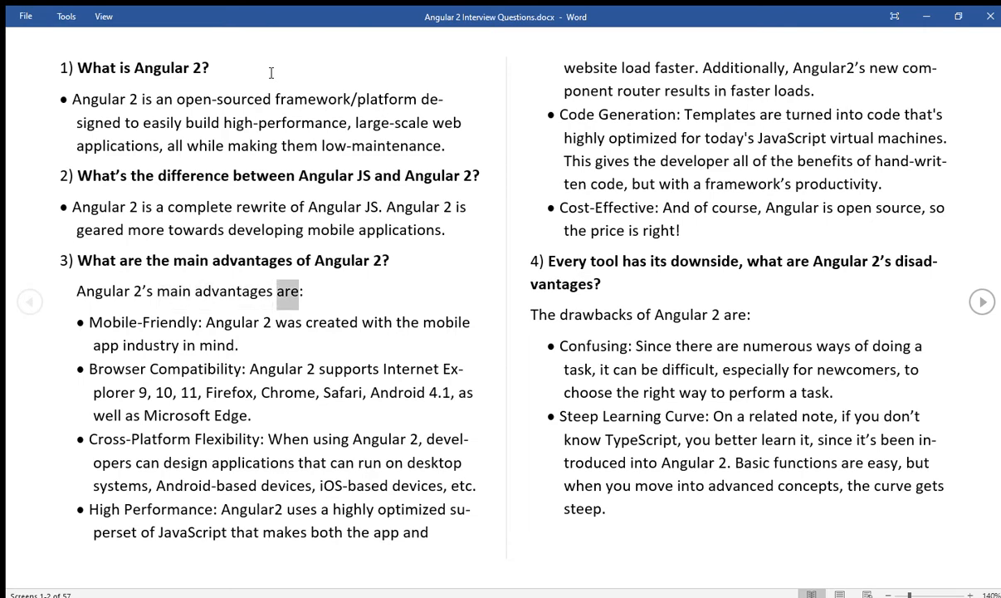
{"action": "double_click", "coordinate": [142, 322]}
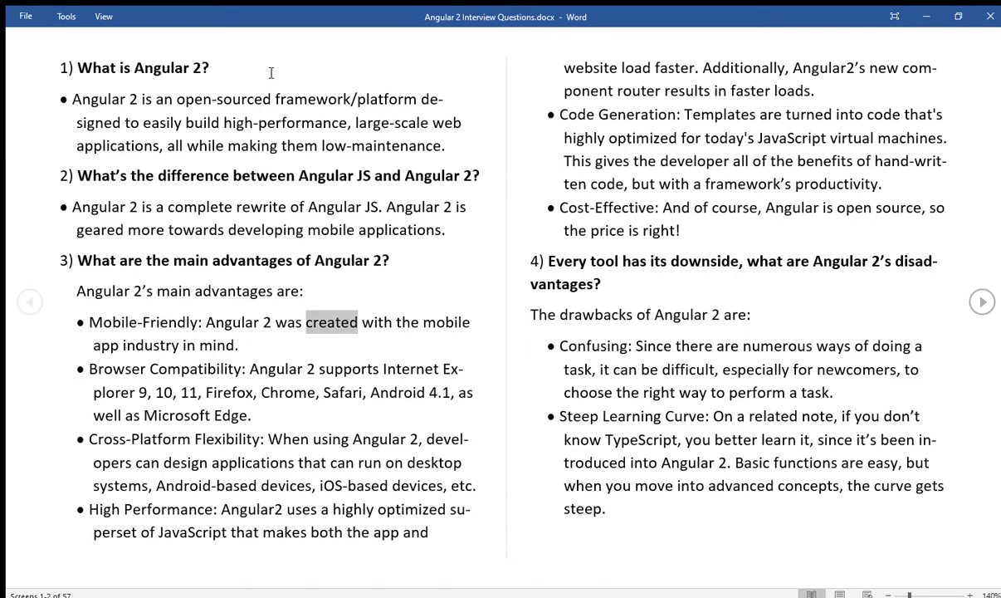
{"action": "double_click", "coordinate": [151, 345]}
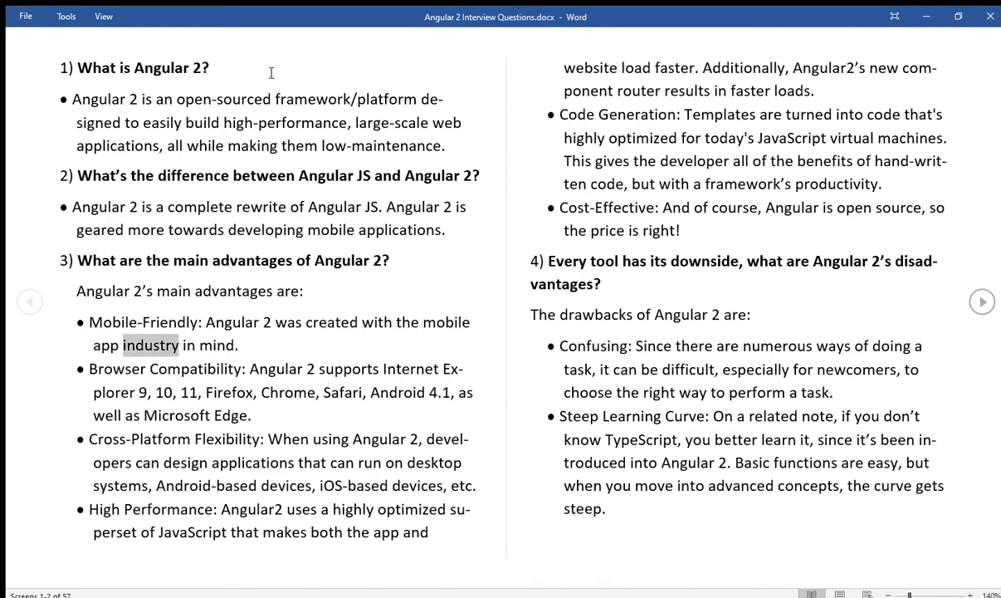
{"action": "double_click", "coordinate": [117, 368]}
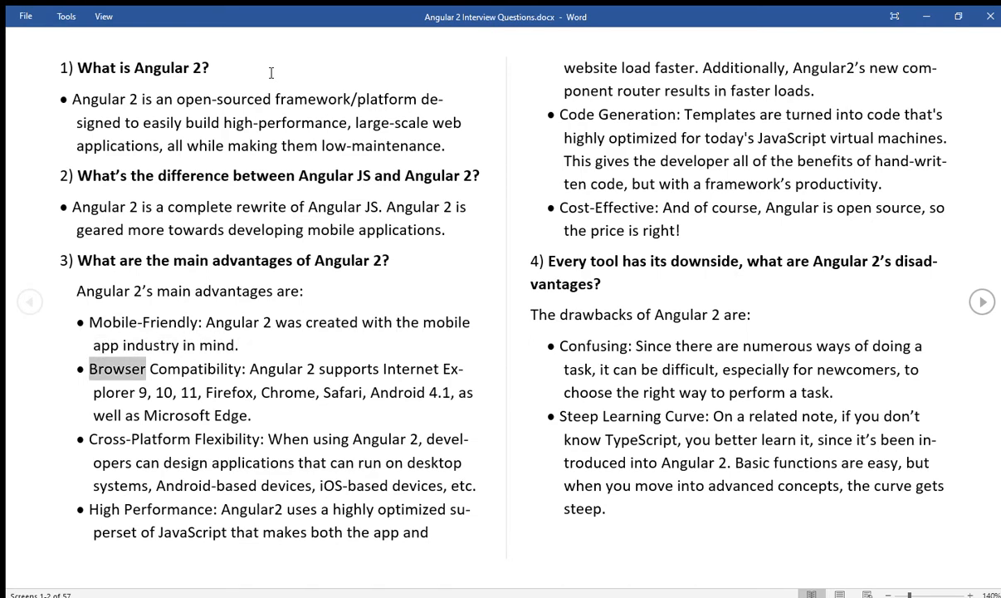
{"action": "double_click", "coordinate": [277, 368]}
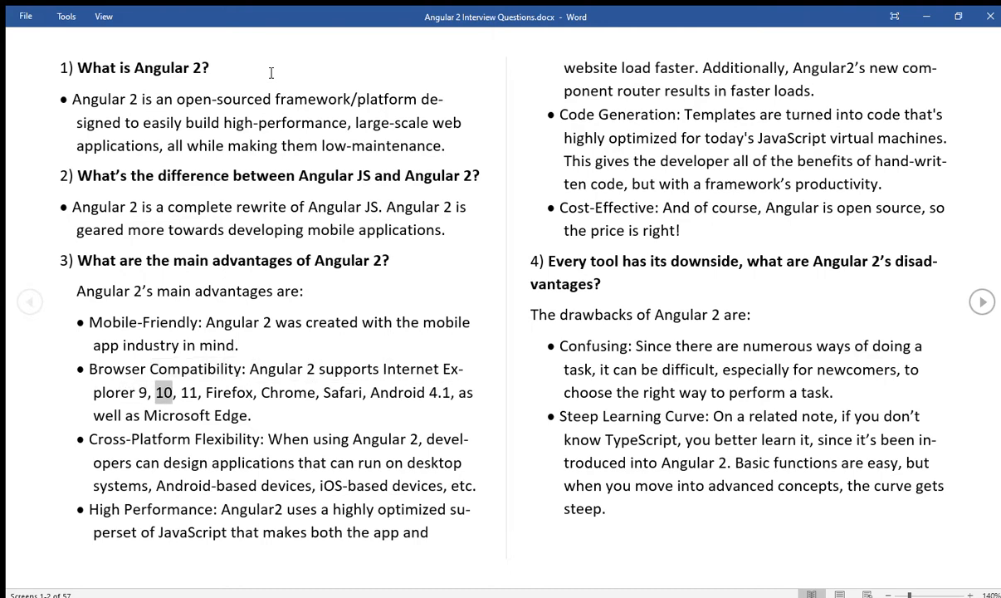
{"action": "double_click", "coordinate": [228, 392]}
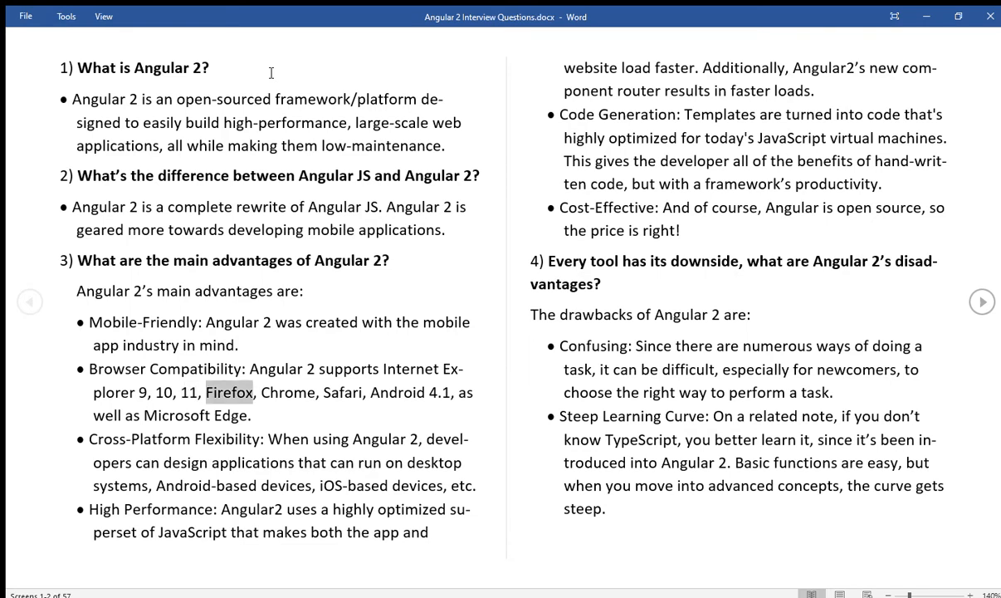
{"action": "double_click", "coordinate": [342, 392]}
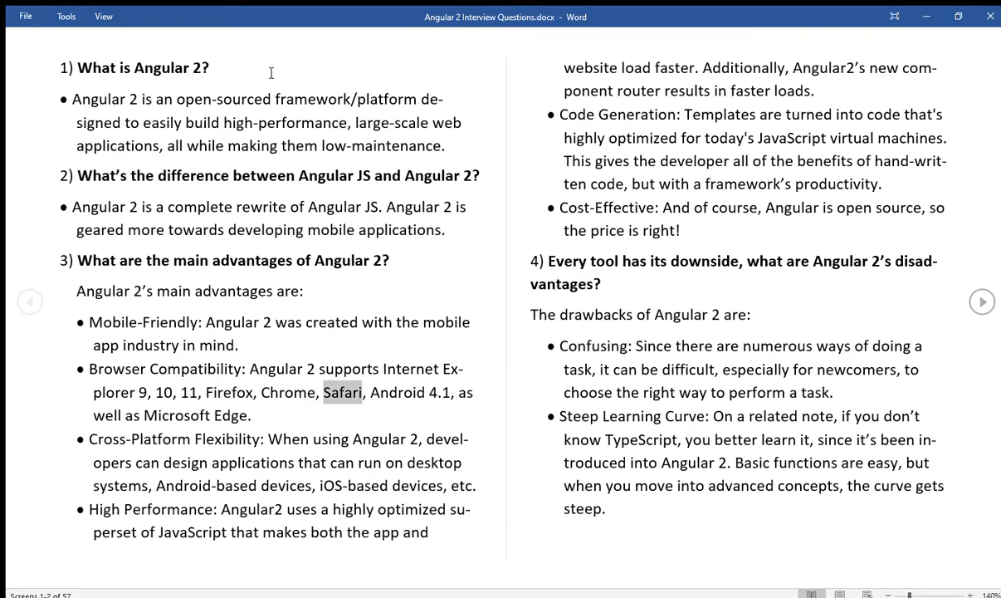
{"action": "double_click", "coordinate": [439, 393]}
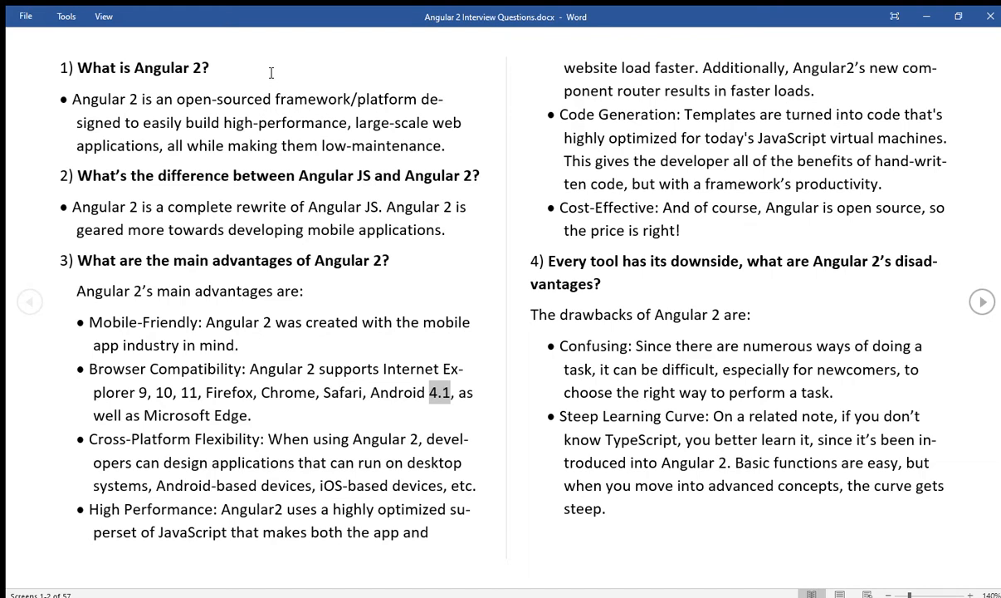
Continue reading question 3's advantages through the High Performance bullet into the next column
{"action": "double_click", "coordinate": [176, 415]}
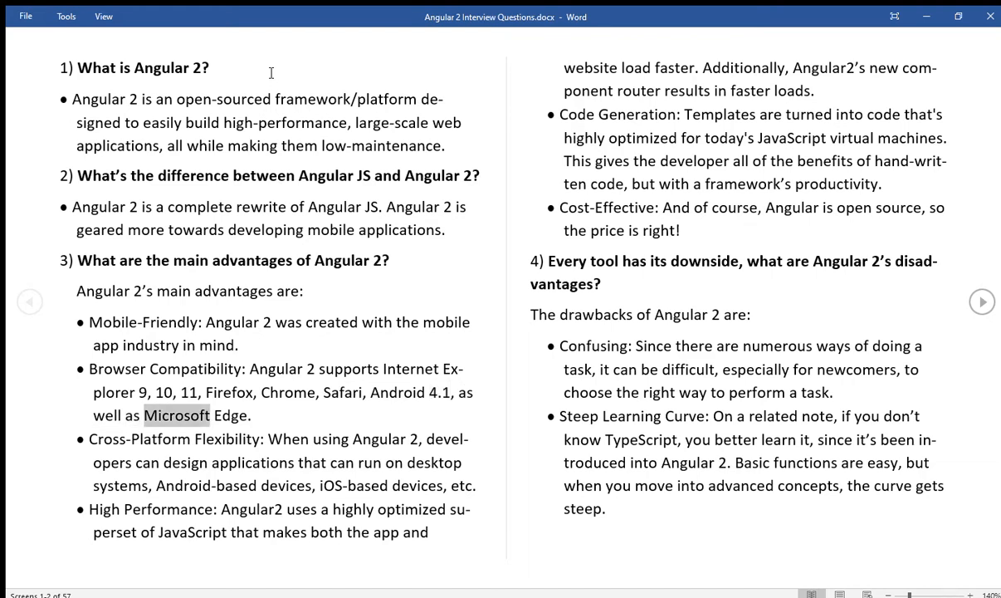
{"action": "double_click", "coordinate": [139, 439]}
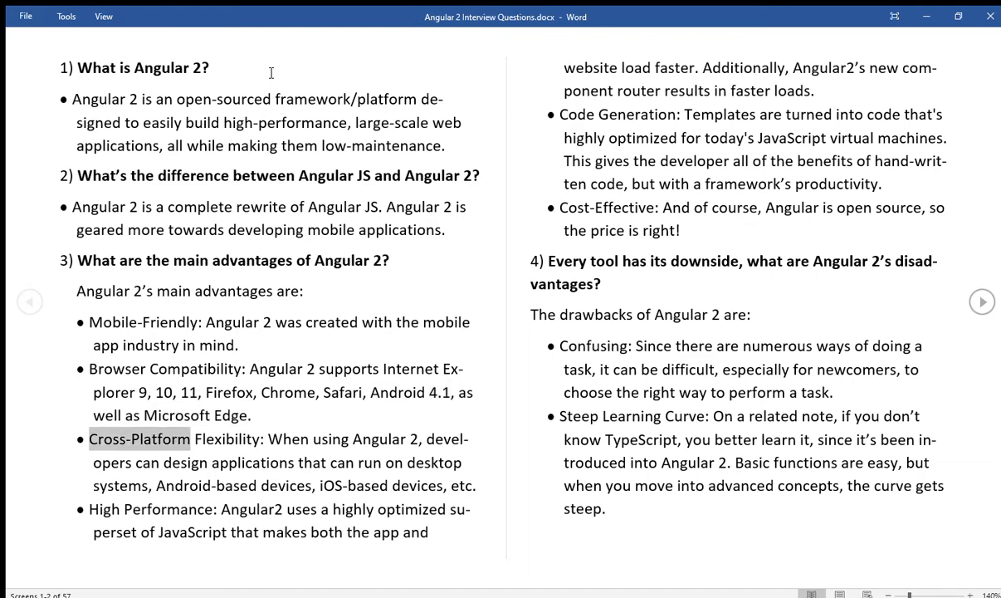
{"action": "double_click", "coordinate": [225, 439]}
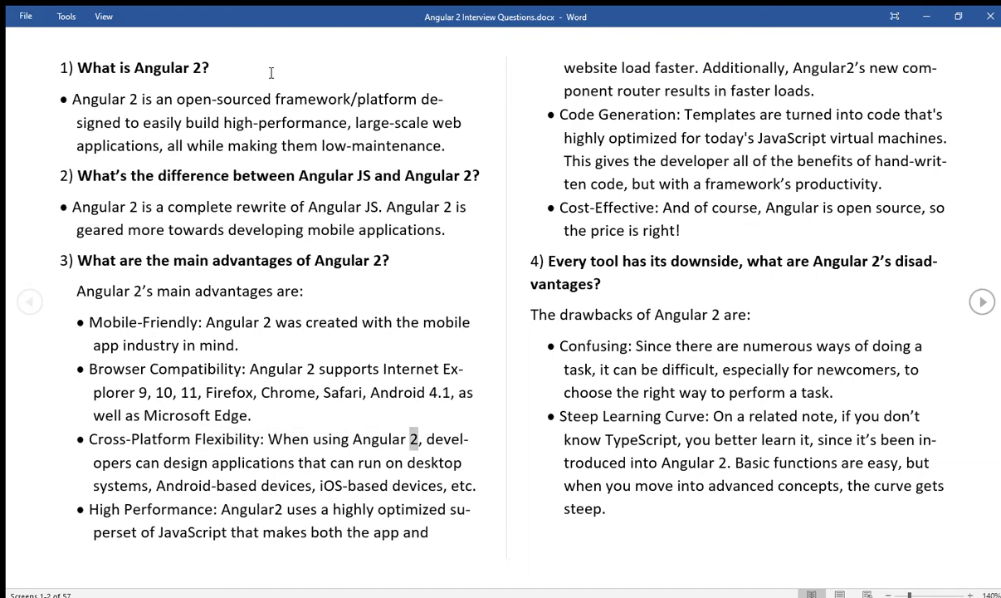
{"action": "double_click", "coordinate": [251, 462]}
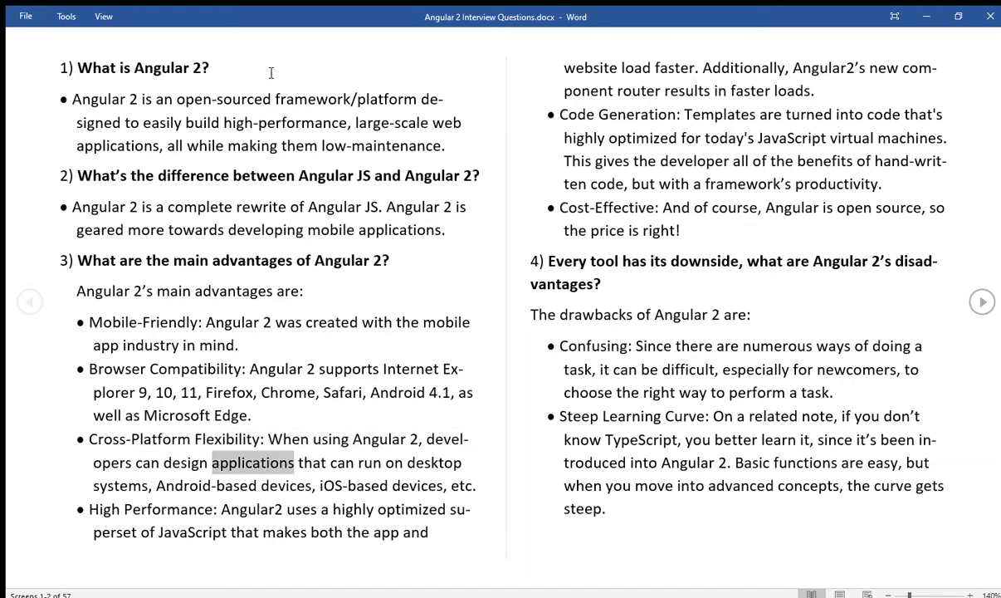
{"action": "double_click", "coordinate": [432, 463]}
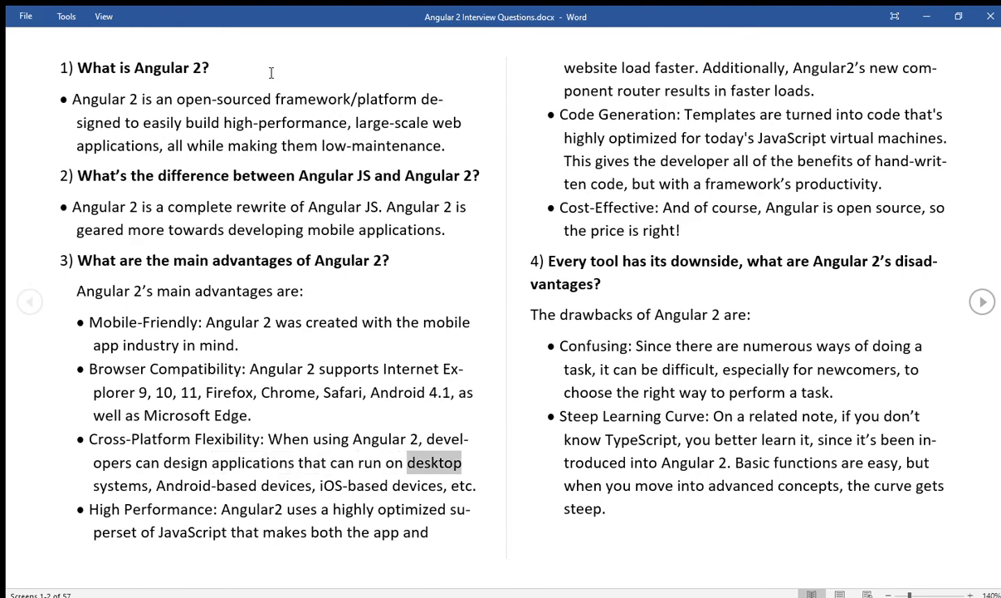
{"action": "double_click", "coordinate": [206, 485]}
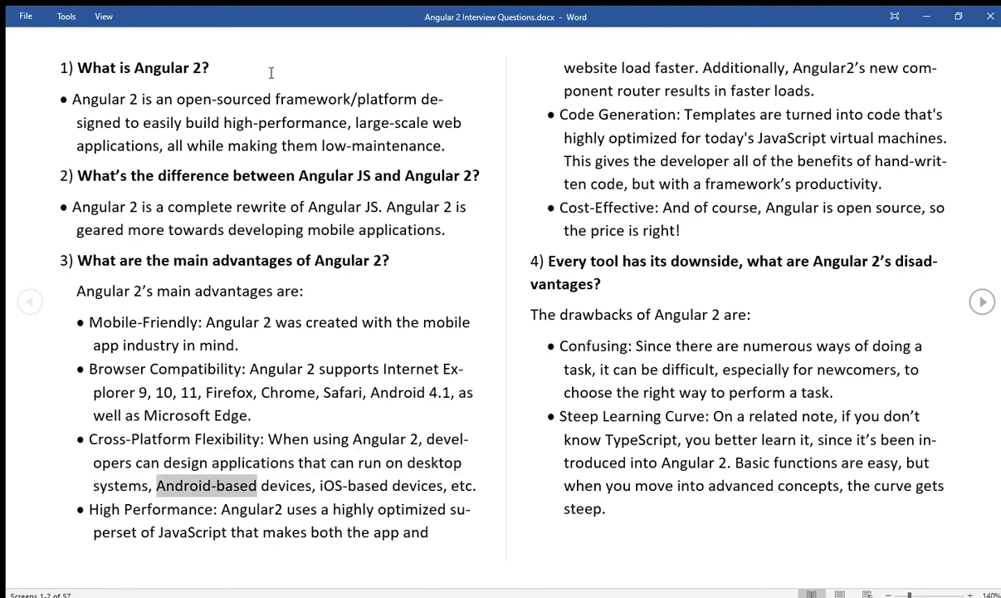
{"action": "double_click", "coordinate": [354, 485]}
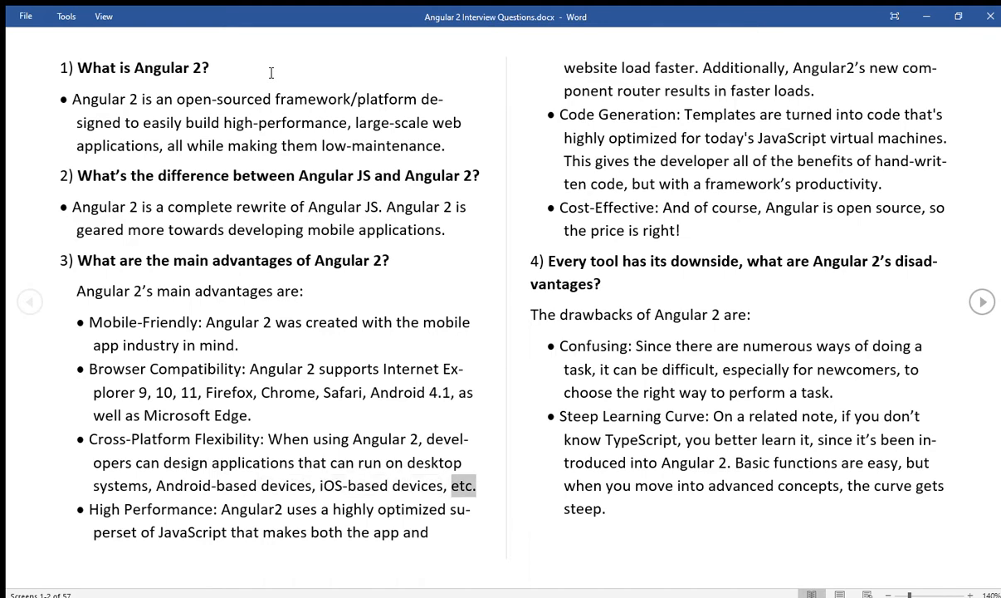
{"action": "double_click", "coordinate": [168, 509]}
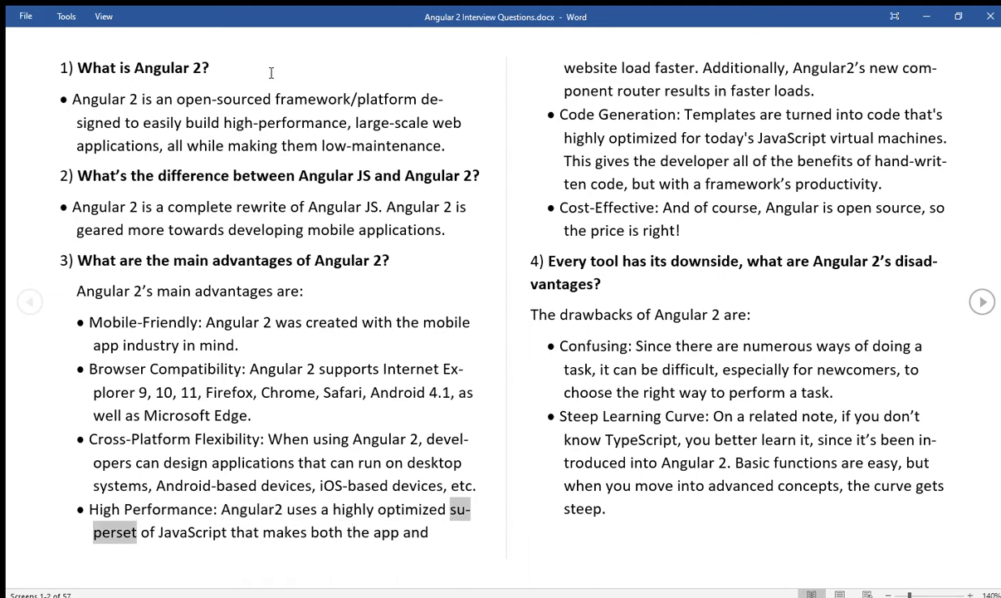
{"action": "double_click", "coordinate": [244, 532]}
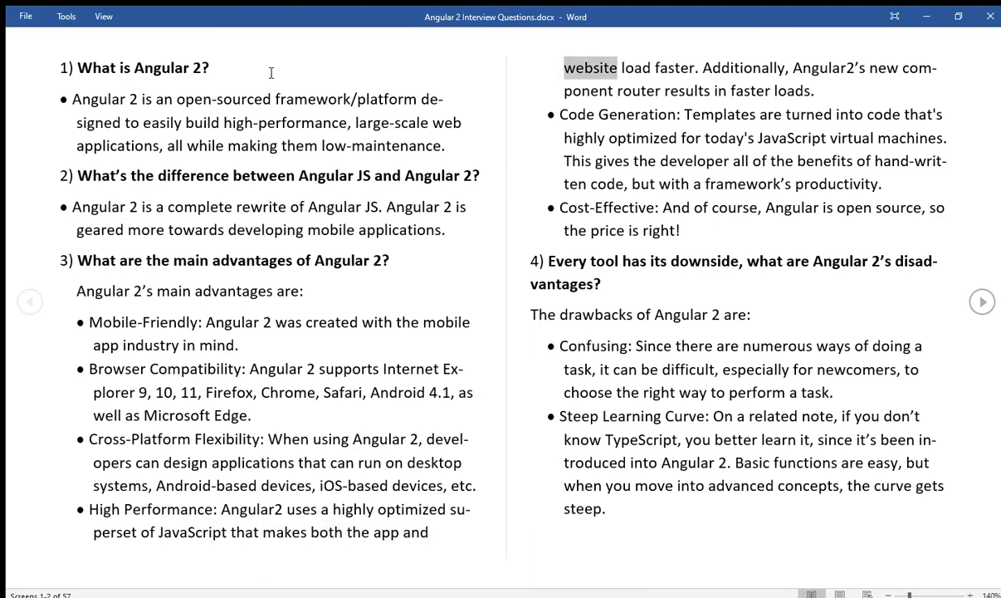
Read the Code Generation and Cost-Effective passages aloud with word highlighting
{"action": "double_click", "coordinate": [743, 68]}
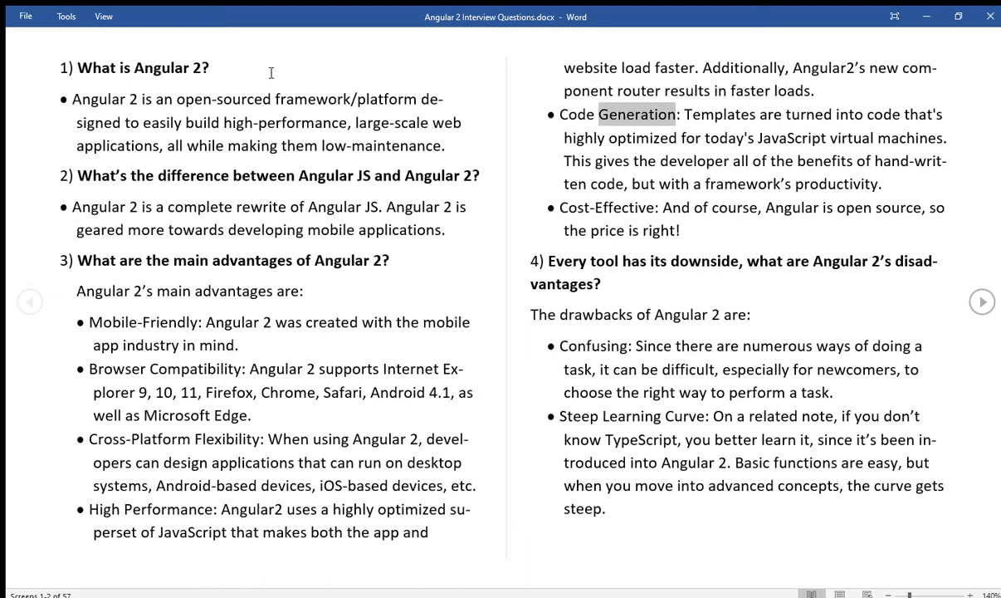
{"action": "double_click", "coordinate": [883, 114]}
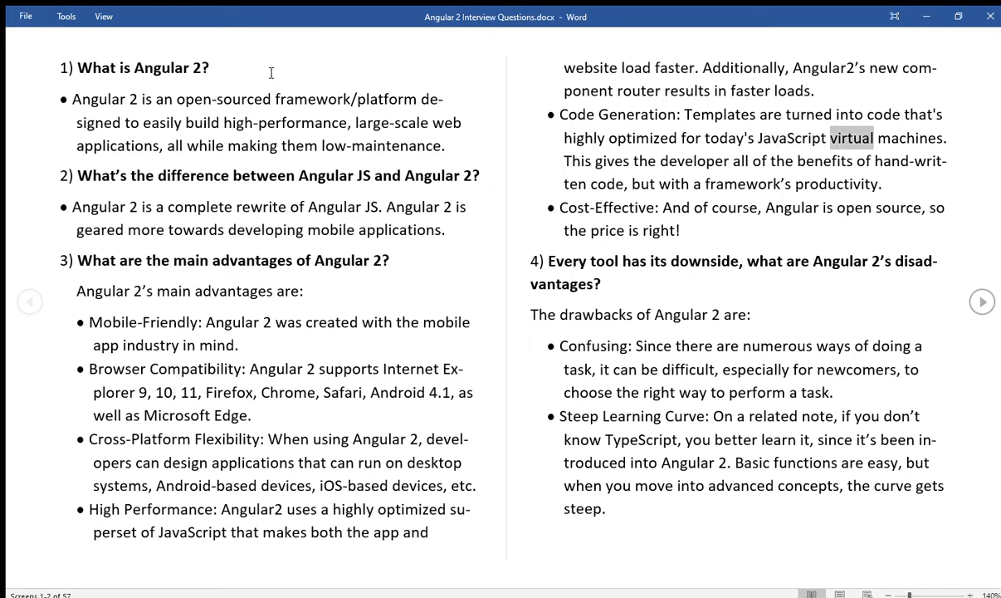
{"action": "double_click", "coordinate": [643, 160]}
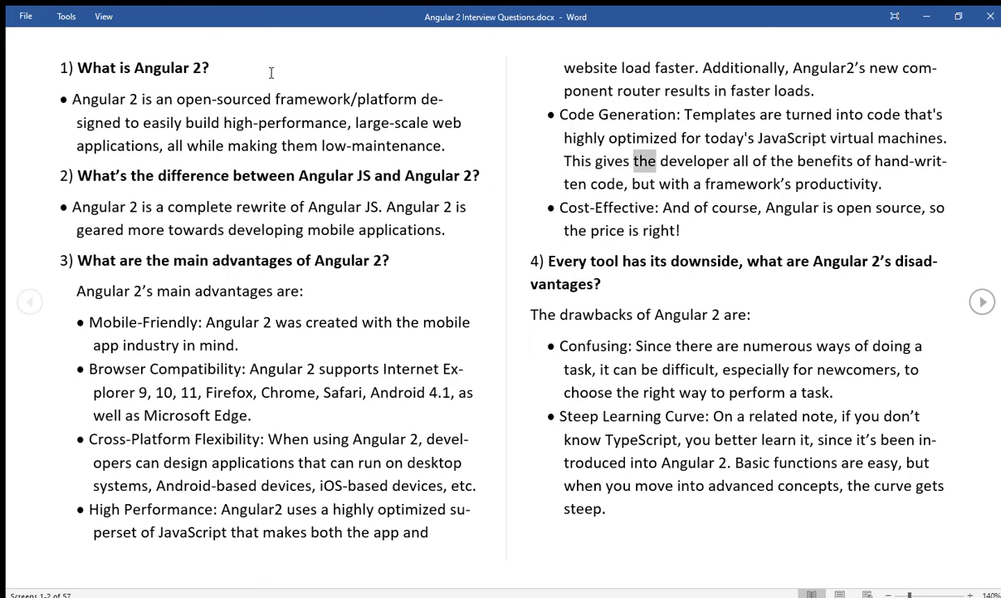
{"action": "double_click", "coordinate": [825, 160]}
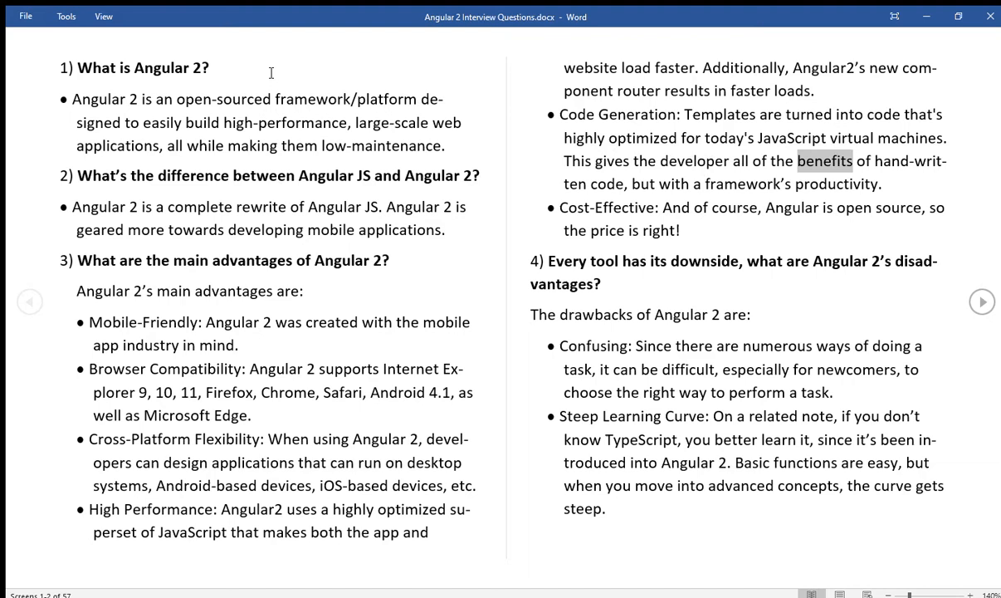
{"action": "double_click", "coordinate": [642, 183]}
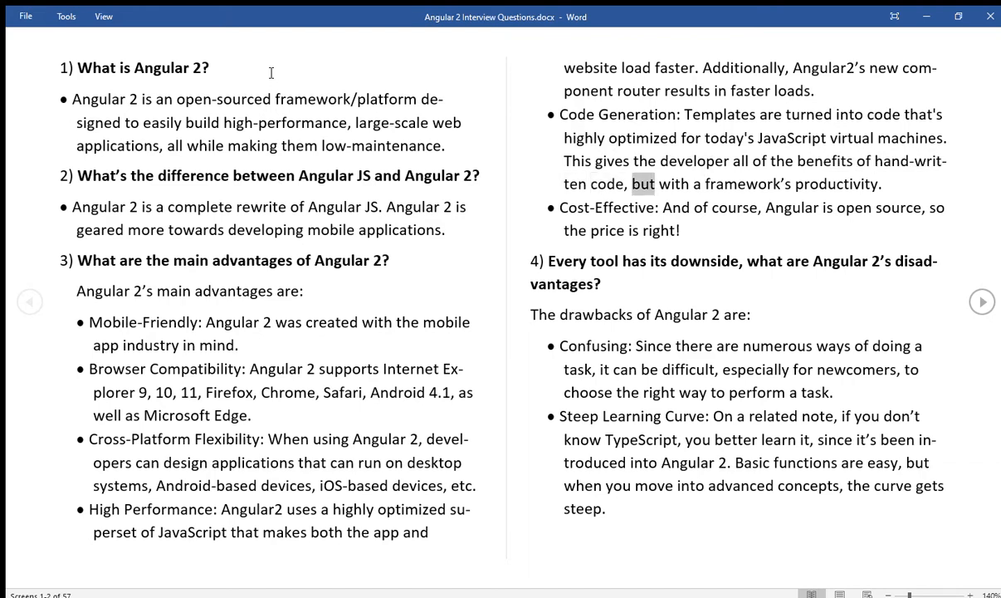
{"action": "double_click", "coordinate": [836, 184]}
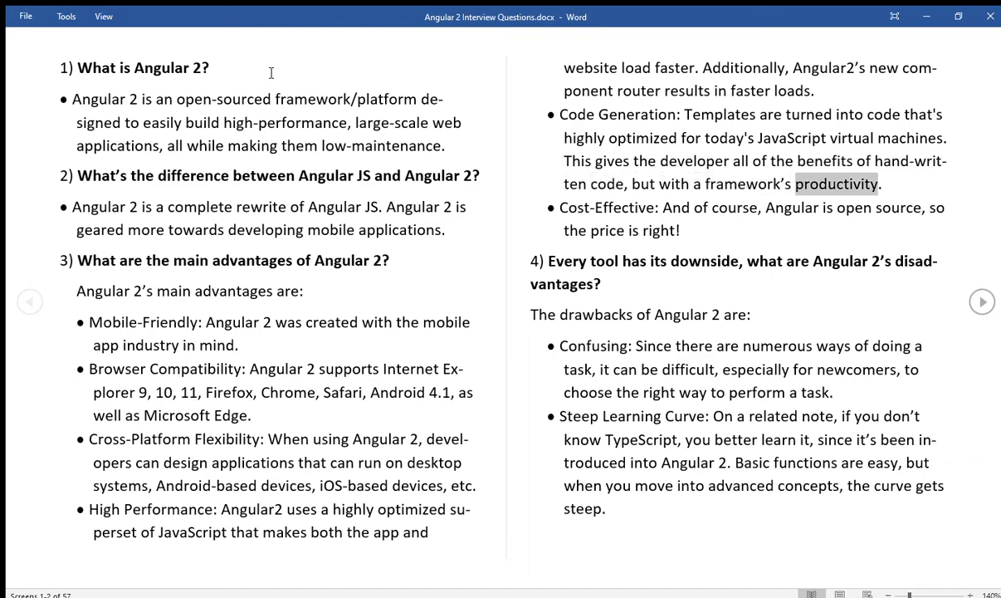
{"action": "double_click", "coordinate": [606, 207]}
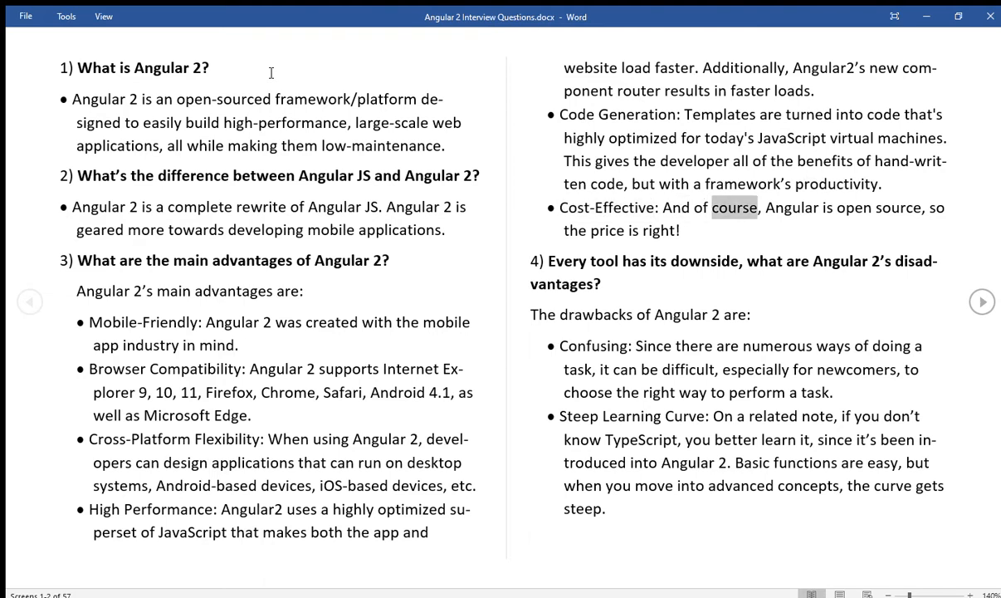
{"action": "double_click", "coordinate": [896, 207]}
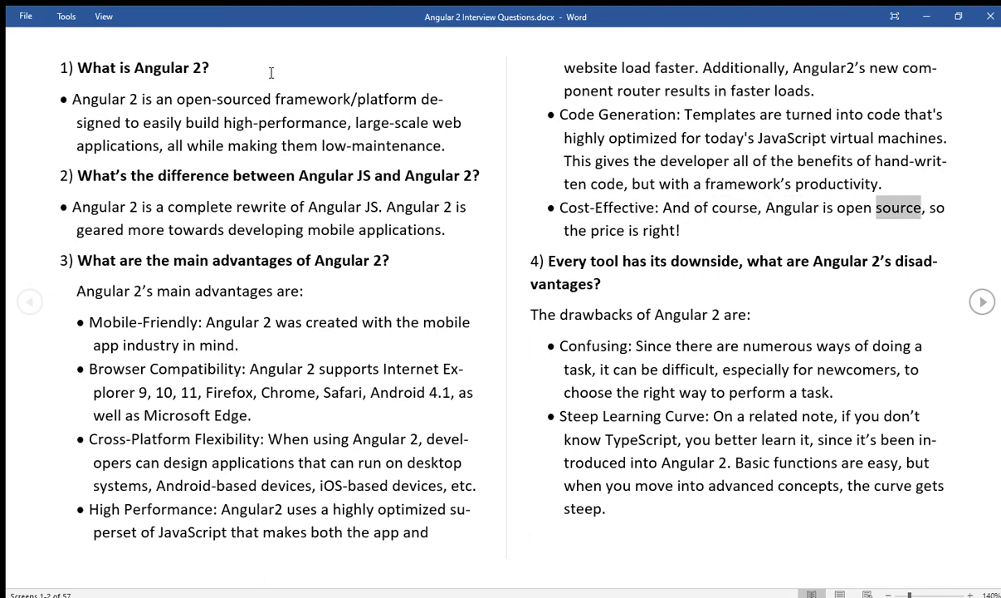
{"action": "double_click", "coordinate": [658, 231]}
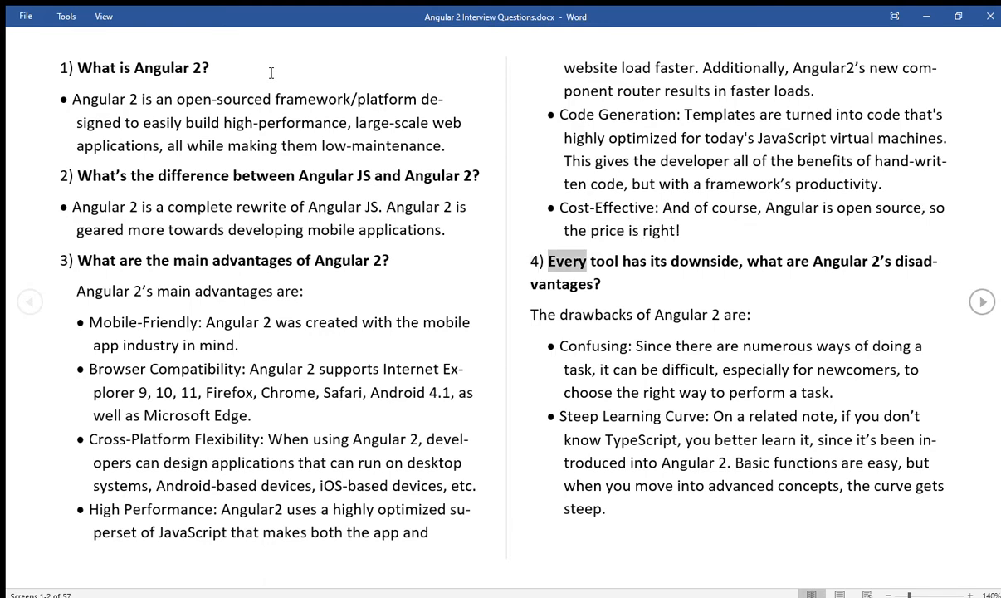
{"action": "double_click", "coordinate": [703, 260]}
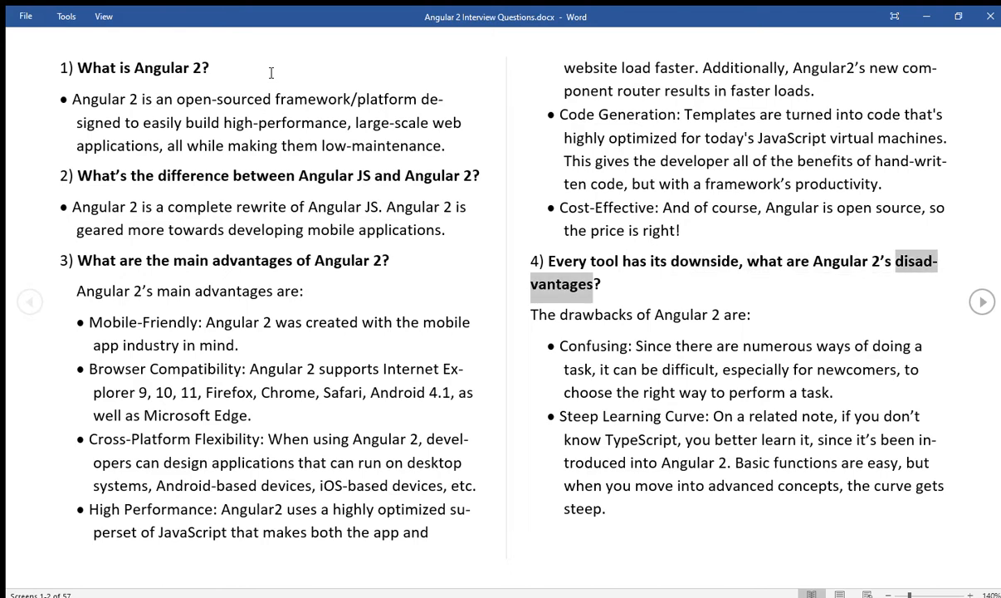
Read question 4's first Angular 2 drawbacks through the Steep Learning Curve bullet
{"action": "left_click", "coordinate": [716, 314]}
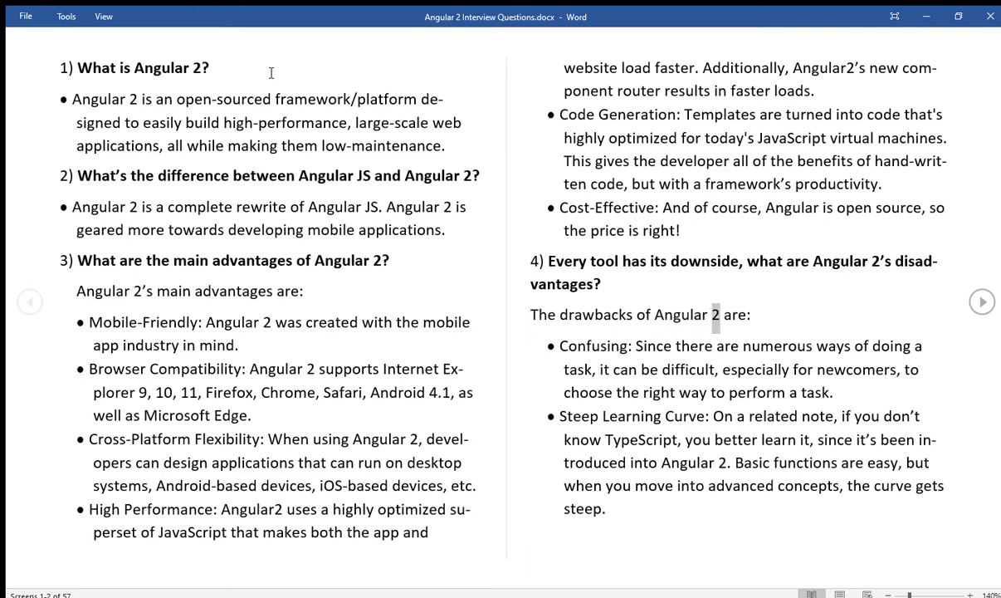
{"action": "double_click", "coordinate": [593, 346]}
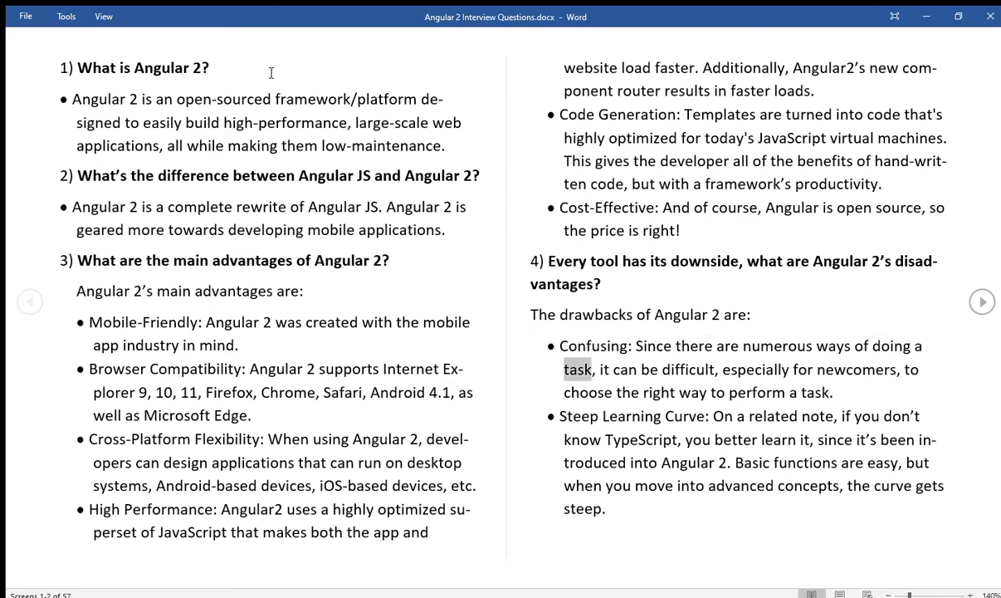
{"action": "double_click", "coordinate": [688, 369]}
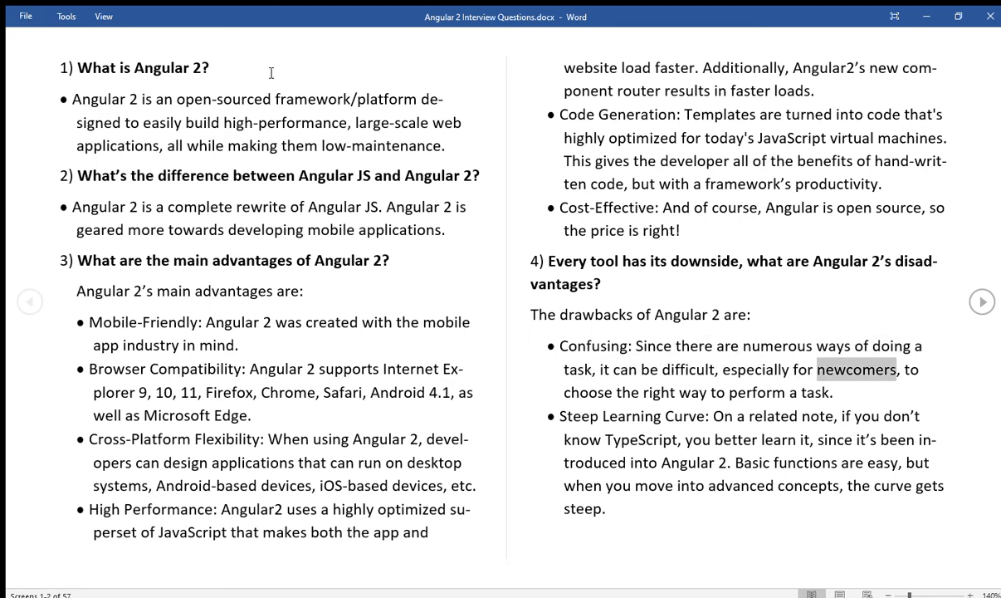
{"action": "double_click", "coordinate": [756, 392]}
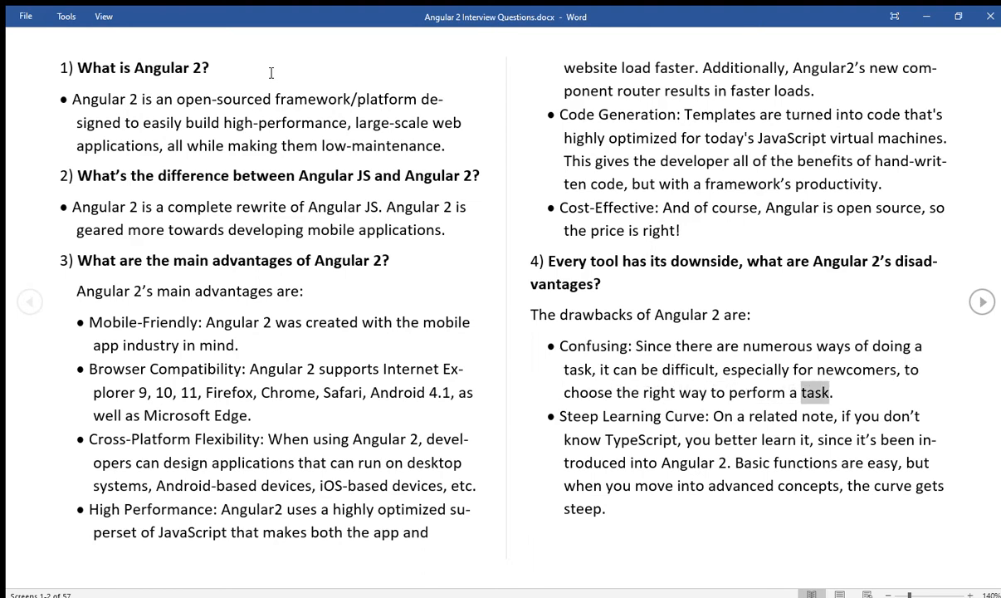
{"action": "double_click", "coordinate": [685, 416]}
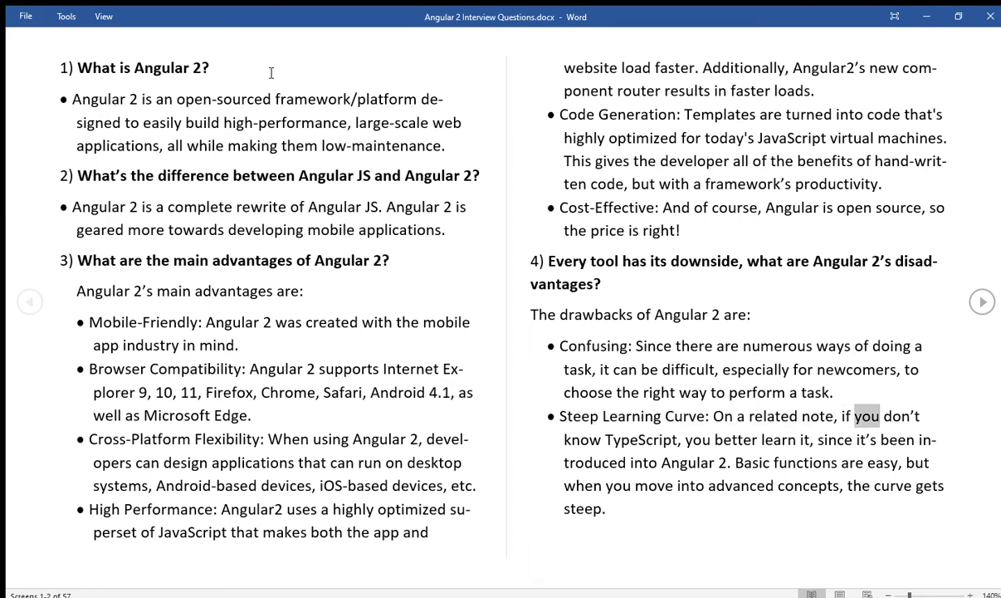
{"action": "double_click", "coordinate": [697, 439]}
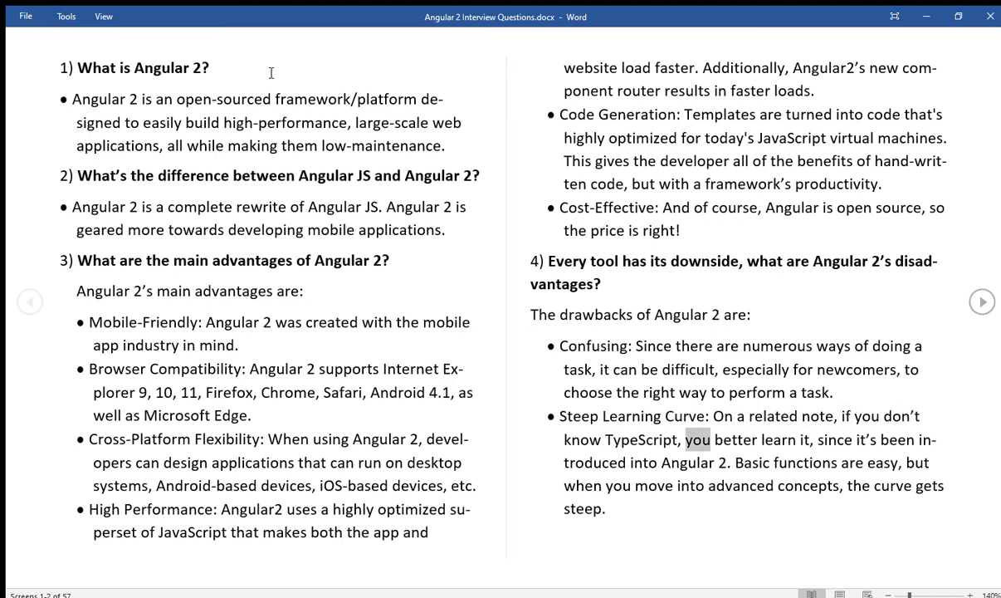
{"action": "double_click", "coordinate": [834, 440]}
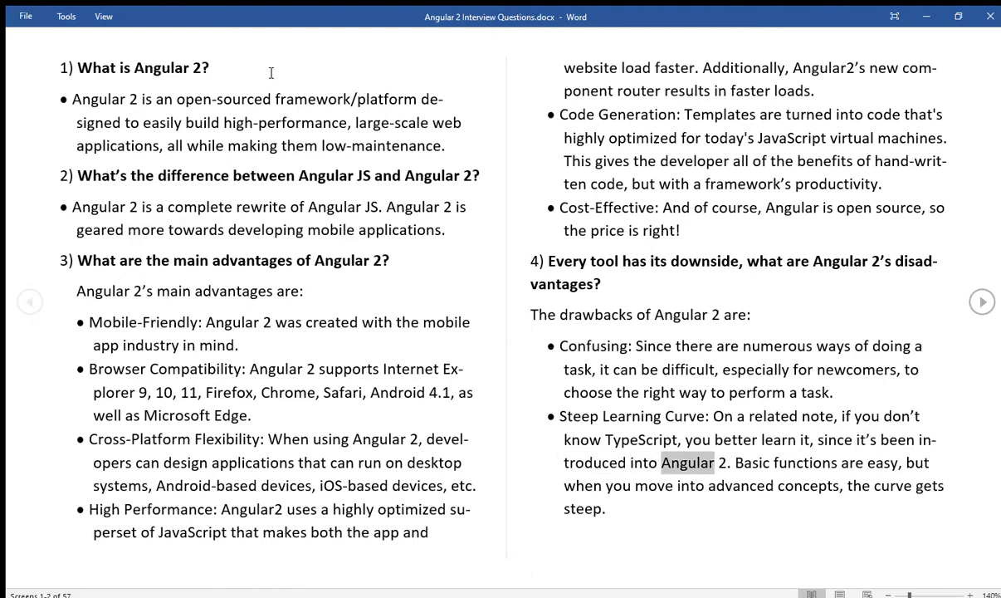
{"action": "double_click", "coordinate": [804, 463]}
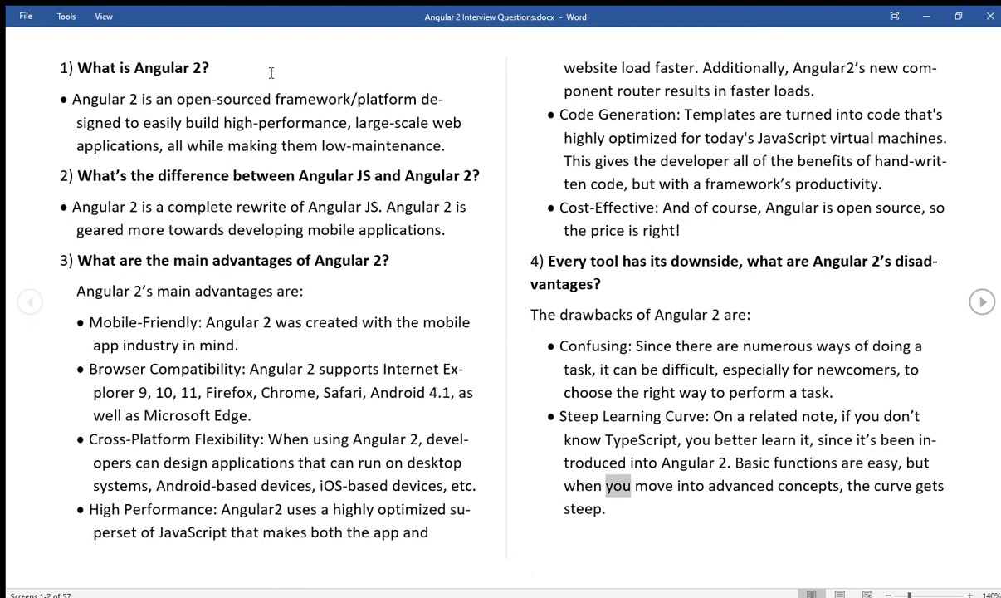
{"action": "double_click", "coordinate": [807, 486]}
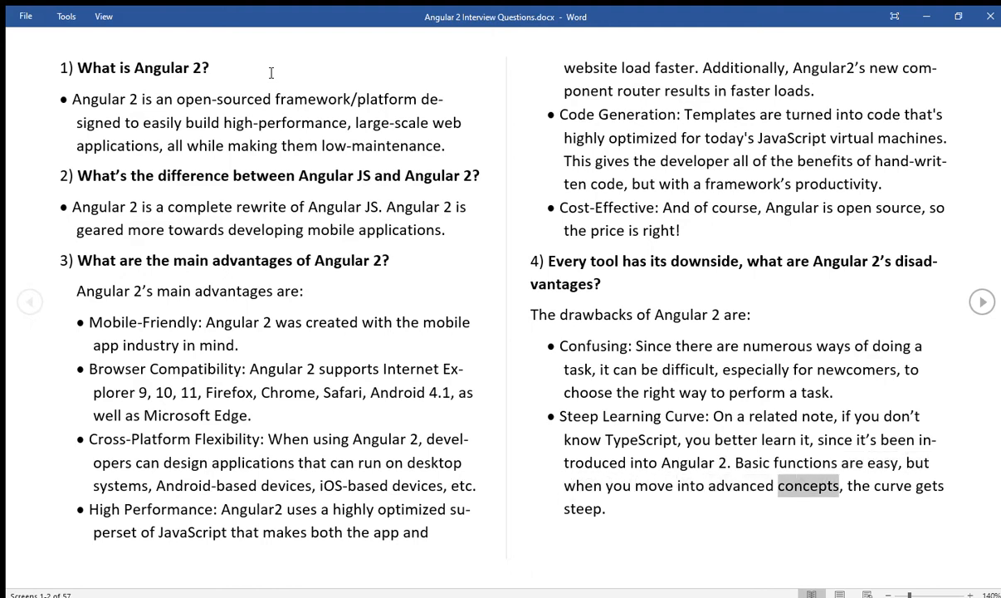
{"action": "double_click", "coordinate": [582, 508]}
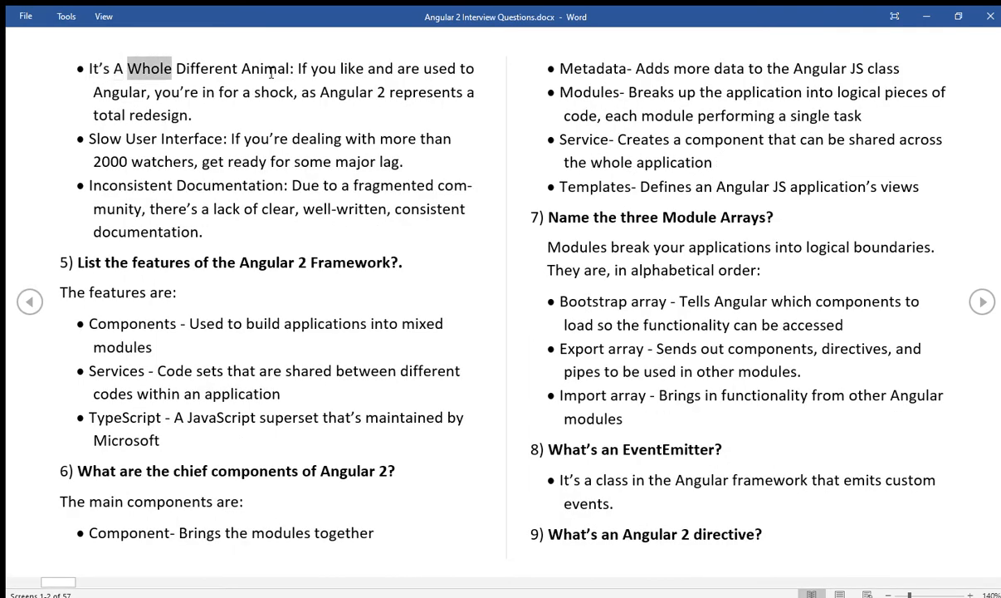
Read the Whole Different Animal, Slow User Interface and Inconsistent Documentation bullets aloud
{"action": "double_click", "coordinate": [351, 68]}
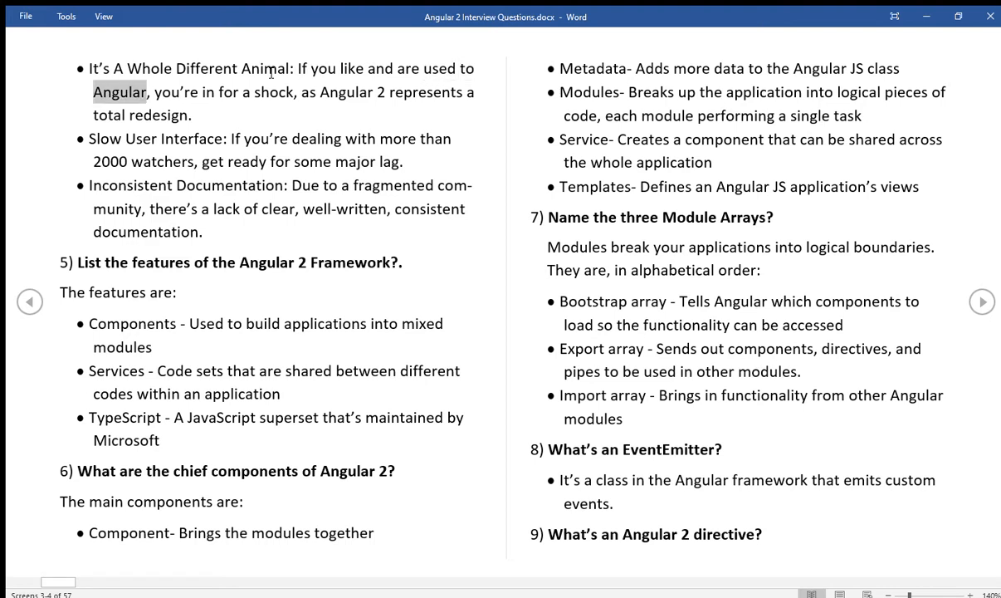
{"action": "double_click", "coordinate": [274, 92]}
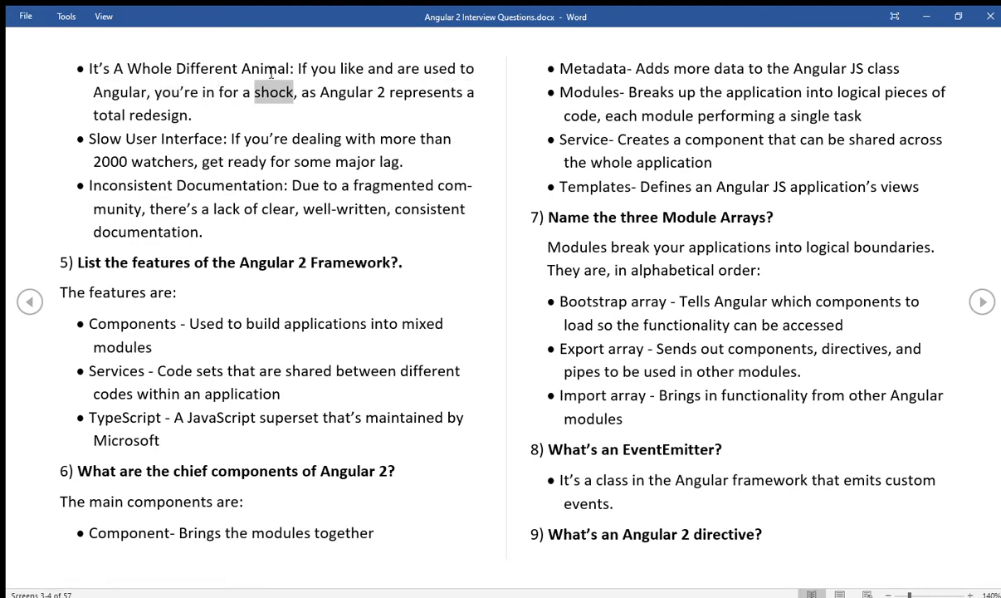
{"action": "double_click", "coordinate": [108, 115]}
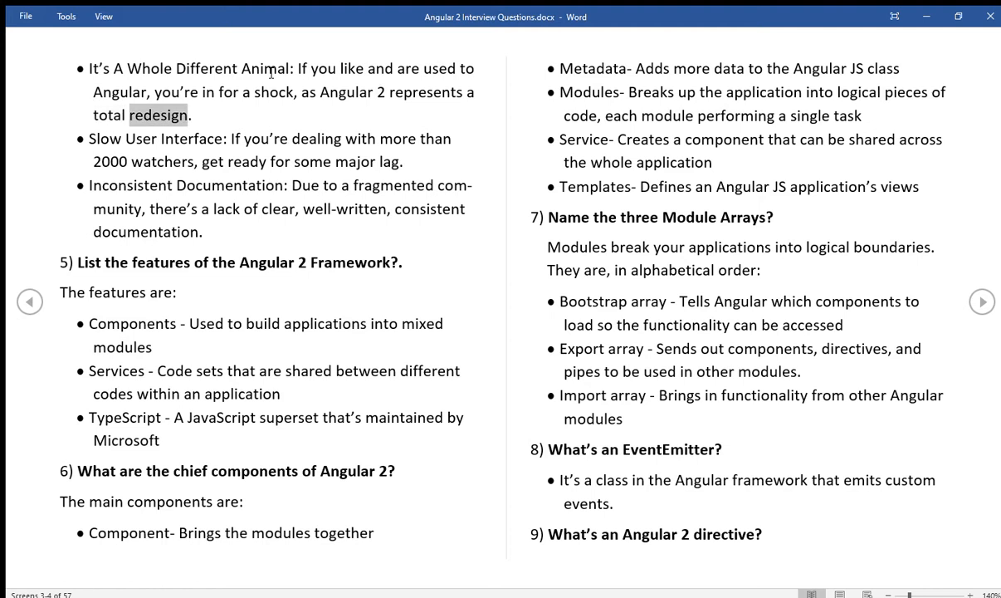
{"action": "double_click", "coordinate": [190, 138]}
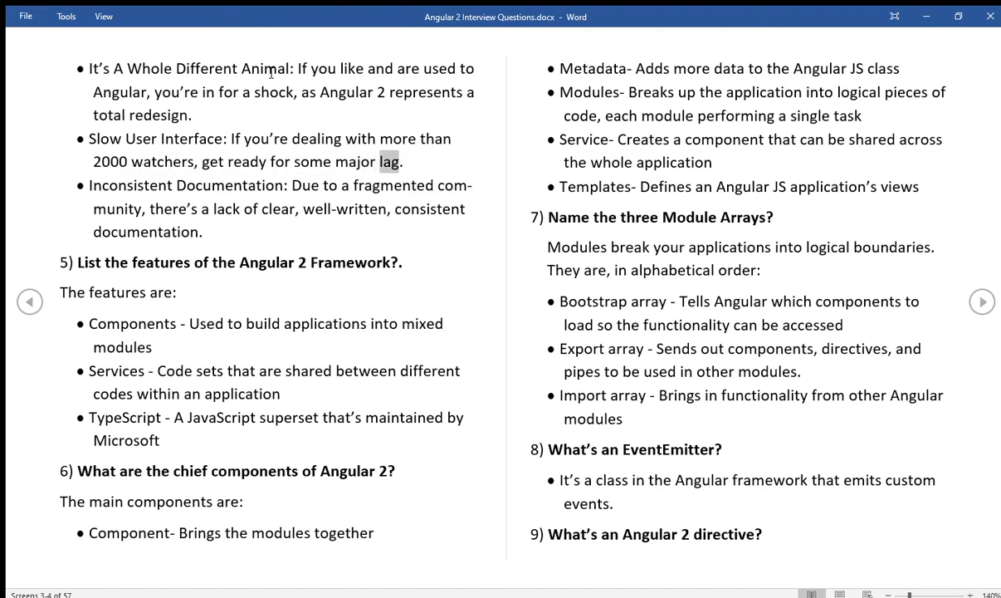
{"action": "double_click", "coordinate": [128, 185]}
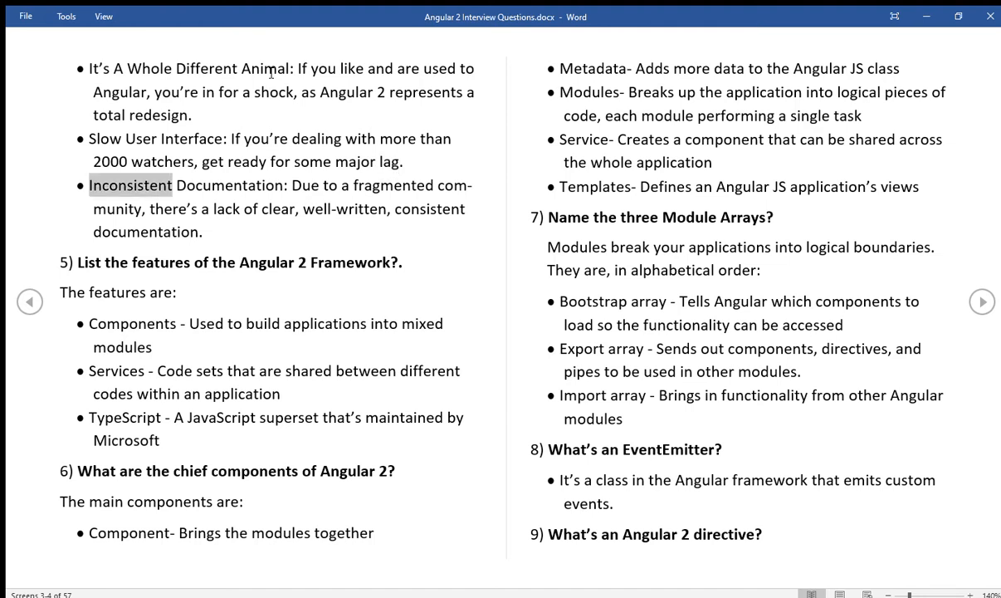
{"action": "double_click", "coordinate": [304, 186]}
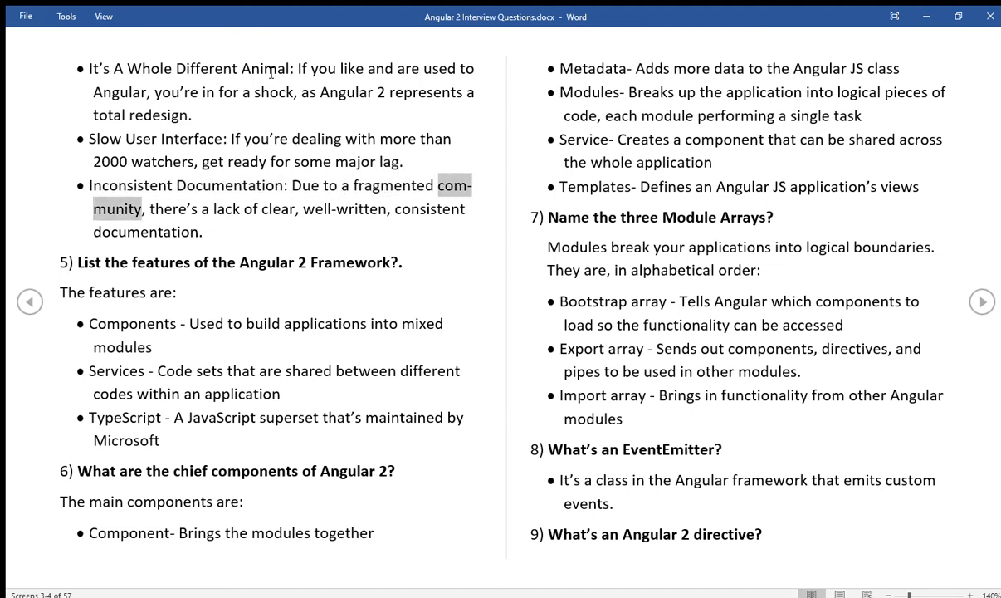
{"action": "double_click", "coordinate": [278, 209]}
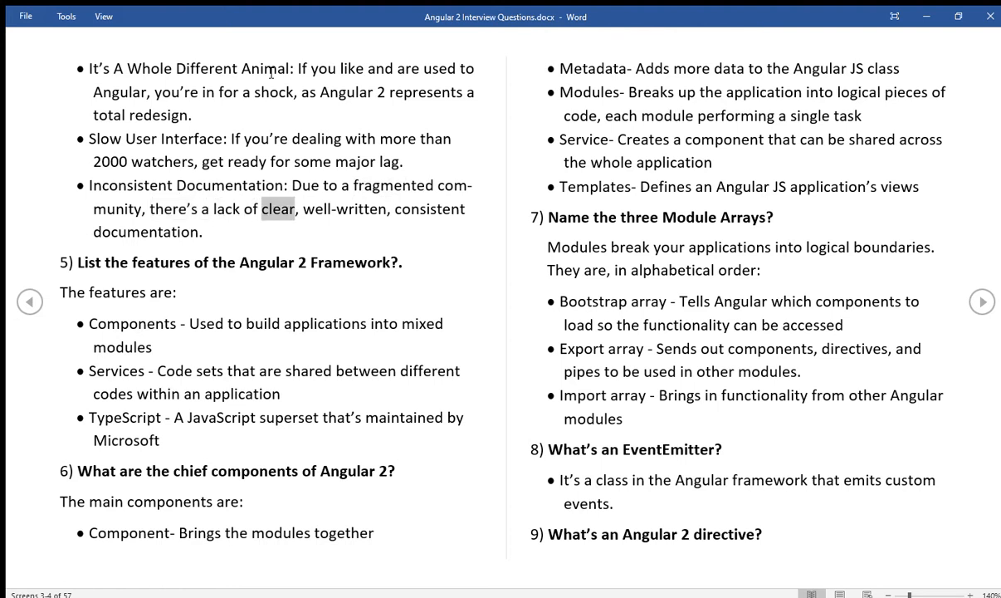
{"action": "double_click", "coordinate": [430, 209]}
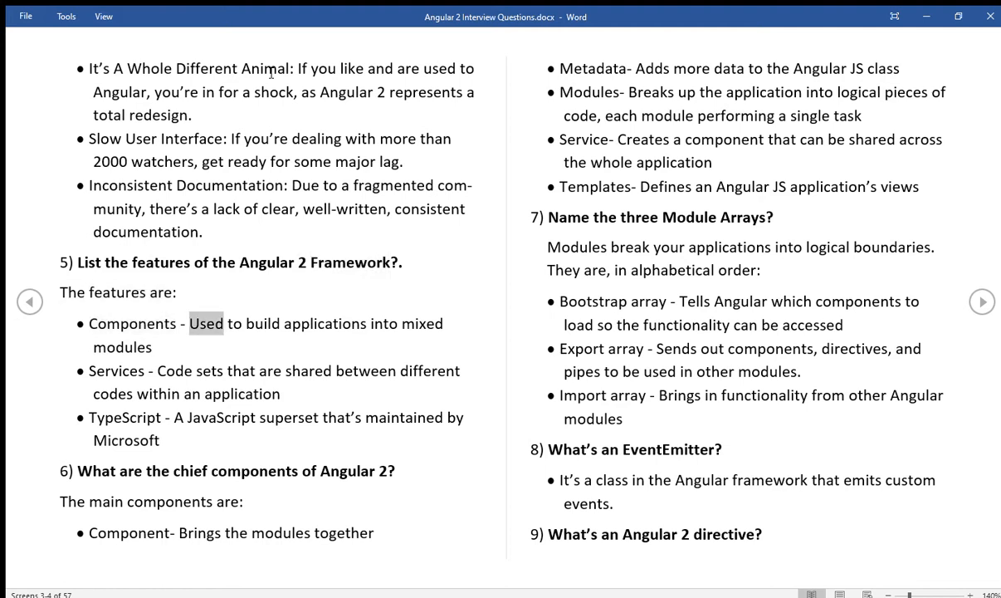
{"action": "double_click", "coordinate": [420, 323]}
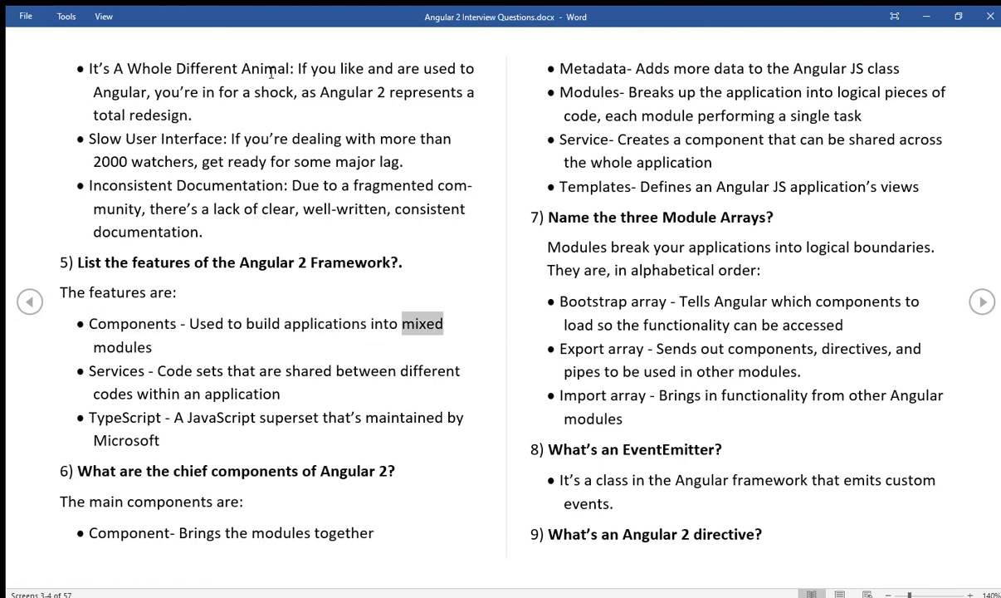
{"action": "double_click", "coordinate": [122, 346]}
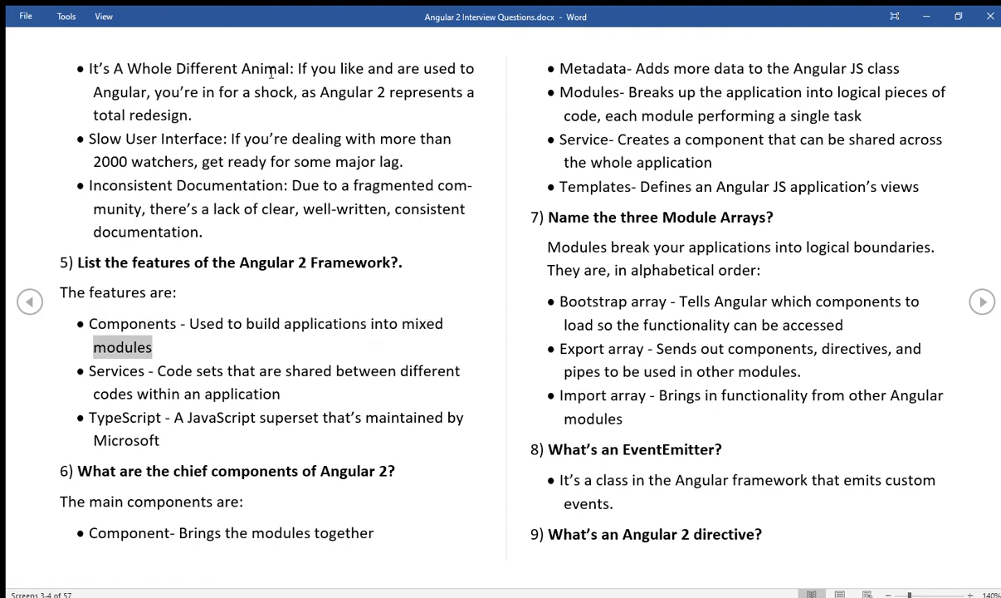
{"action": "double_click", "coordinate": [209, 370]}
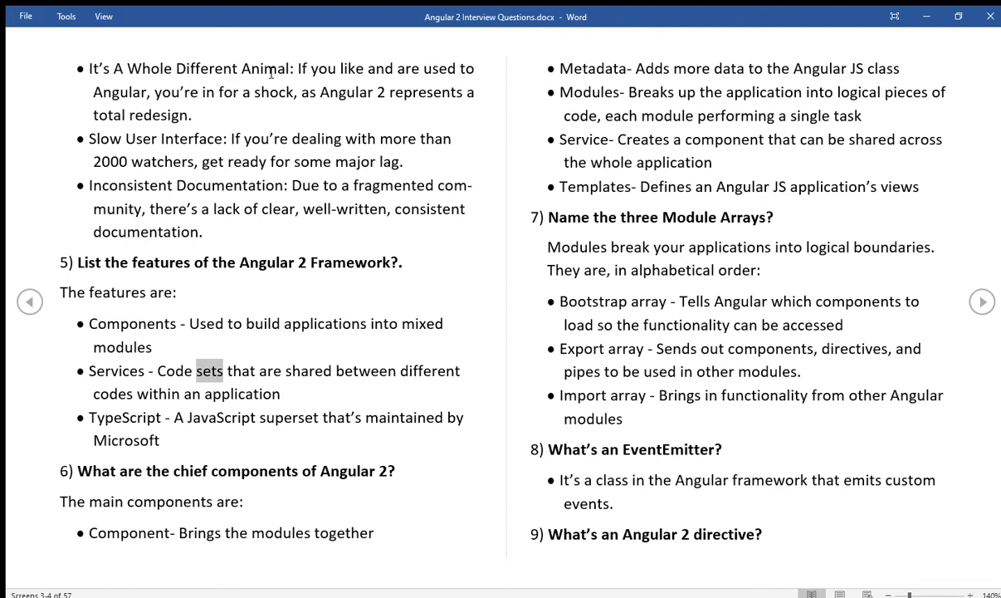
{"action": "double_click", "coordinate": [429, 370]}
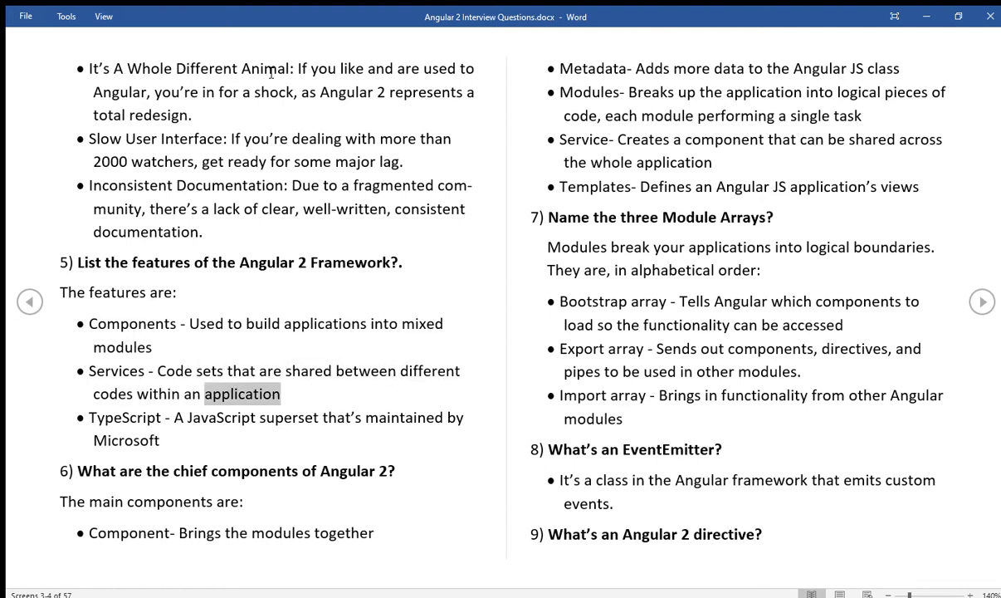
{"action": "double_click", "coordinate": [124, 418]}
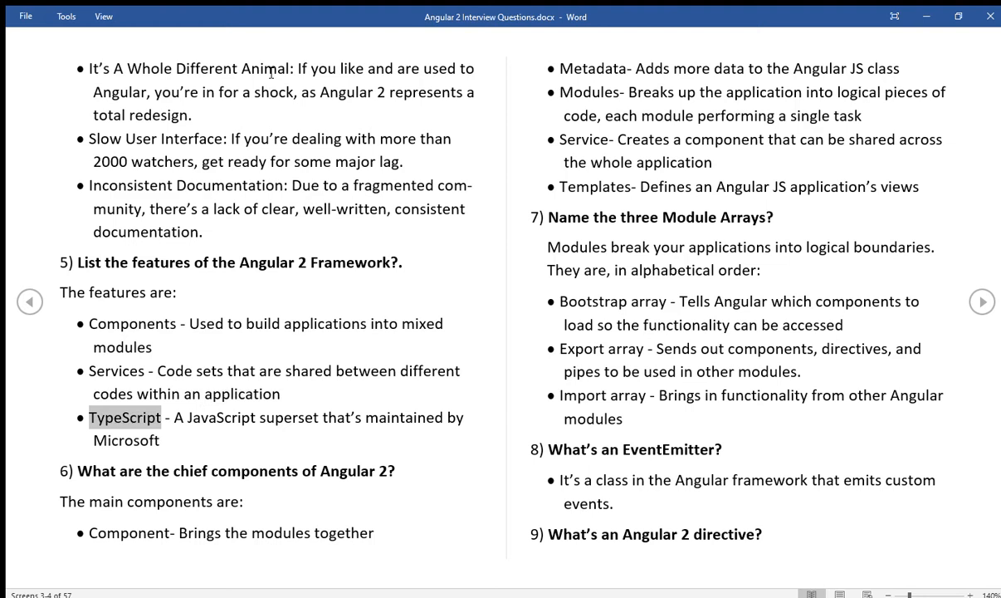
{"action": "double_click", "coordinate": [288, 417]}
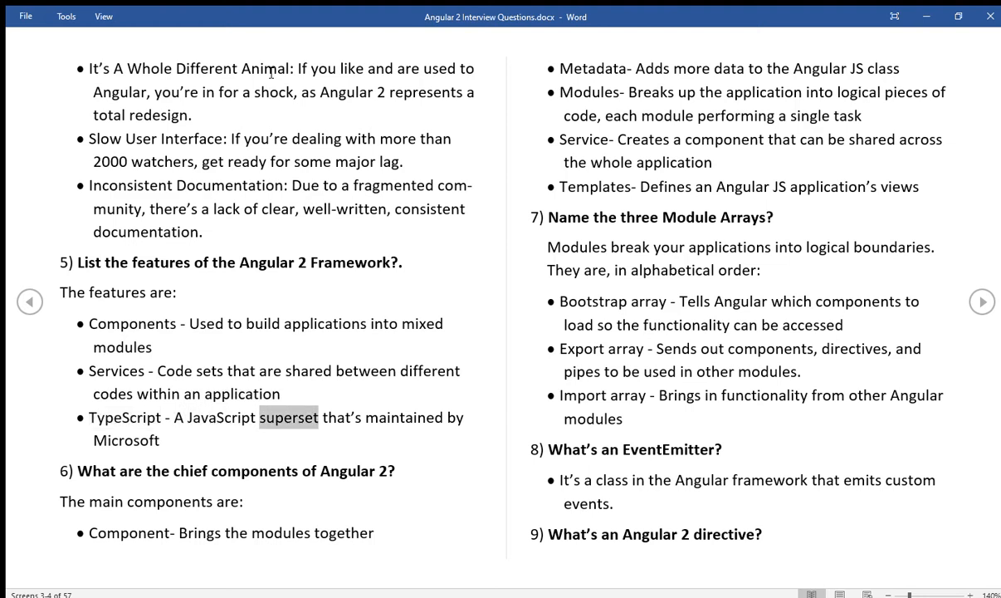
{"action": "double_click", "coordinate": [126, 441]}
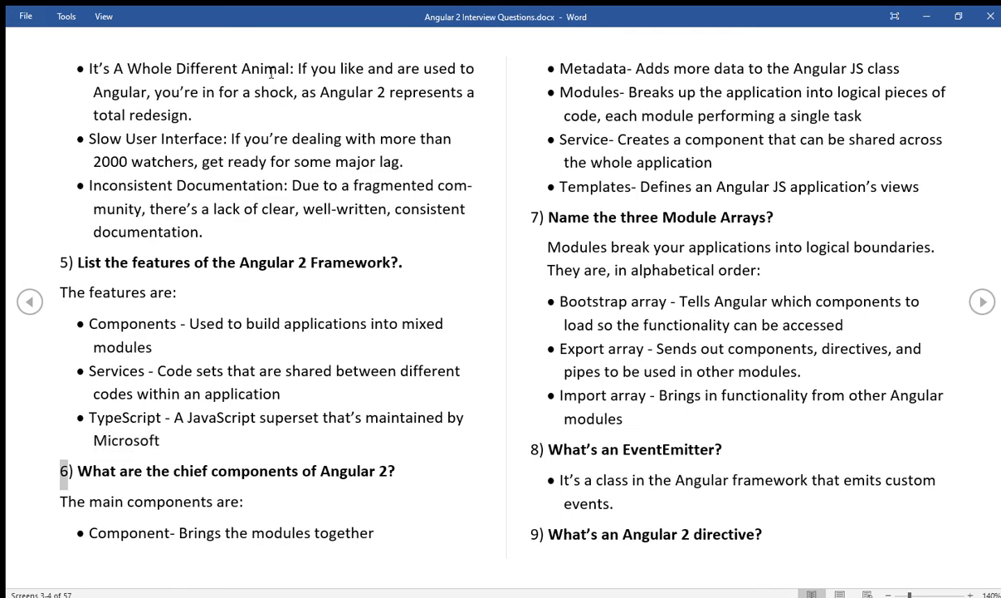
{"action": "double_click", "coordinate": [253, 471]}
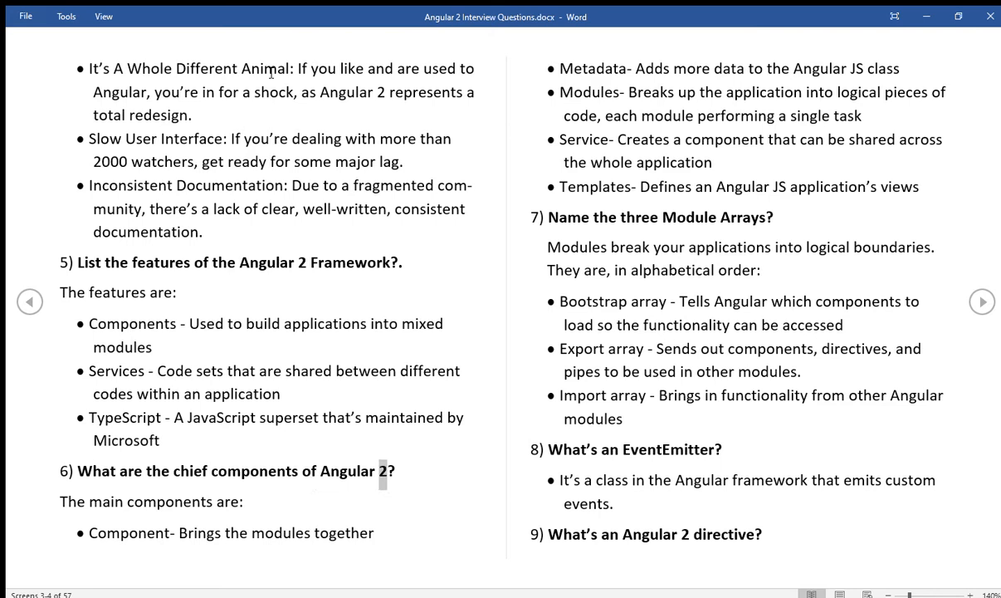
{"action": "double_click", "coordinate": [168, 502]}
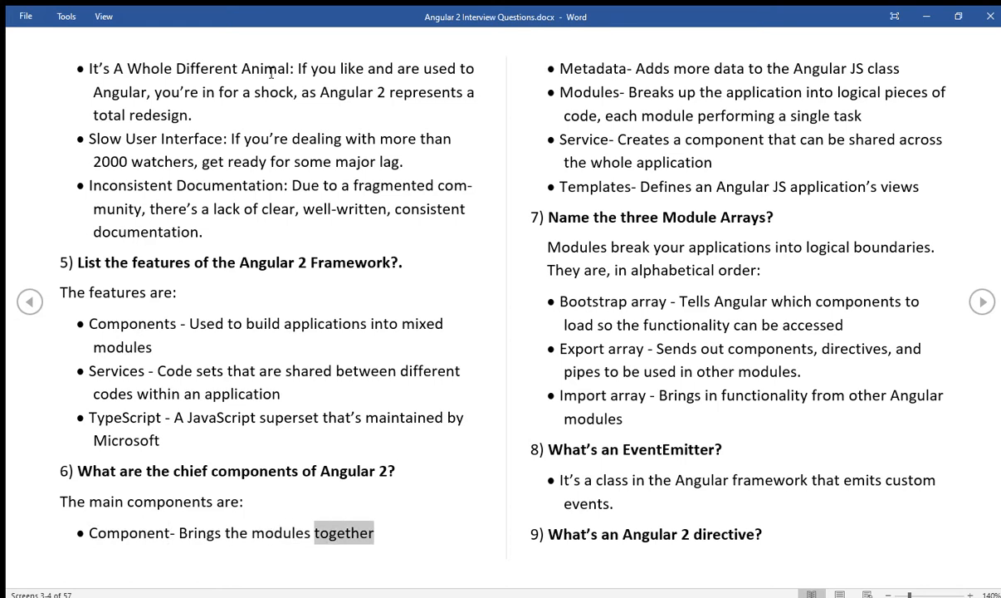
{"action": "double_click", "coordinate": [592, 68]}
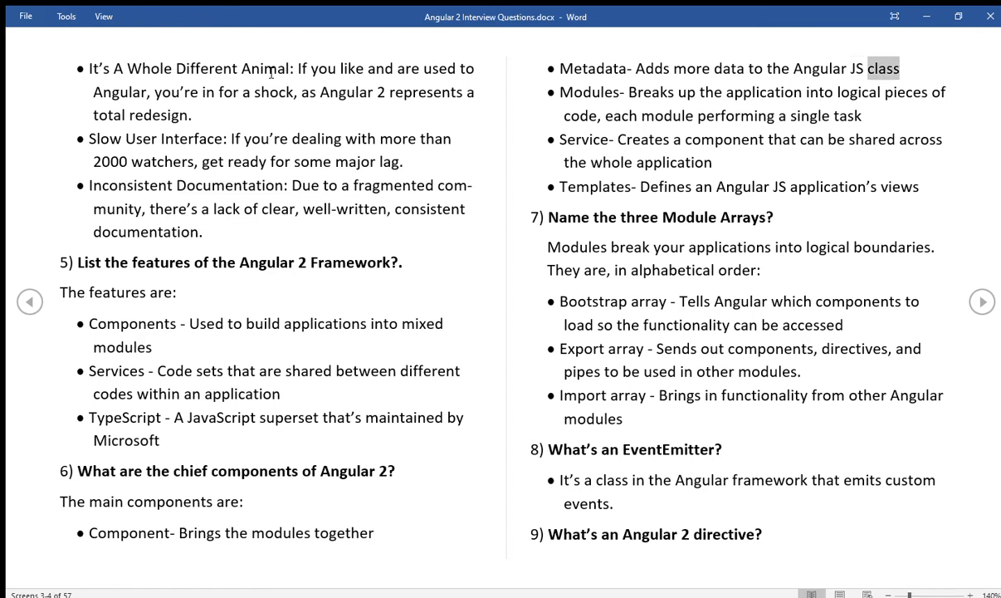
Read question 7's module arrays answer aloud word by word
{"action": "double_click", "coordinate": [687, 92]}
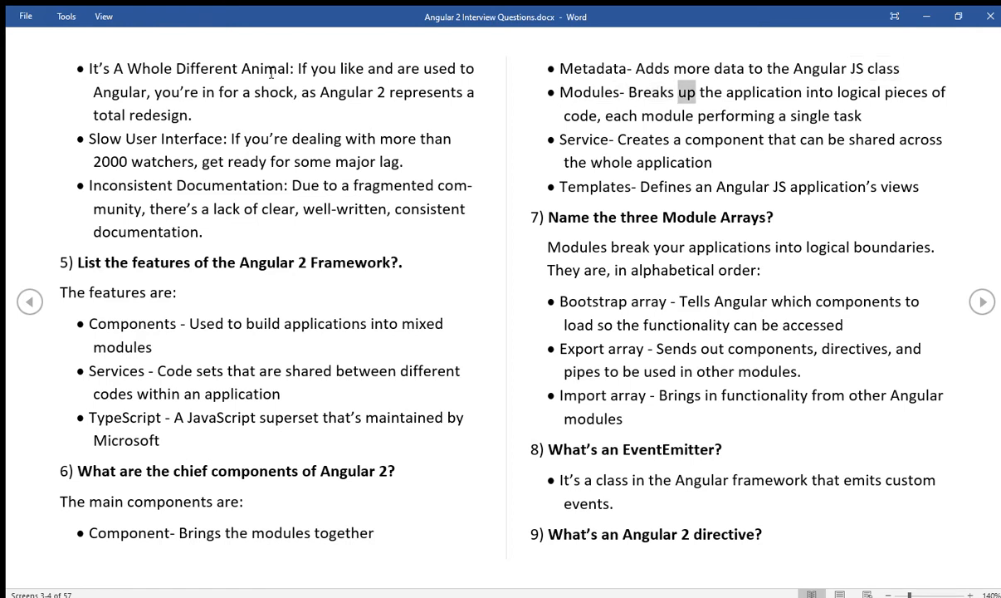
{"action": "double_click", "coordinate": [905, 92]}
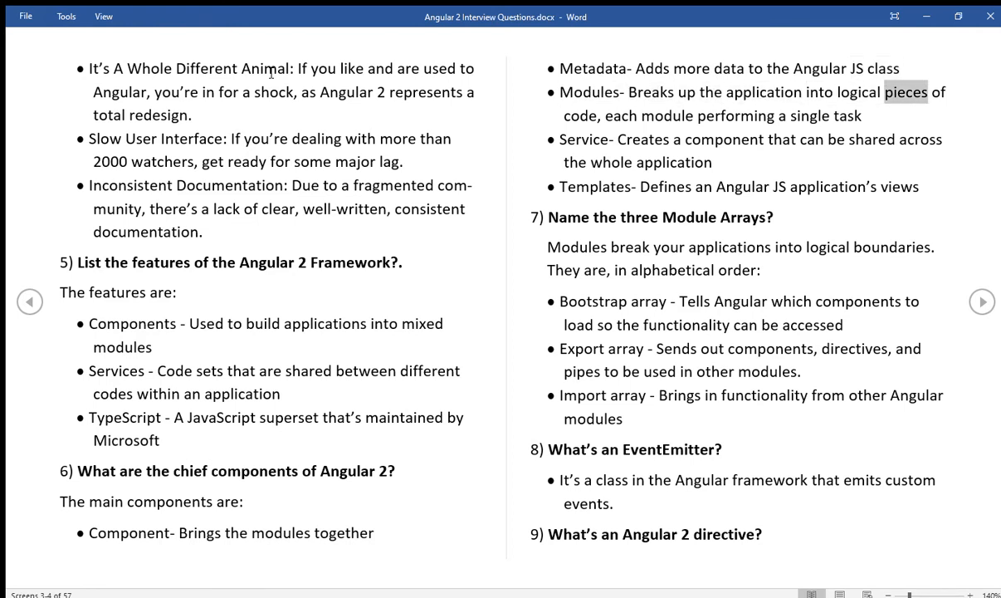
{"action": "double_click", "coordinate": [667, 116]}
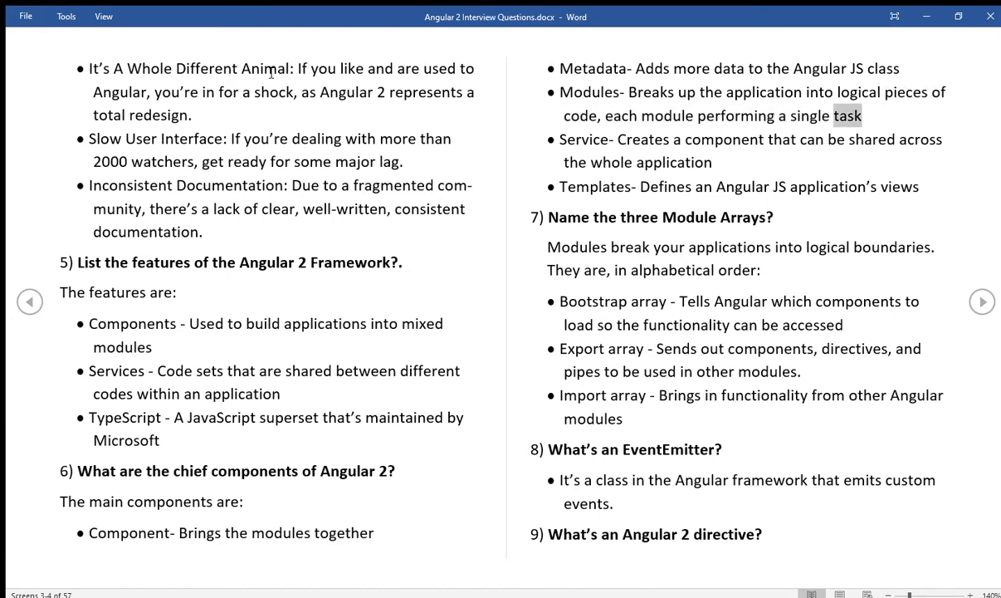
{"action": "double_click", "coordinate": [643, 139]}
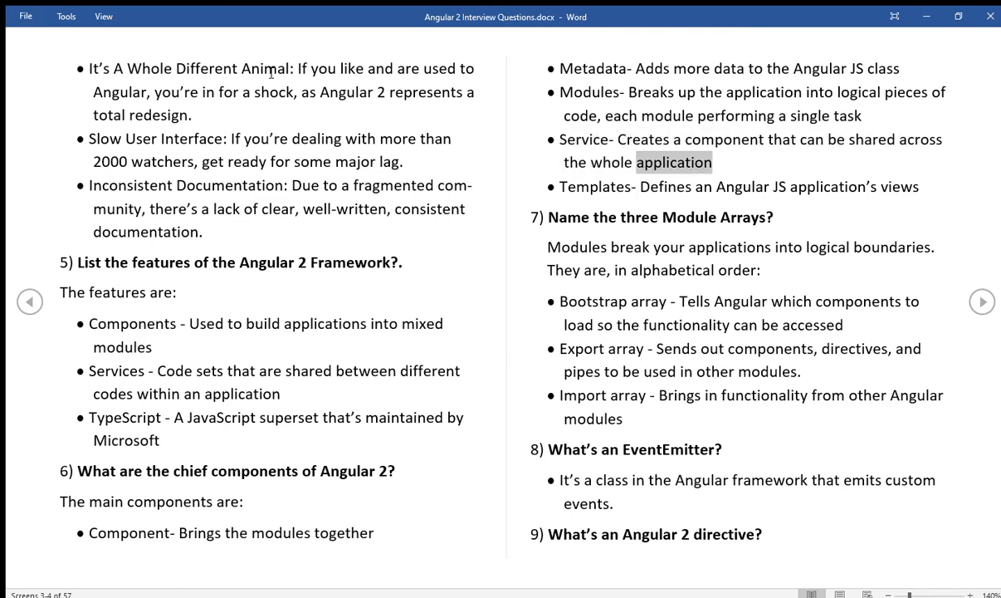
{"action": "double_click", "coordinate": [595, 187]}
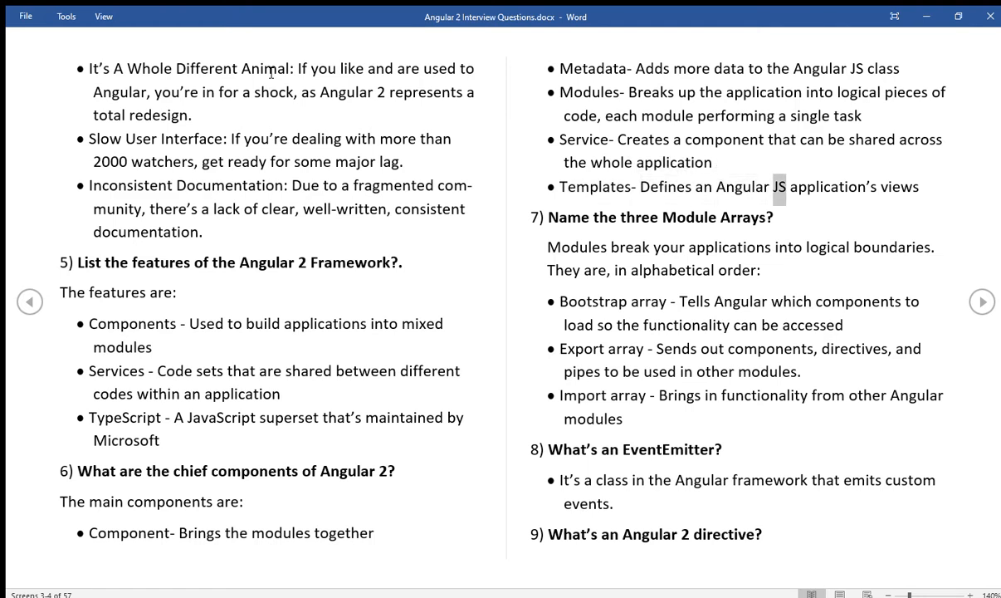
{"action": "double_click", "coordinate": [898, 187]}
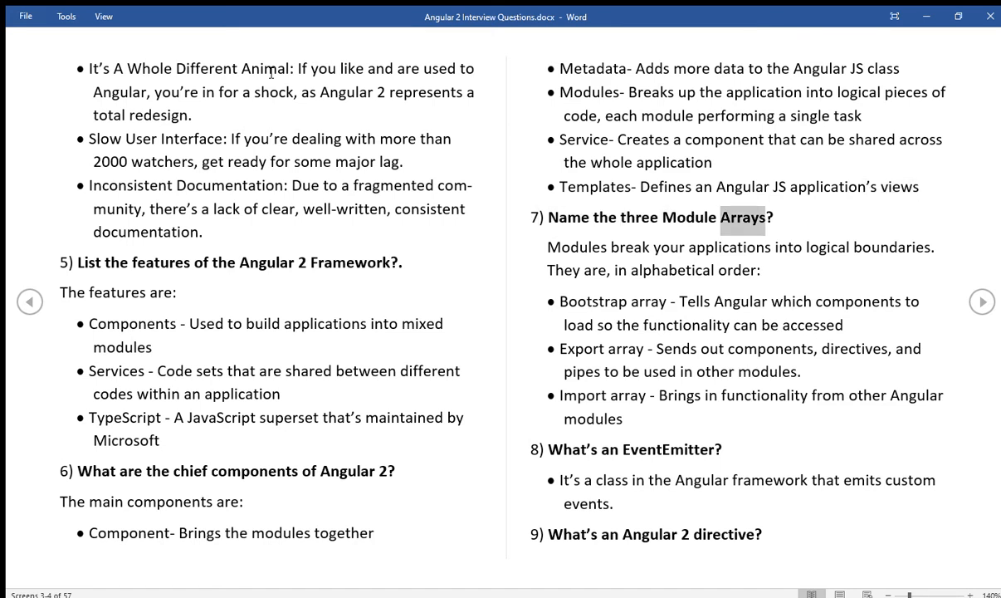
{"action": "double_click", "coordinate": [630, 246]}
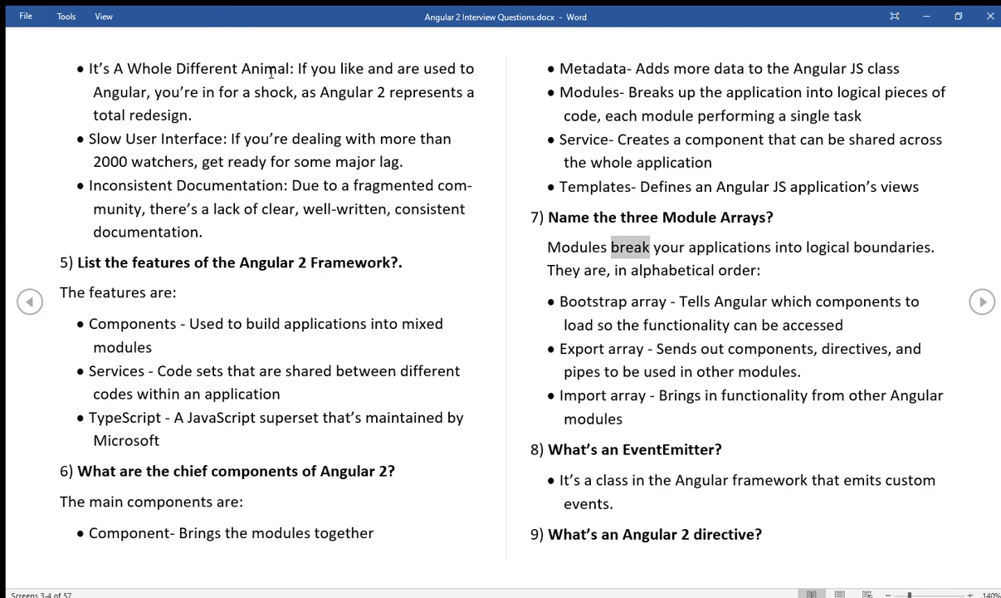
{"action": "double_click", "coordinate": [828, 247]}
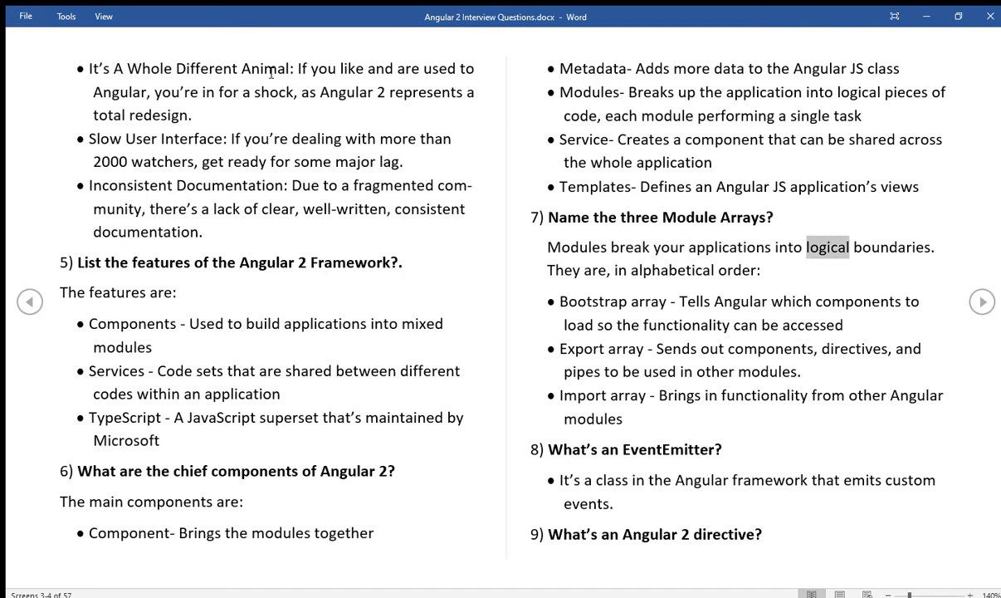
{"action": "double_click", "coordinate": [593, 270]}
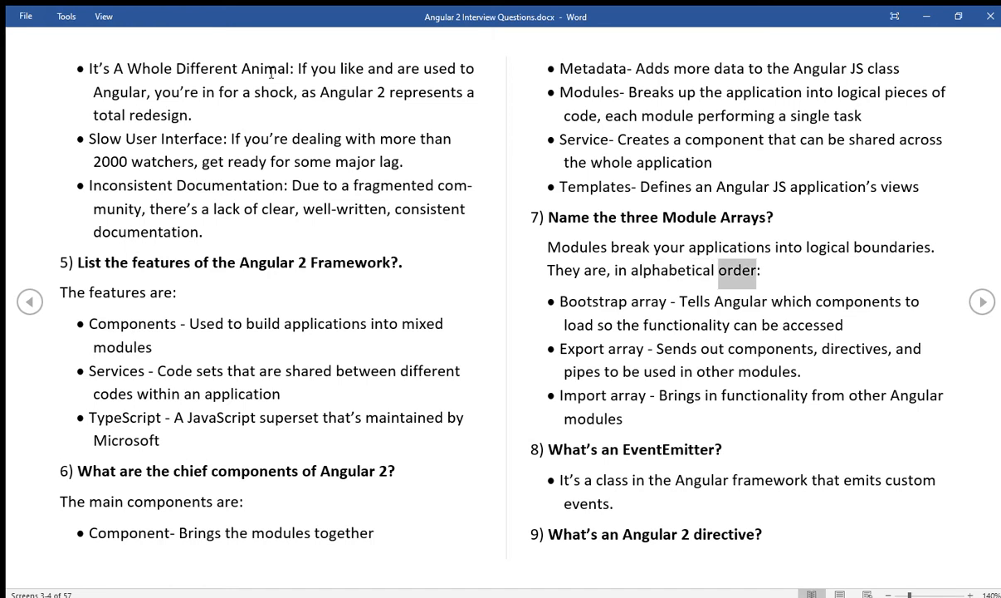
Read question 8's EventEmitter answer and continue onto screens 5–6
{"action": "double_click", "coordinate": [592, 300]}
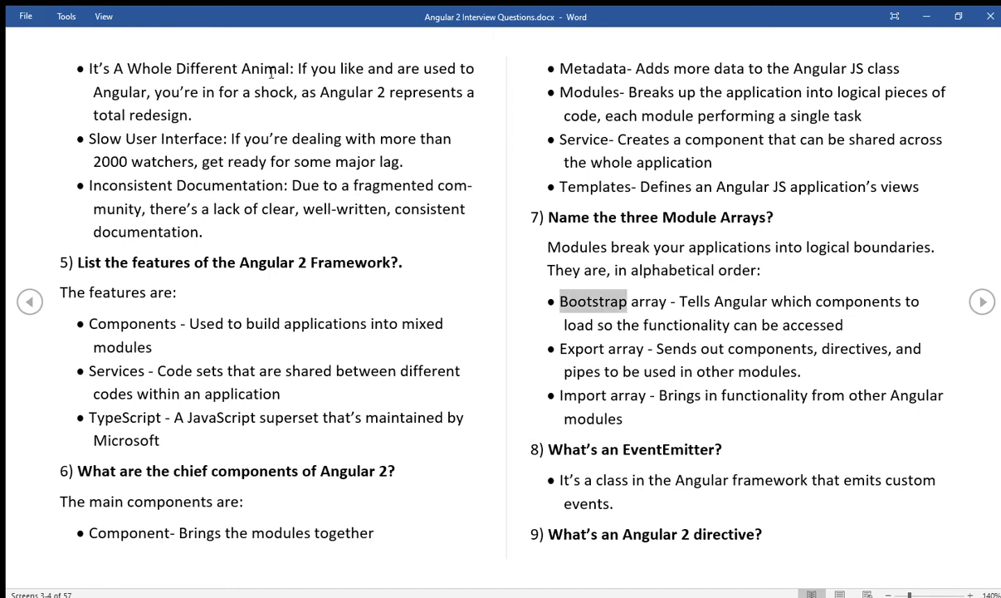
{"action": "double_click", "coordinate": [789, 301]}
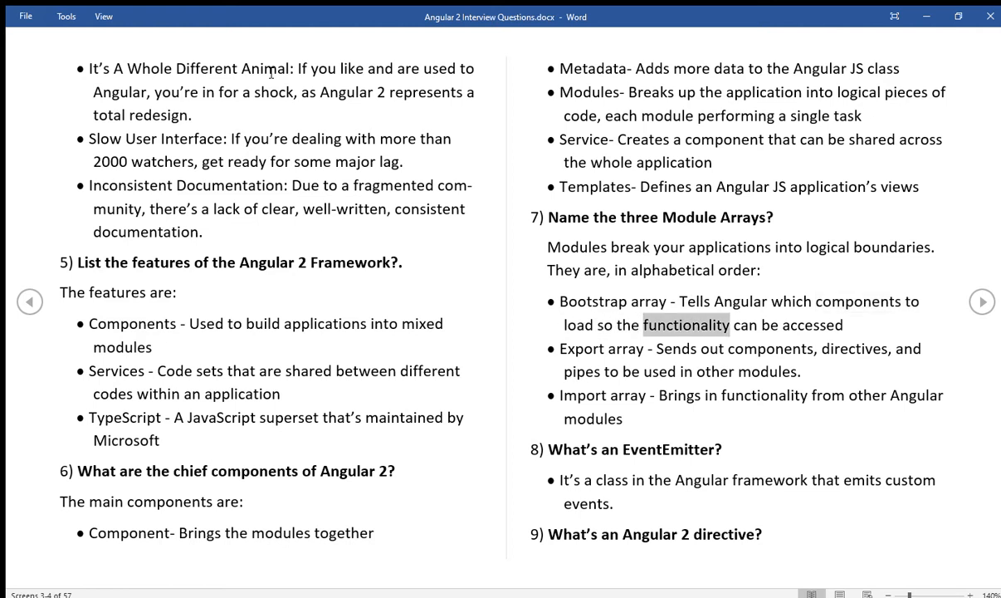
{"action": "double_click", "coordinate": [812, 325]}
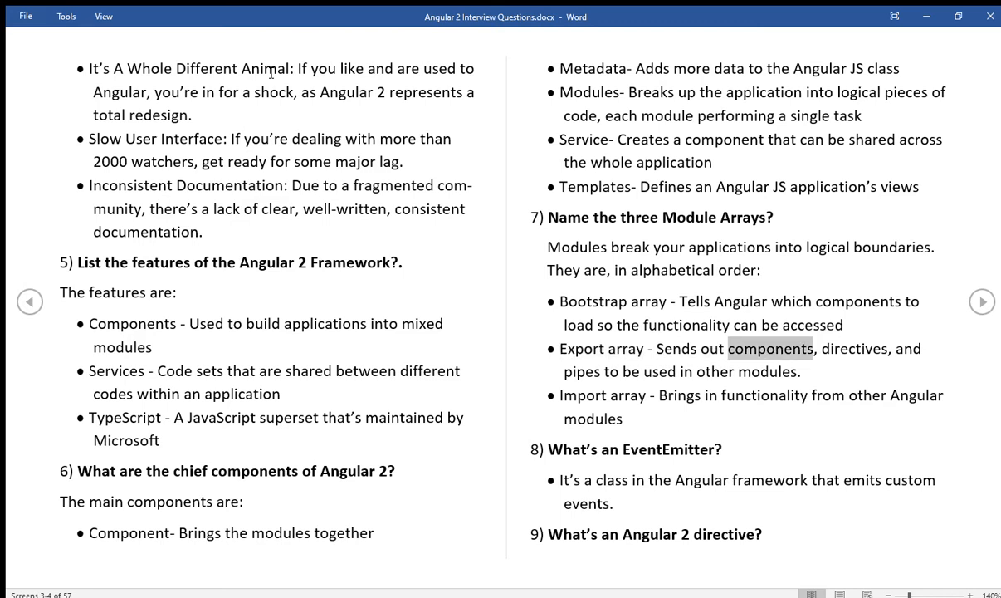
{"action": "double_click", "coordinate": [582, 371]}
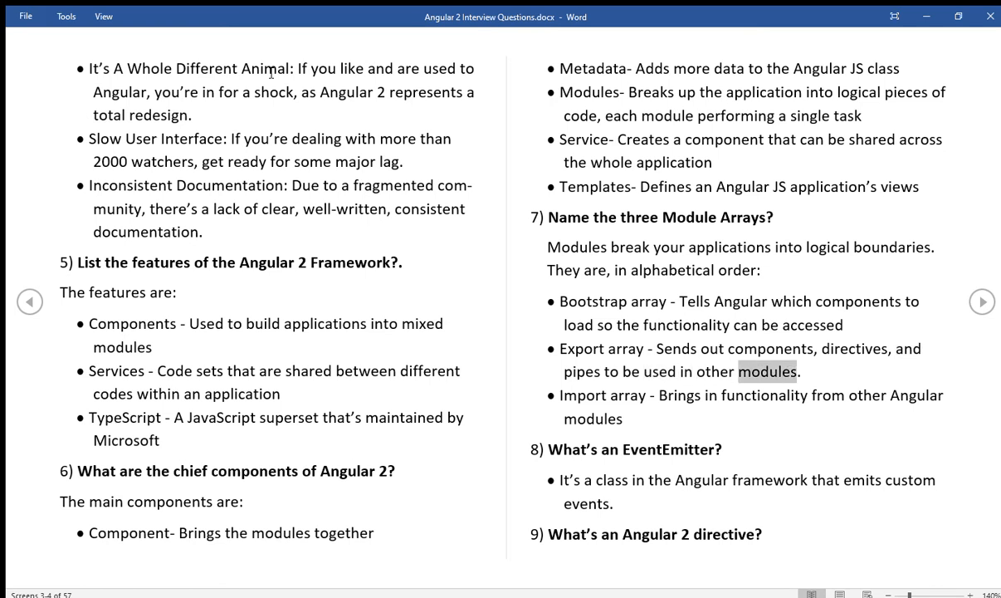
{"action": "double_click", "coordinate": [582, 395]}
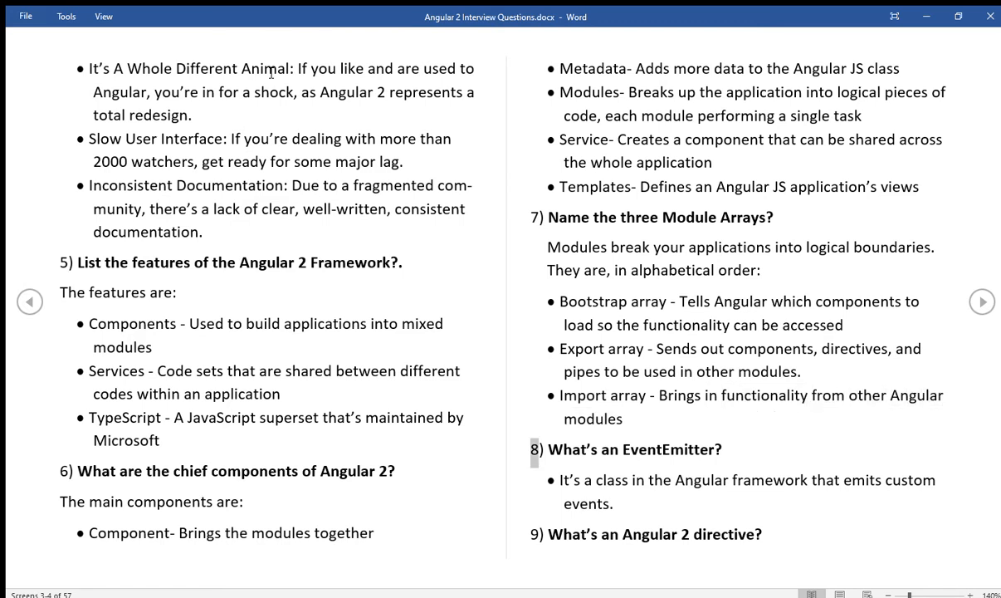
{"action": "double_click", "coordinate": [668, 450]}
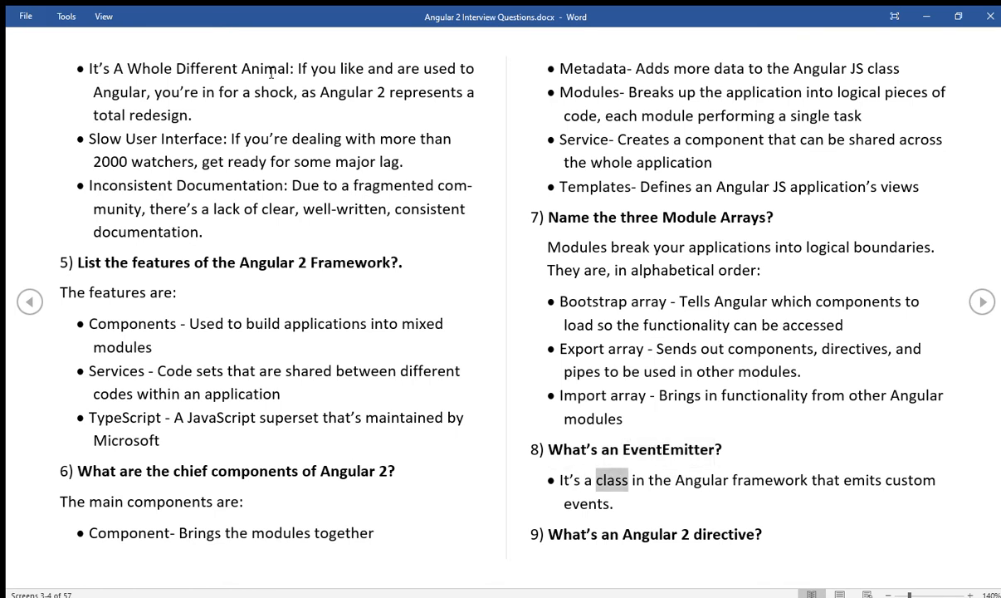
{"action": "double_click", "coordinate": [825, 480]}
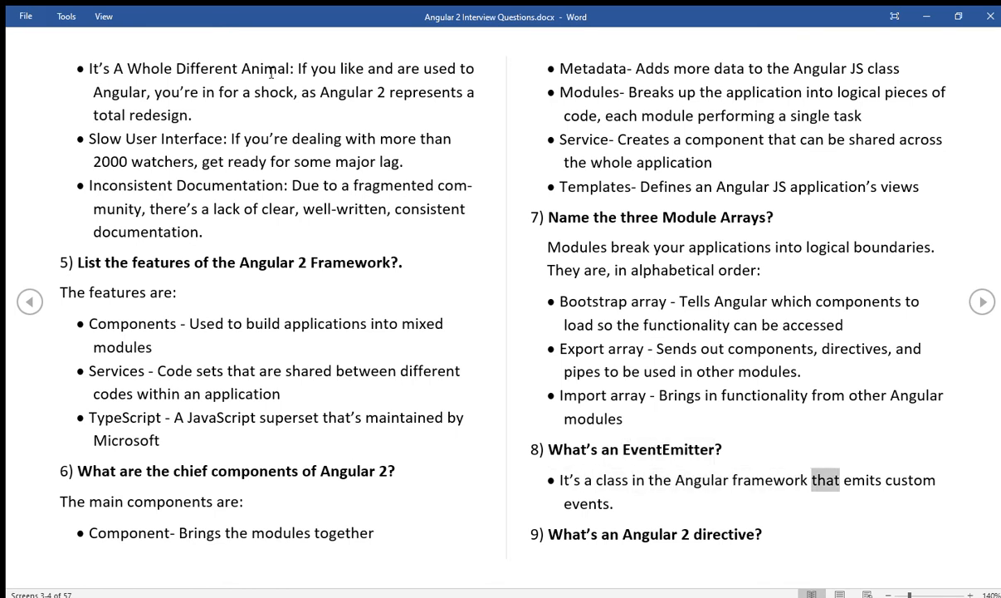
{"action": "double_click", "coordinate": [585, 504]}
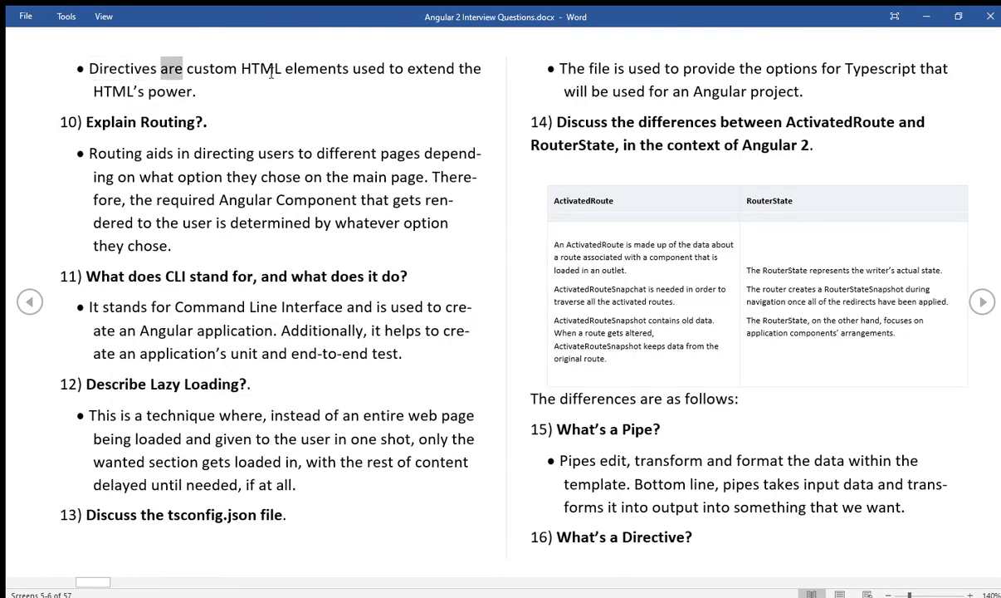
{"action": "double_click", "coordinate": [317, 69]}
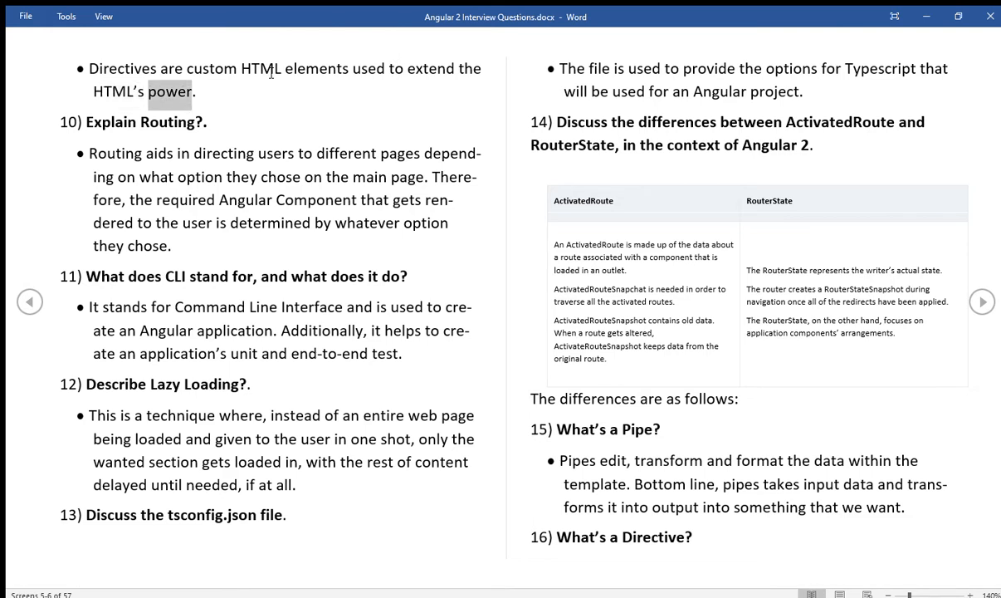
{"action": "double_click", "coordinate": [165, 122]}
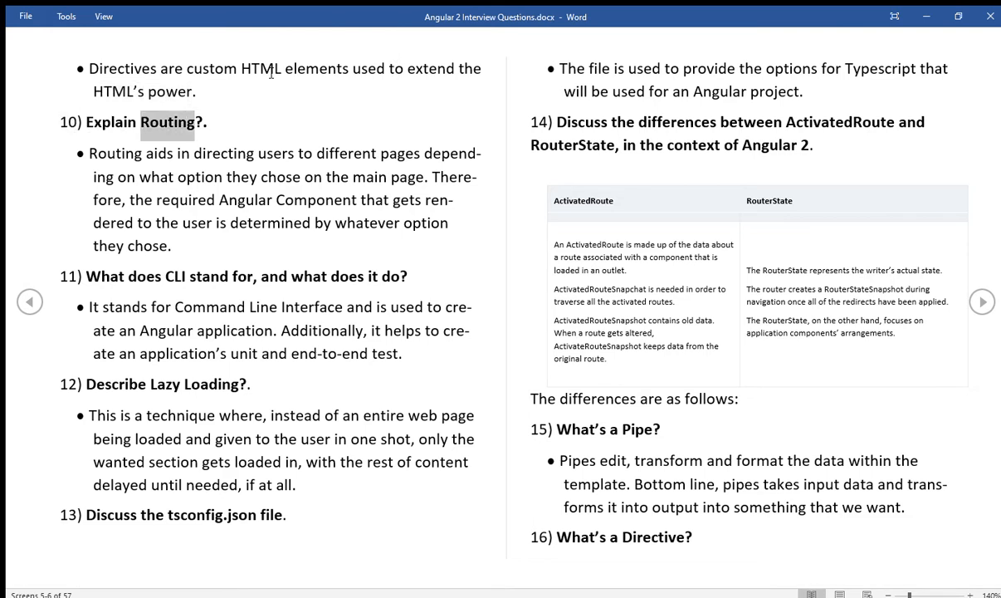
{"action": "double_click", "coordinate": [160, 153]}
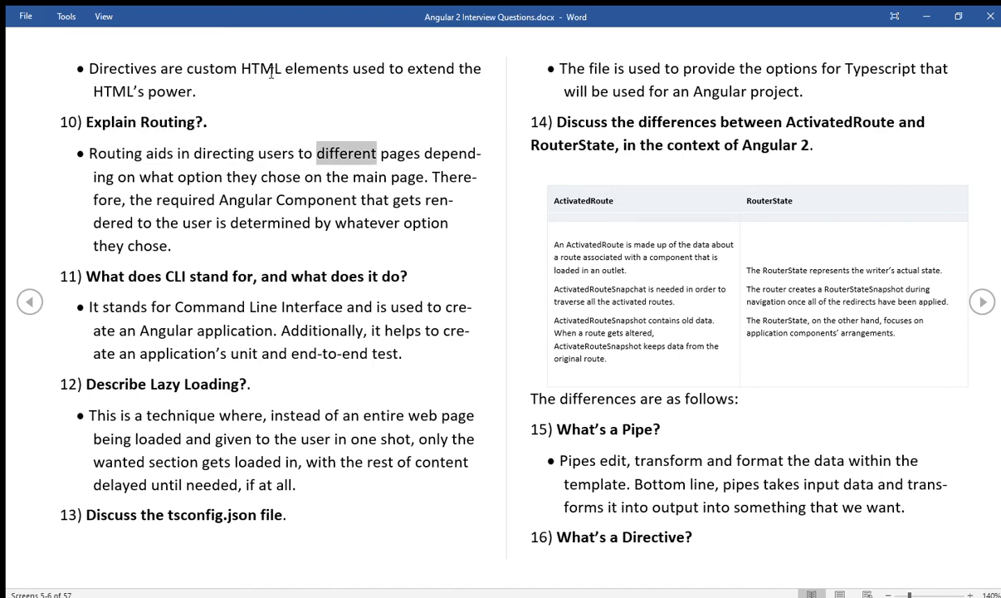
{"action": "double_click", "coordinate": [199, 176]}
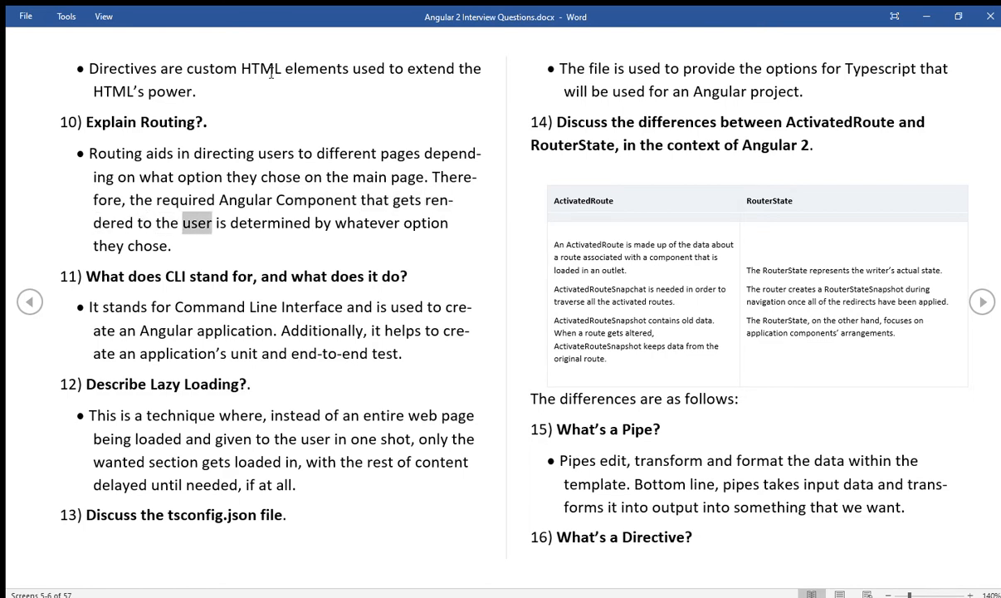
{"action": "double_click", "coordinate": [424, 222]}
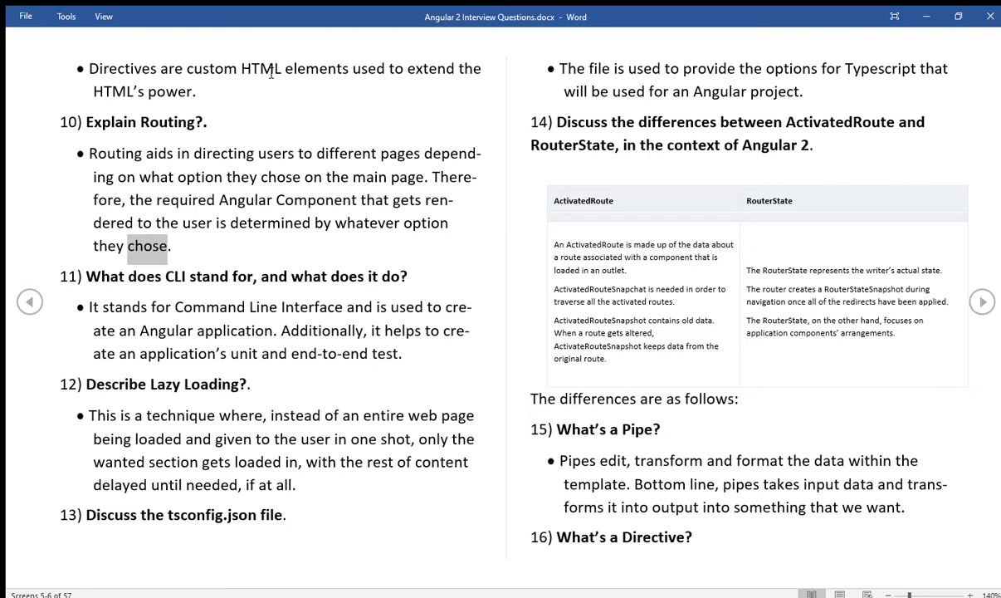
{"action": "double_click", "coordinate": [173, 276]}
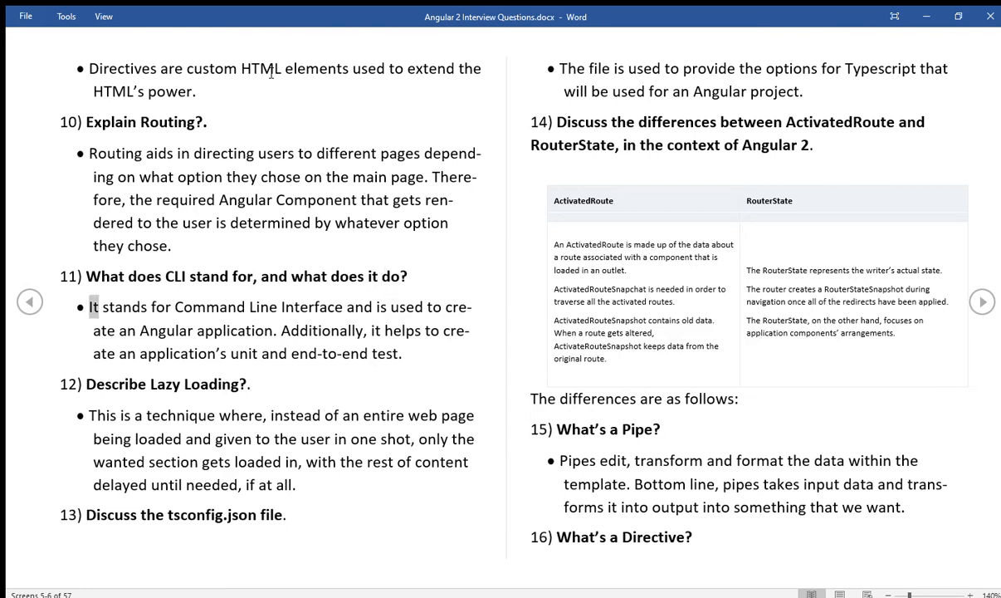
{"action": "double_click", "coordinate": [311, 306]}
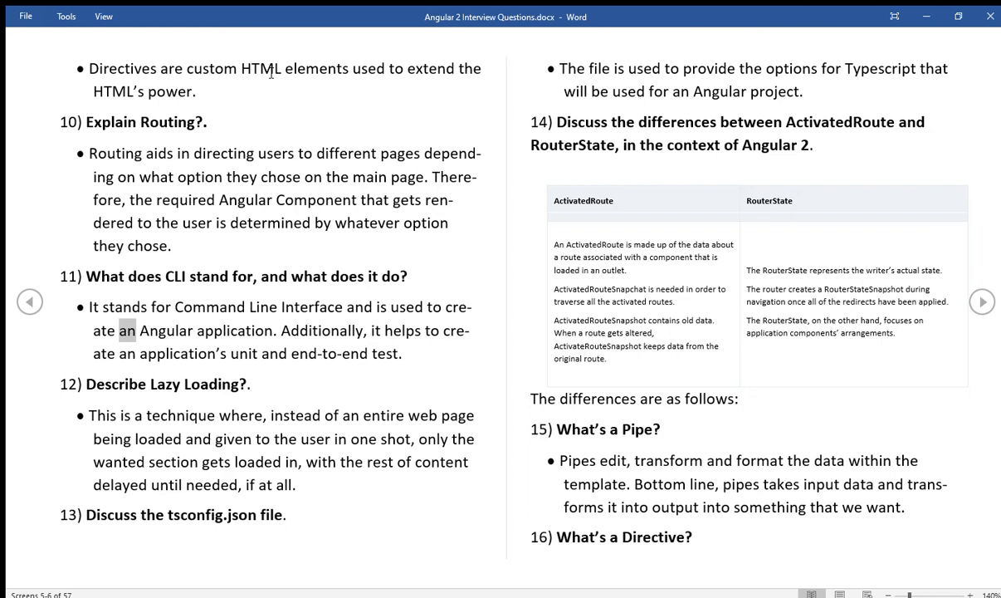
{"action": "double_click", "coordinate": [235, 331]}
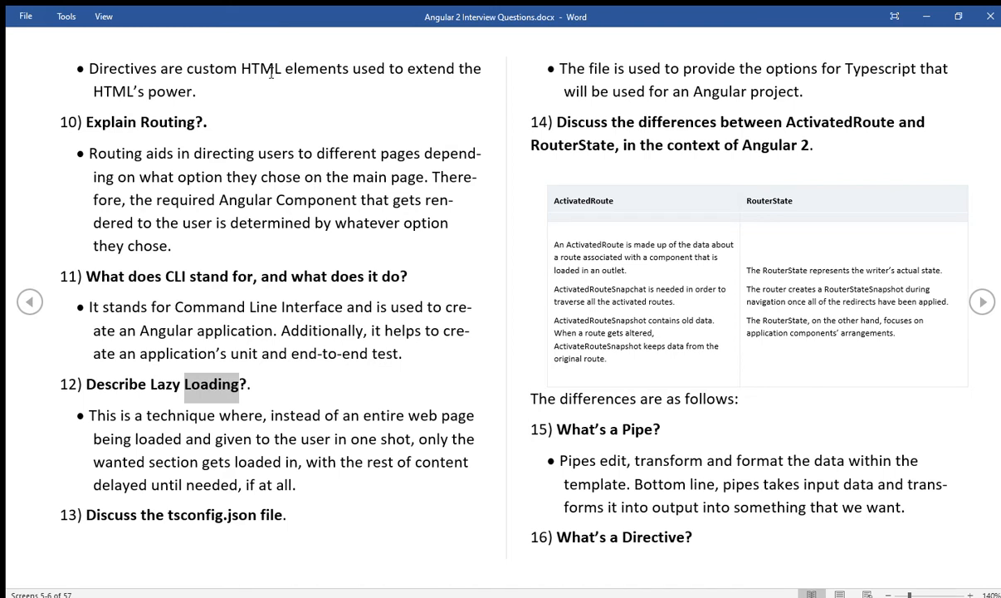
Finish question 12's Lazy Loading answer and read into question 13's tsconfig.json answer
{"action": "double_click", "coordinate": [241, 416]}
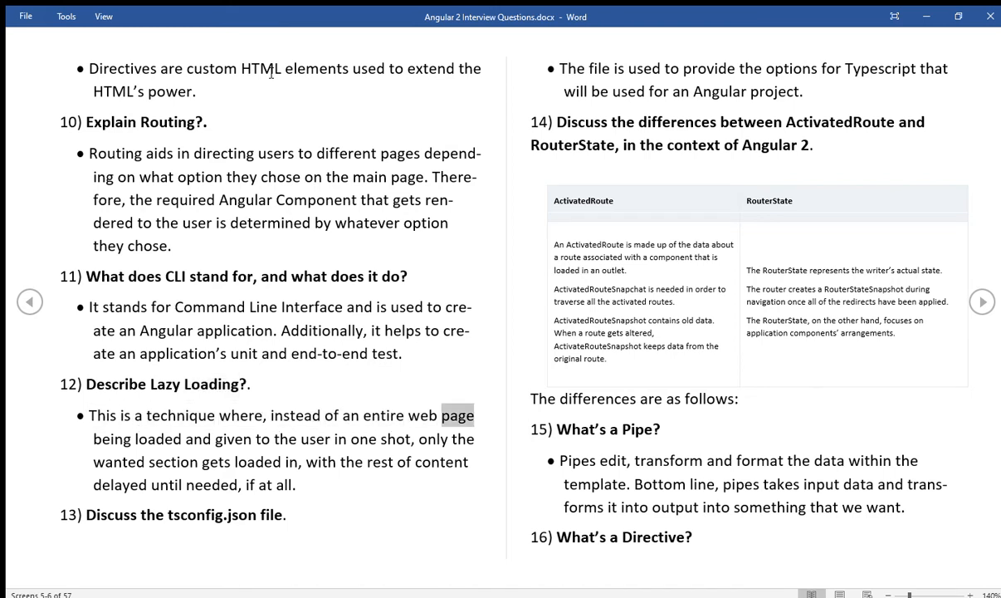
{"action": "double_click", "coordinate": [286, 438]}
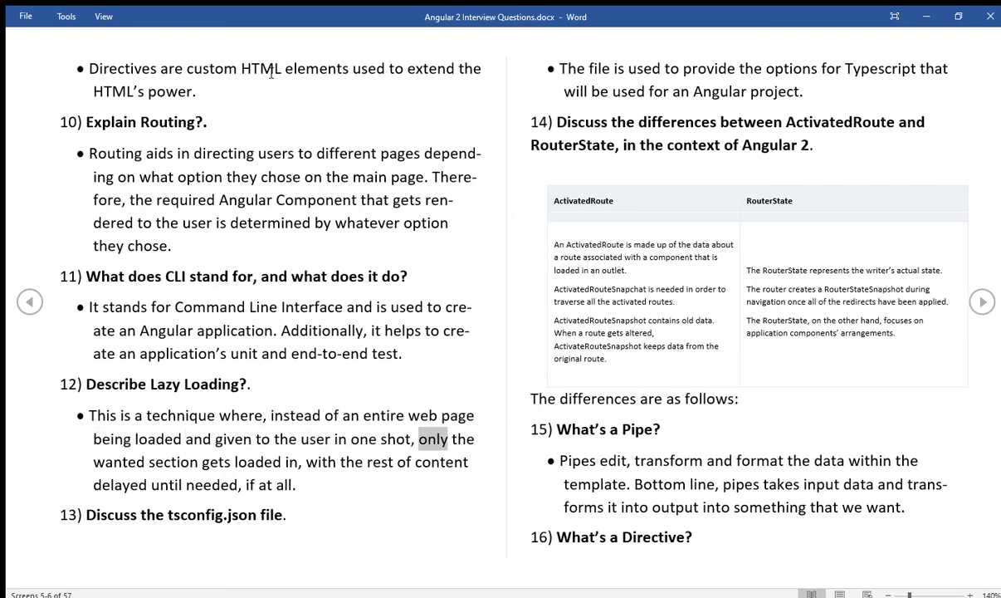
{"action": "double_click", "coordinate": [258, 461]}
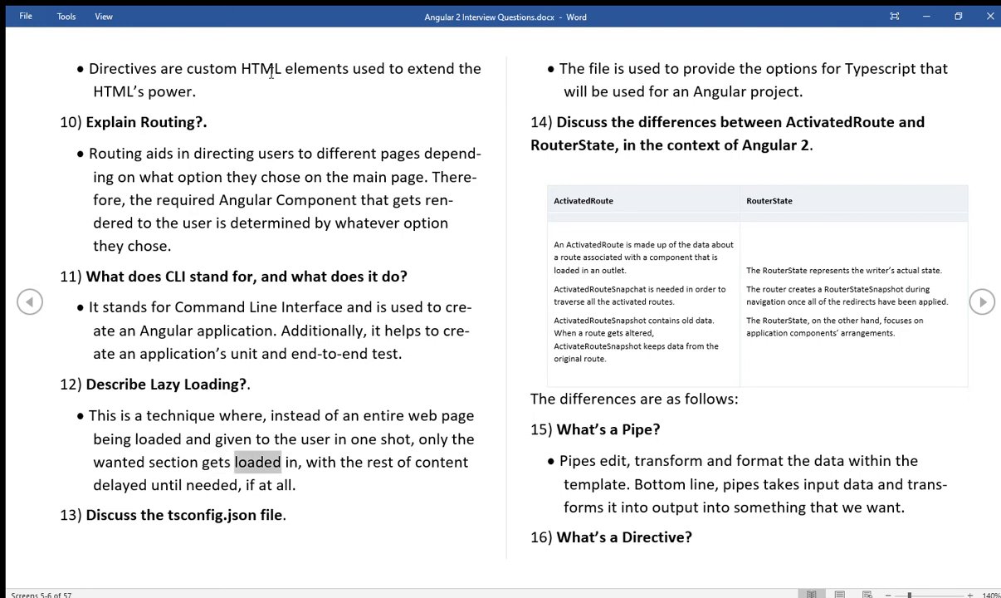
{"action": "double_click", "coordinate": [442, 462]}
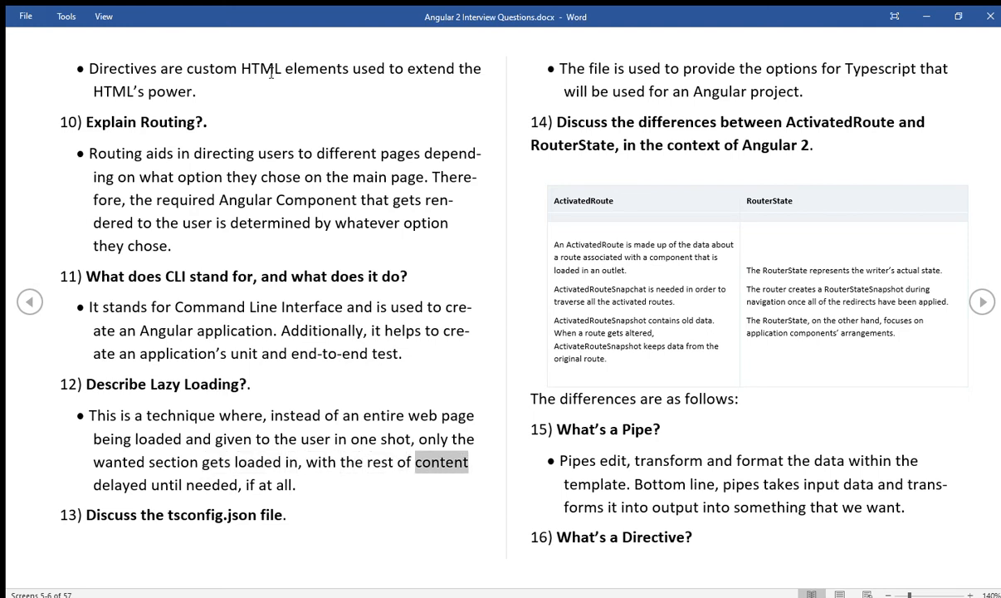
{"action": "double_click", "coordinate": [211, 485]}
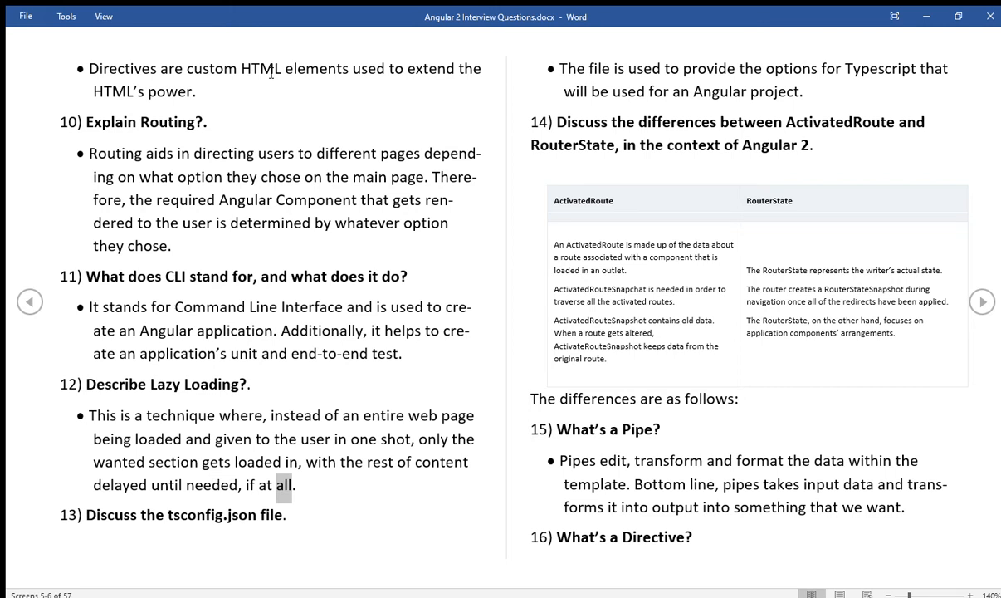
{"action": "double_click", "coordinate": [195, 514]}
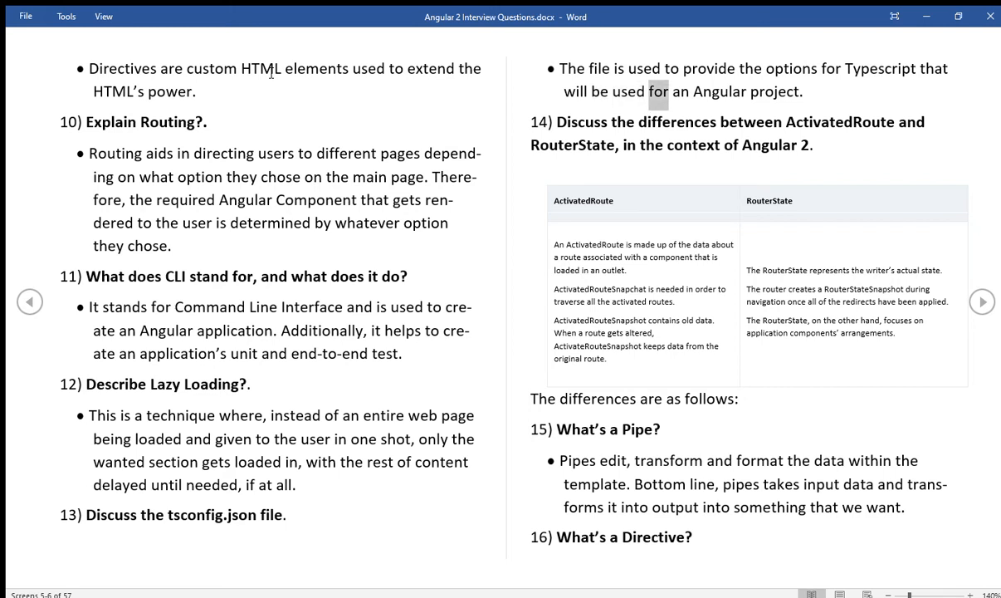
Read the end of question 13, question 14's heading and the ActivatedRoute table column
{"action": "double_click", "coordinate": [774, 92]}
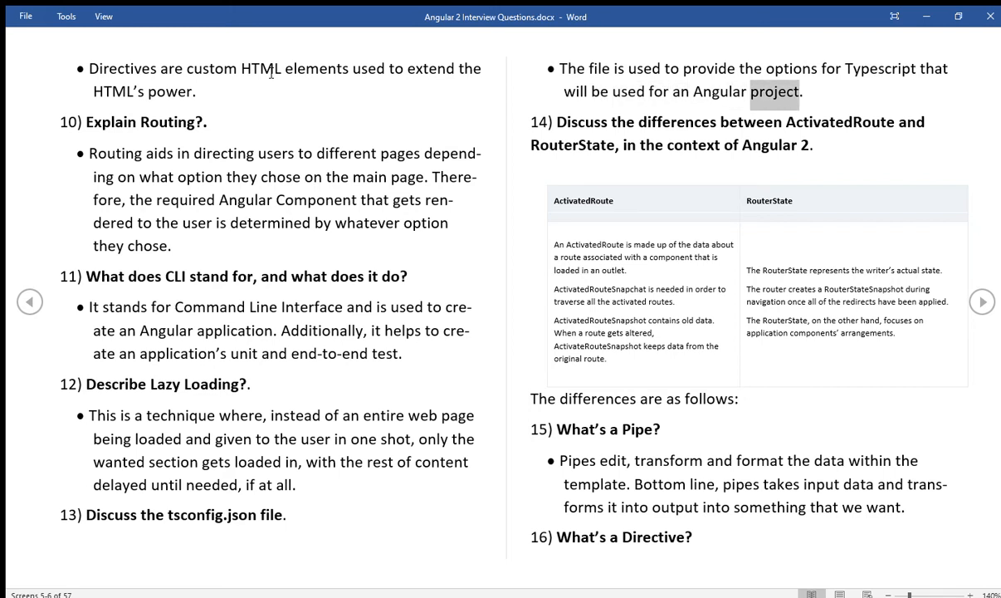
{"action": "double_click", "coordinate": [581, 122]}
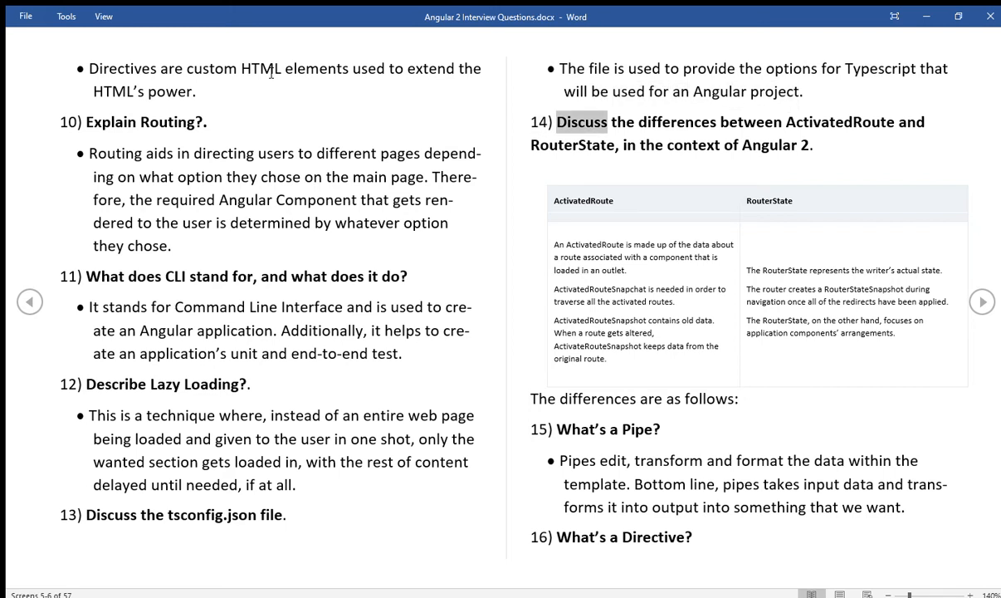
{"action": "double_click", "coordinate": [841, 121]}
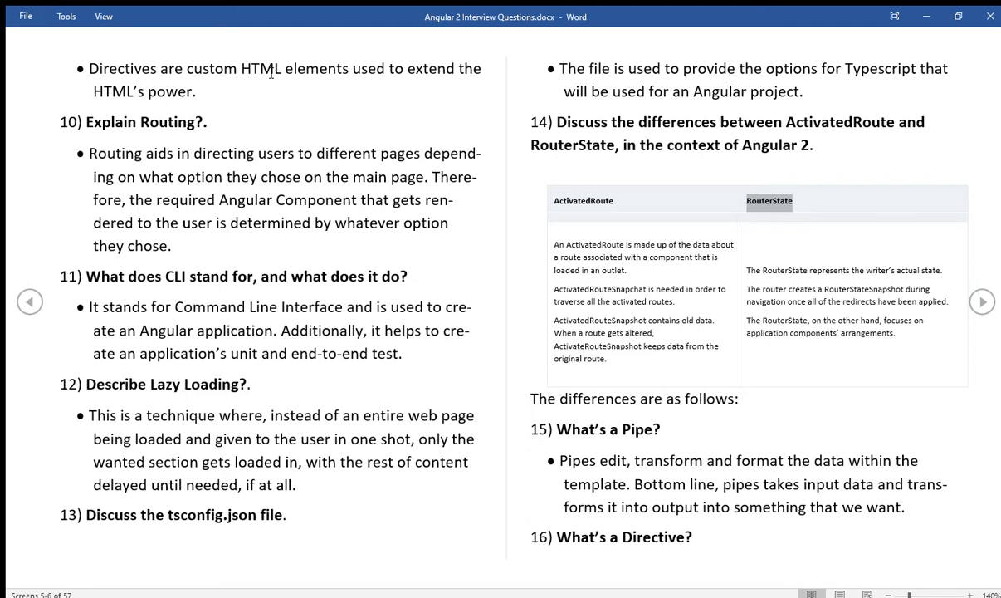
{"action": "double_click", "coordinate": [645, 244]}
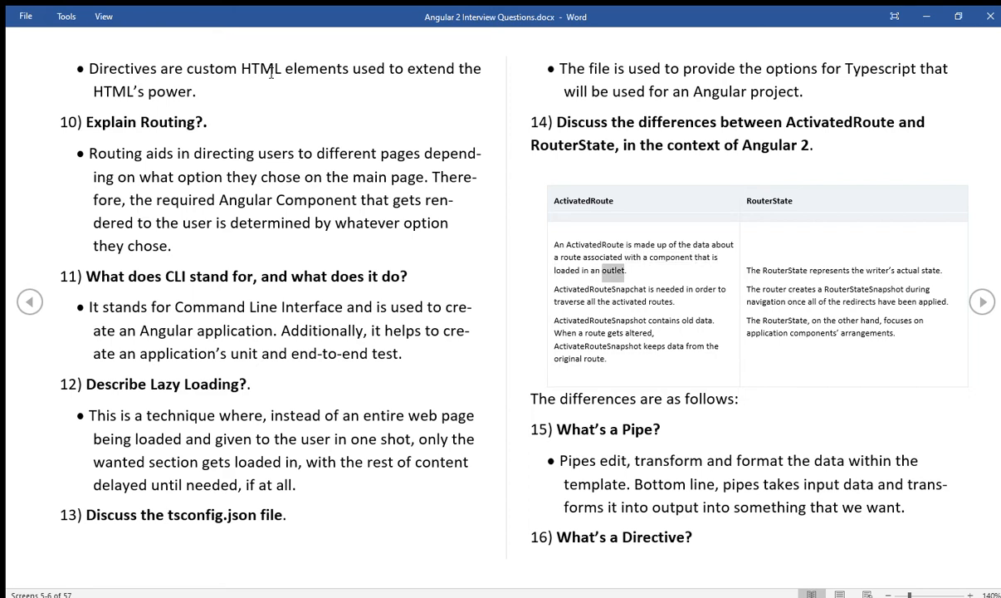
{"action": "double_click", "coordinate": [599, 289]}
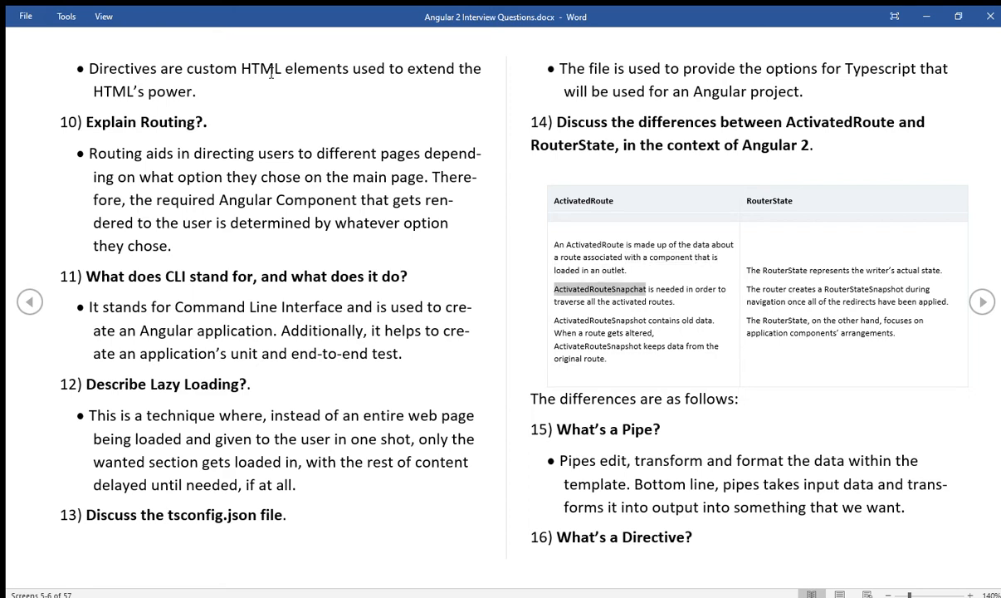
{"action": "double_click", "coordinate": [705, 289]}
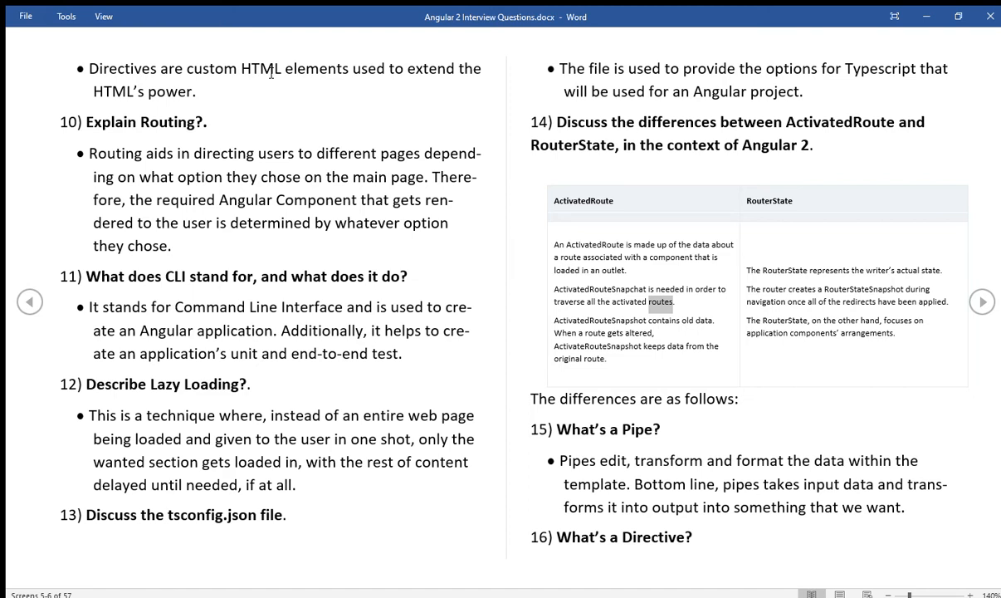
{"action": "double_click", "coordinate": [662, 320]}
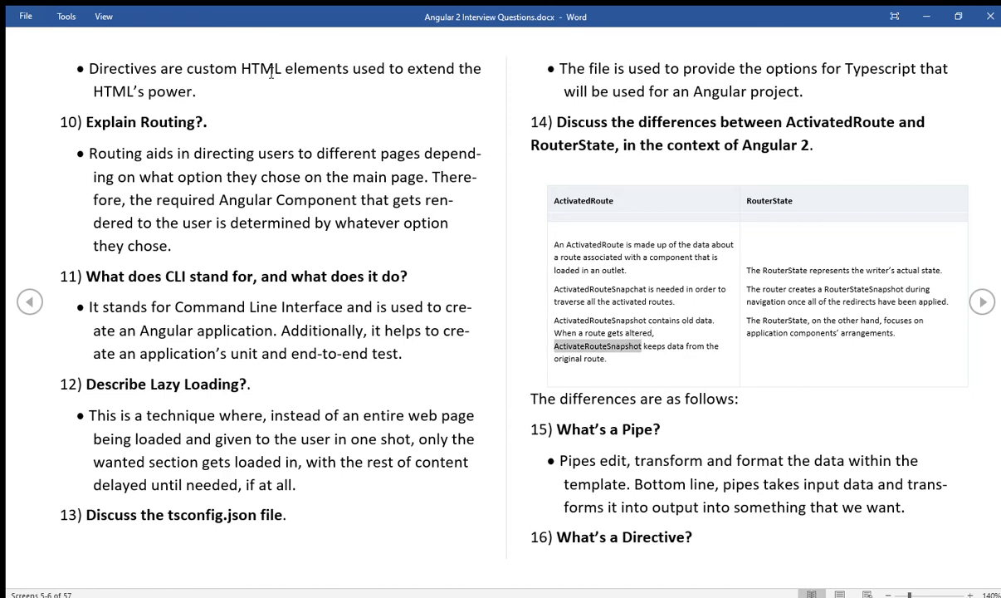
{"action": "double_click", "coordinate": [675, 346]}
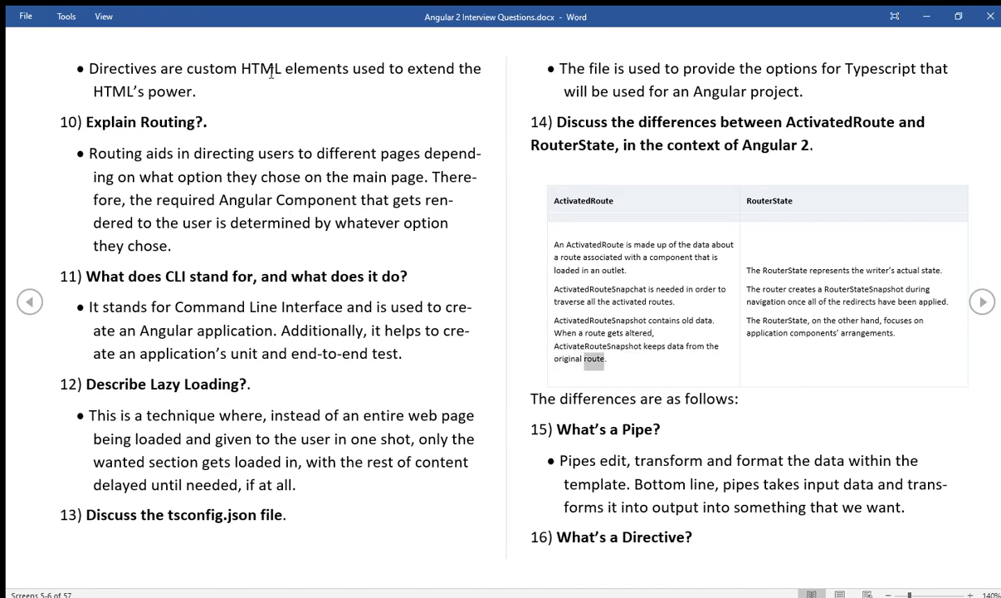
{"action": "double_click", "coordinate": [776, 269]}
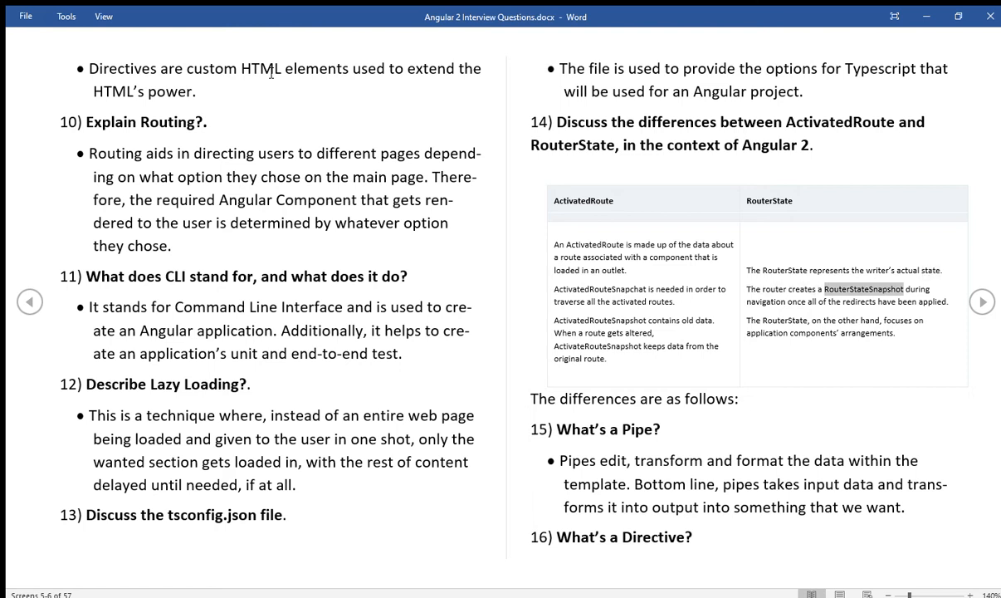
Read the RouterState column aloud up to question 15's Pipe heading
{"action": "double_click", "coordinate": [764, 302]}
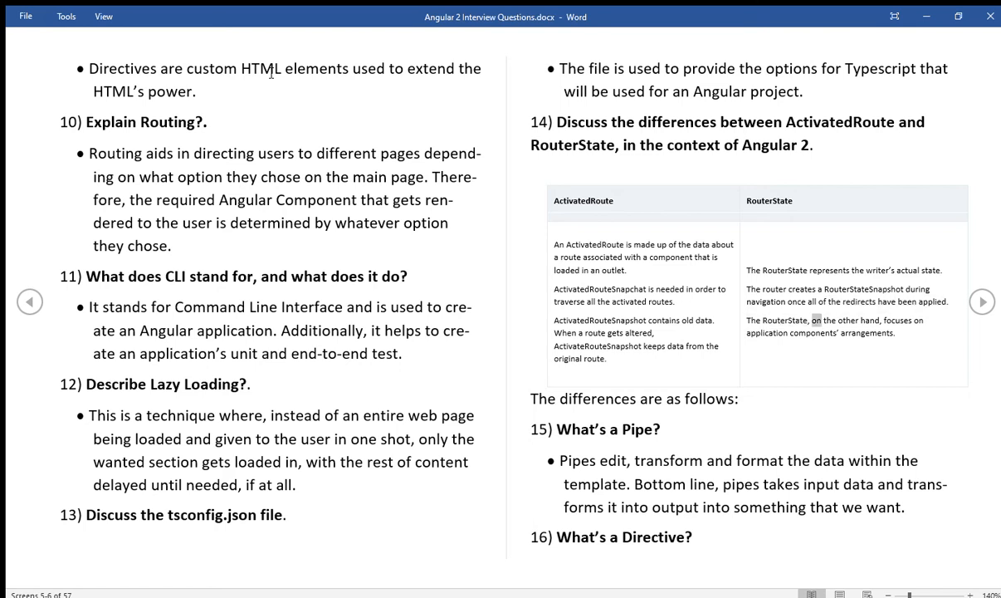
{"action": "double_click", "coordinate": [896, 319]}
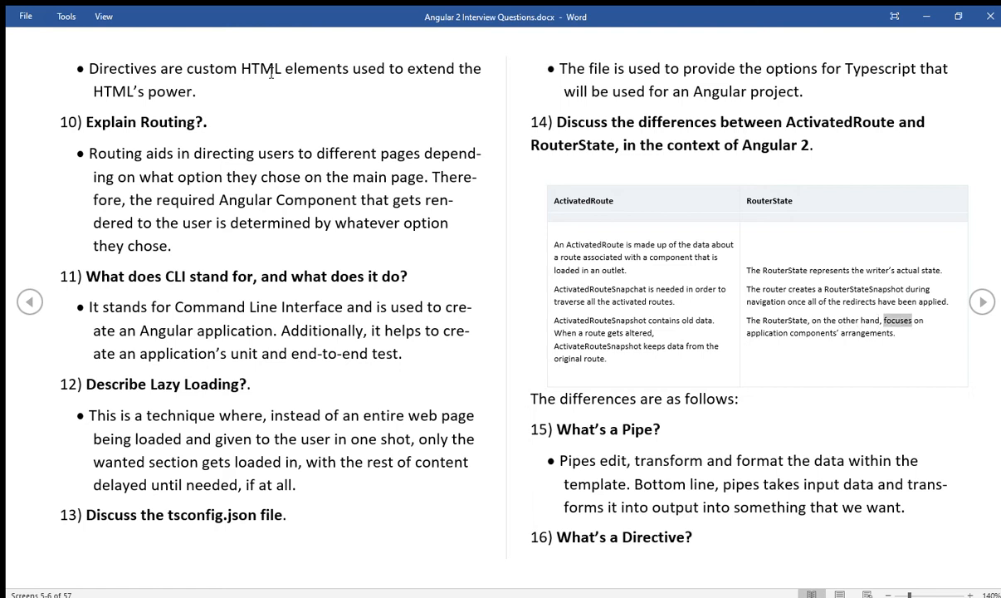
{"action": "double_click", "coordinate": [814, 333]}
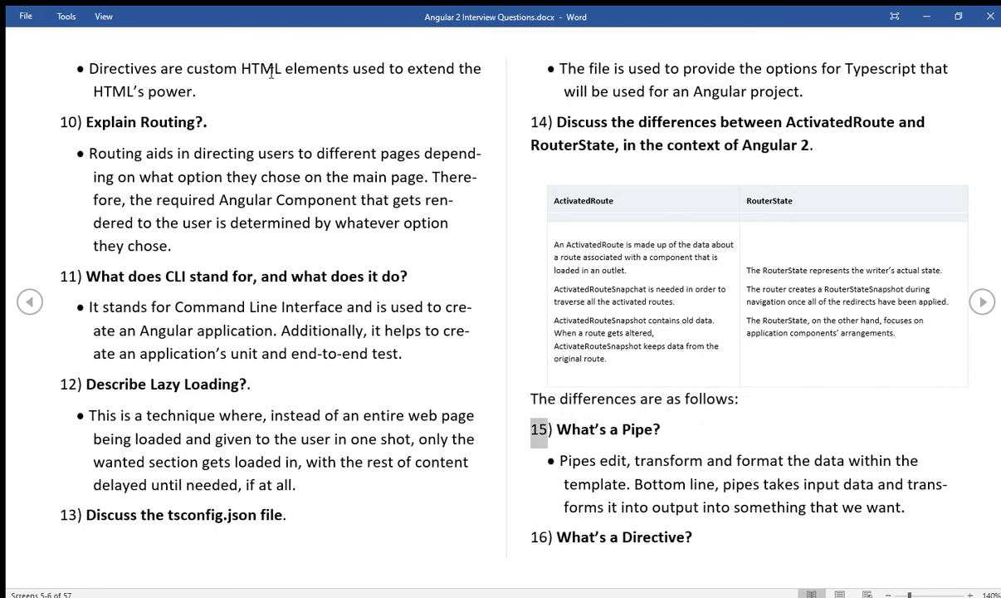
Read question 15's Pipe answer and question 16's heading, advancing to screens 7–8
{"action": "double_click", "coordinate": [636, 429]}
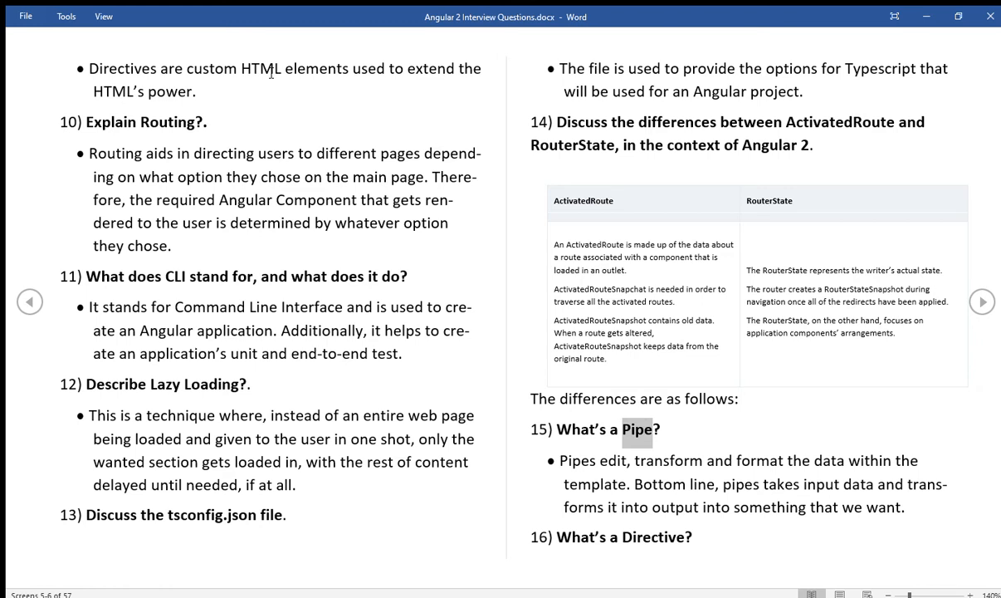
{"action": "double_click", "coordinate": [612, 460]}
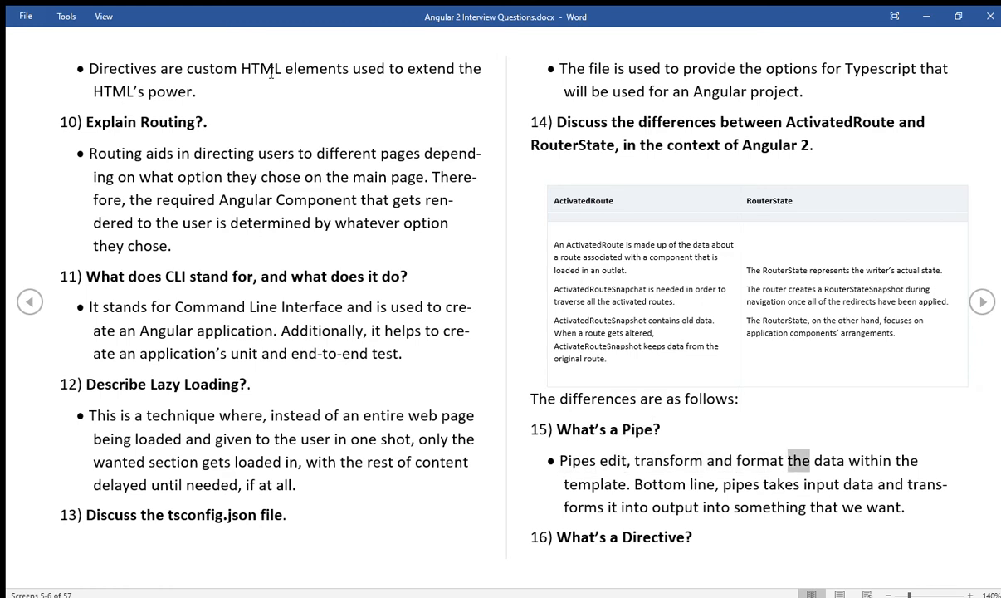
{"action": "double_click", "coordinate": [594, 484]}
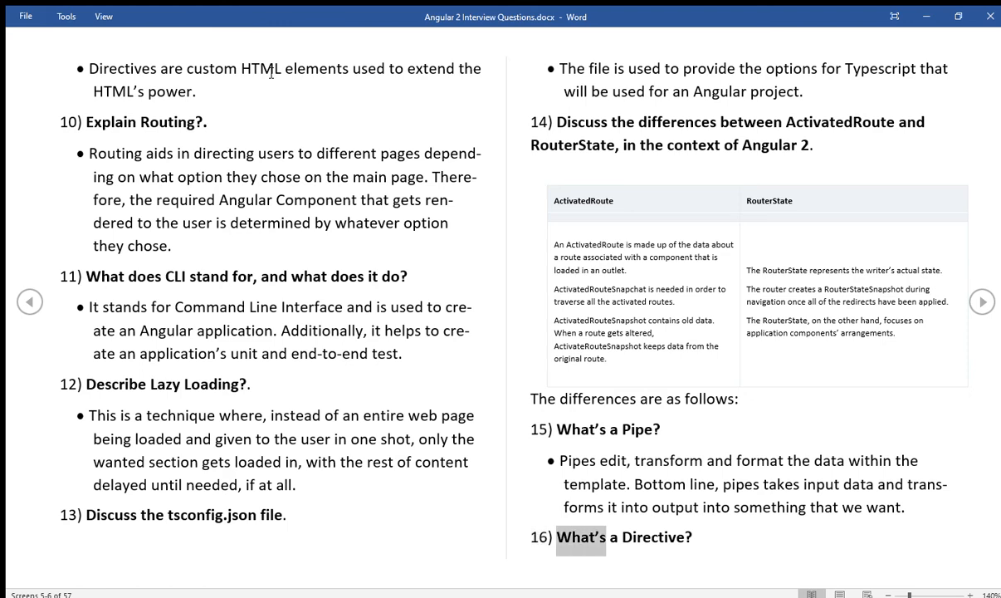
{"action": "double_click", "coordinate": [654, 537]}
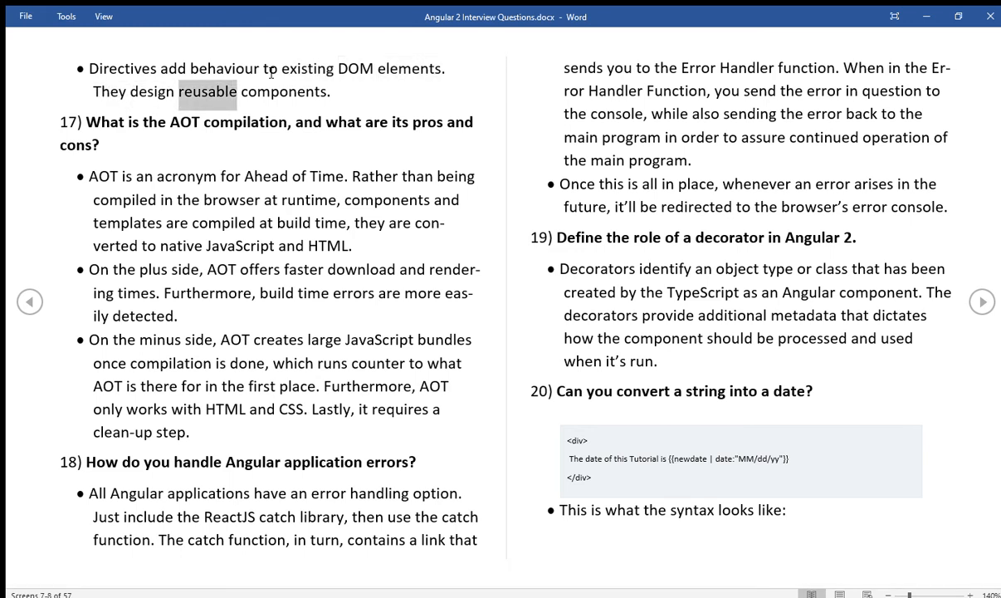
Read the end of question 16's directive answer and question 17's AOT pros aloud
{"action": "double_click", "coordinate": [283, 91]}
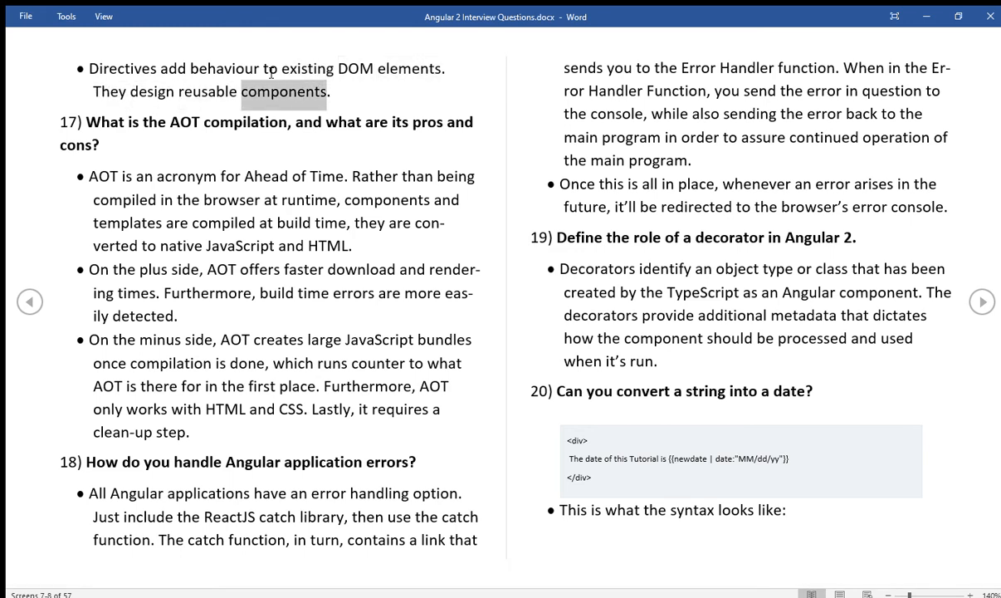
{"action": "double_click", "coordinate": [154, 122]}
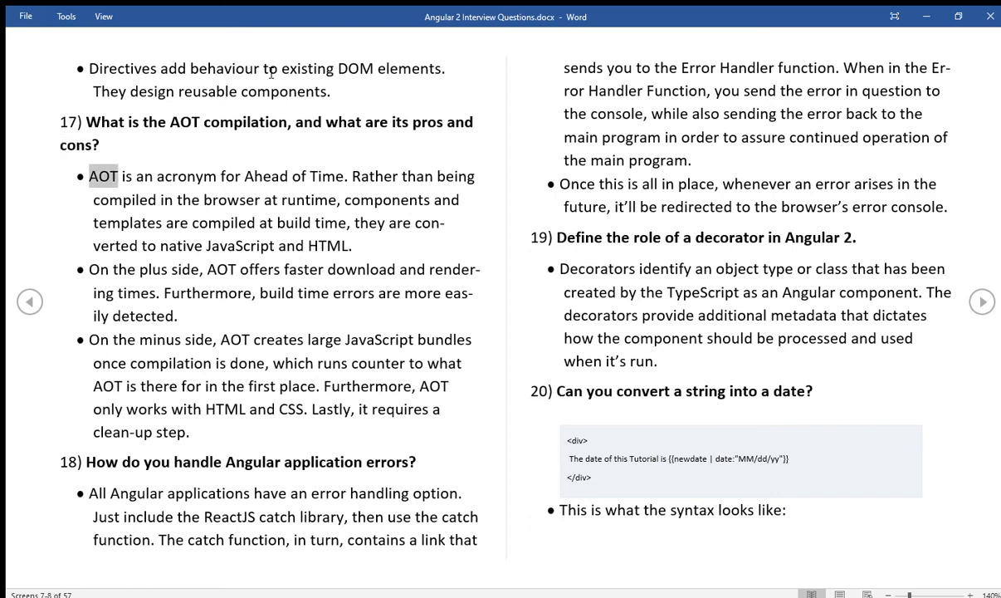
{"action": "double_click", "coordinate": [327, 176]}
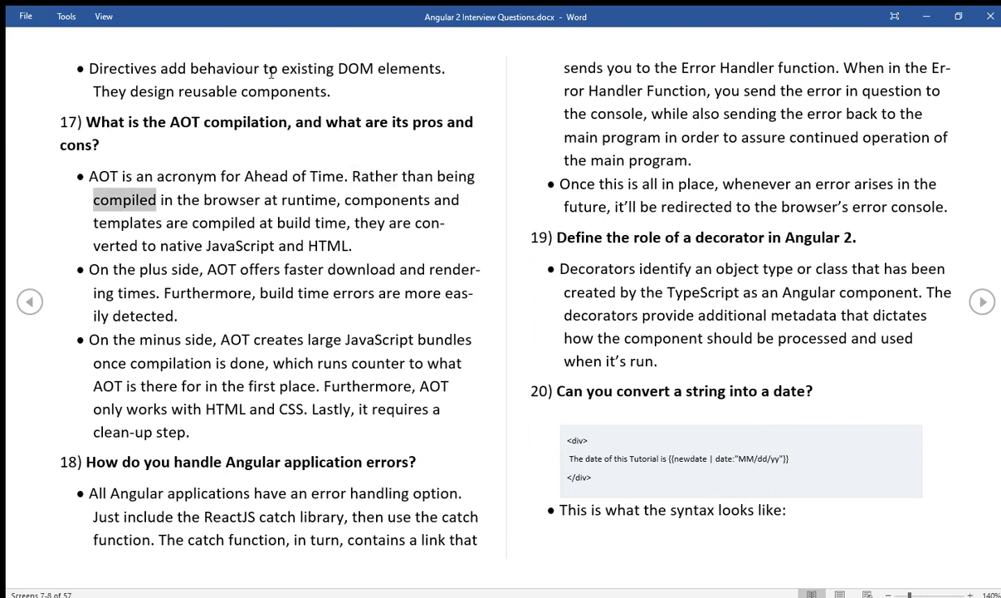
{"action": "double_click", "coordinate": [308, 199]}
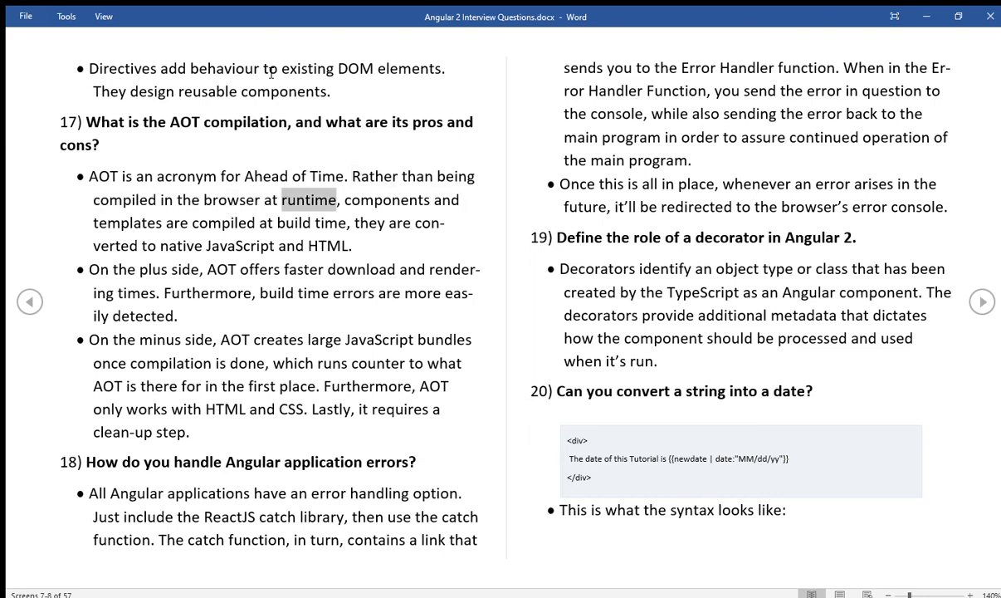
{"action": "double_click", "coordinate": [127, 222]}
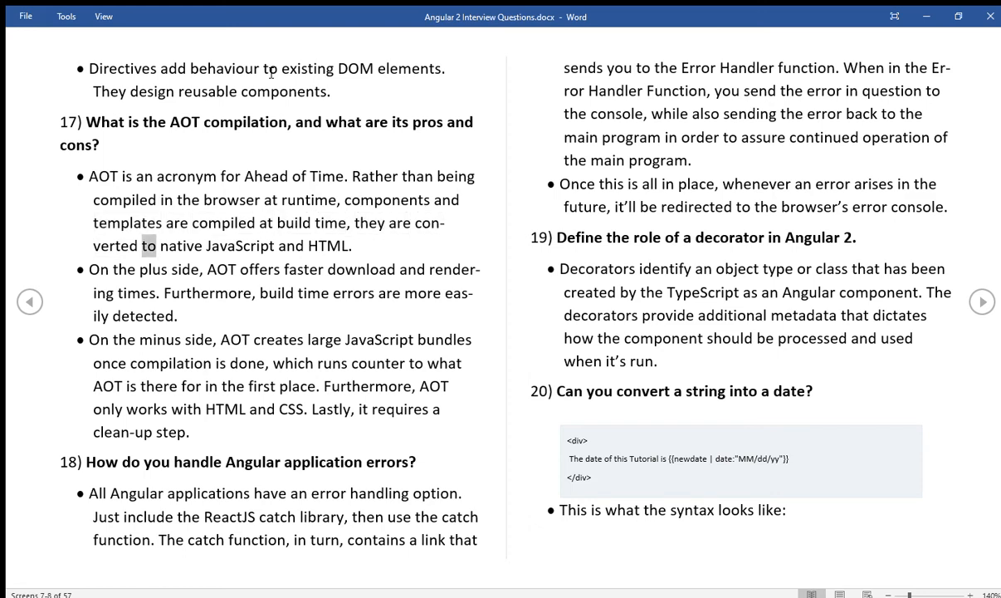
{"action": "double_click", "coordinate": [328, 245]}
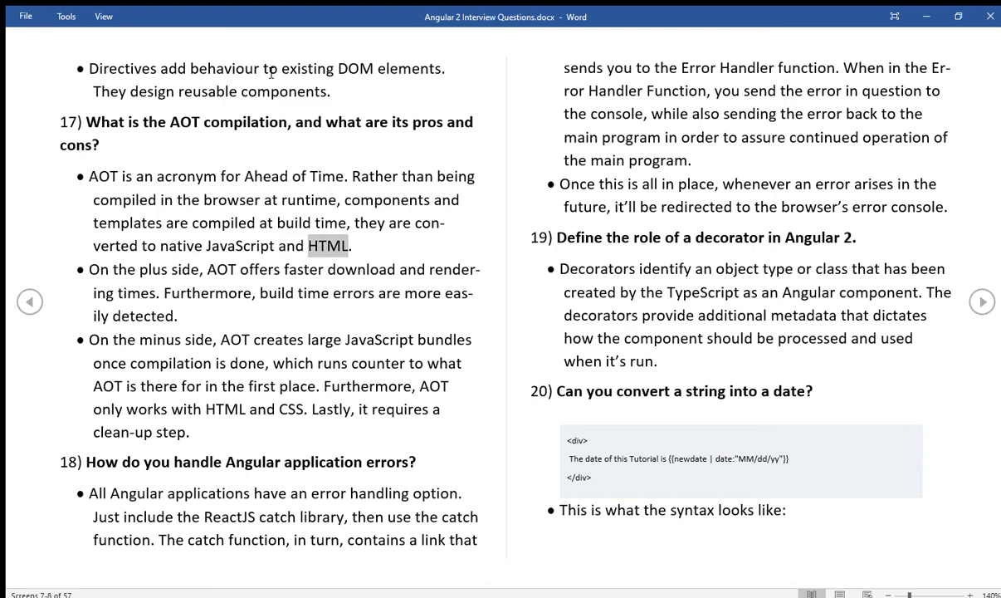
{"action": "double_click", "coordinate": [122, 269]}
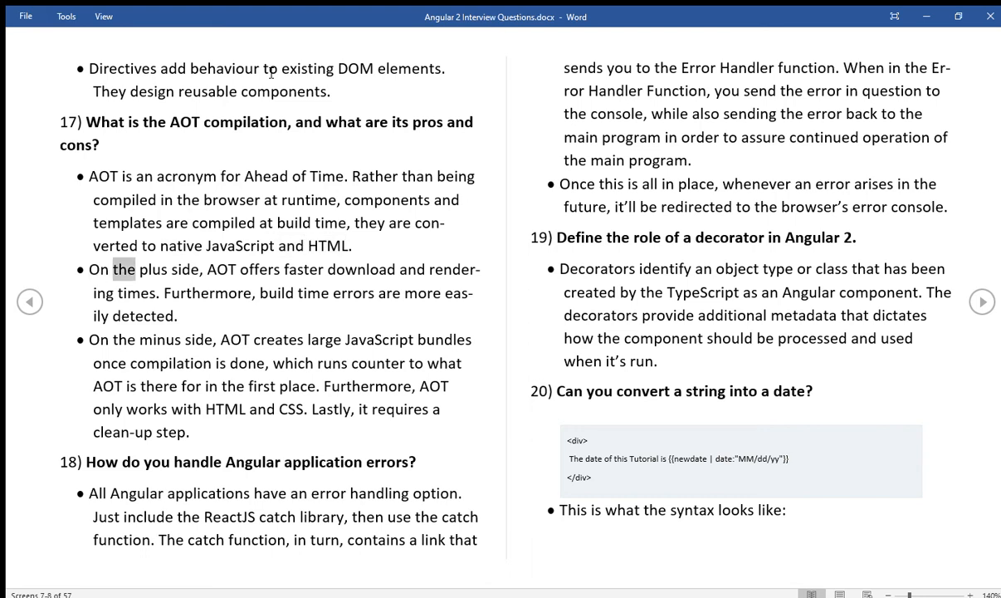
{"action": "double_click", "coordinate": [259, 269]}
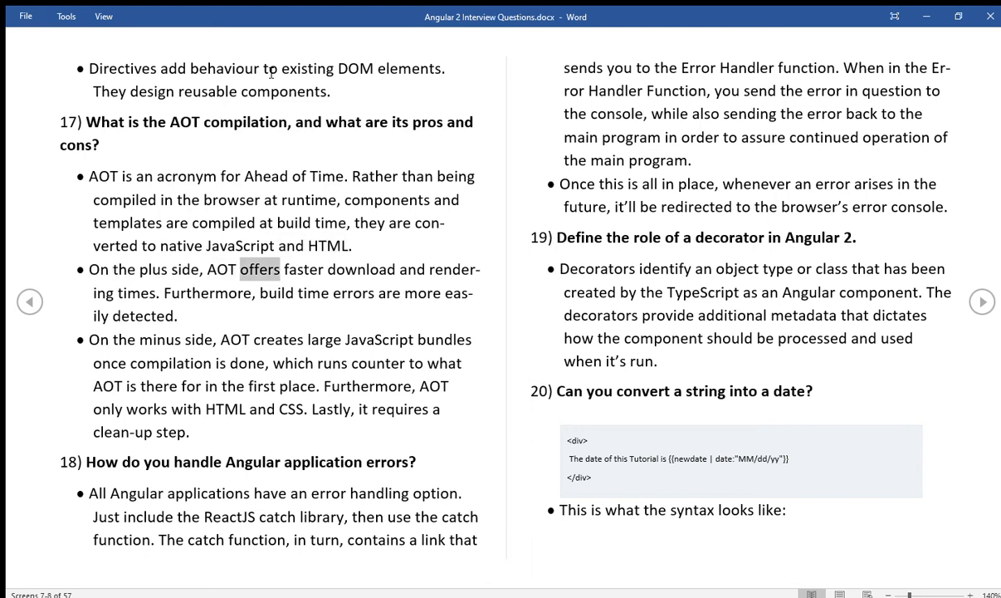
Read the 'On the minus side' AOT bullet aloud up to question 18's heading
{"action": "double_click", "coordinate": [454, 269]}
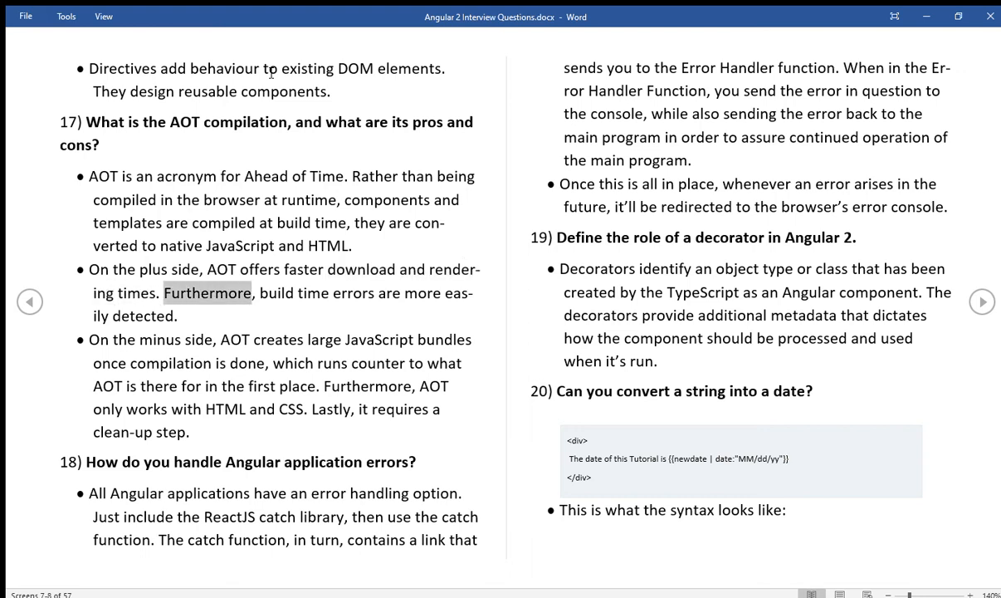
{"action": "double_click", "coordinate": [387, 292]}
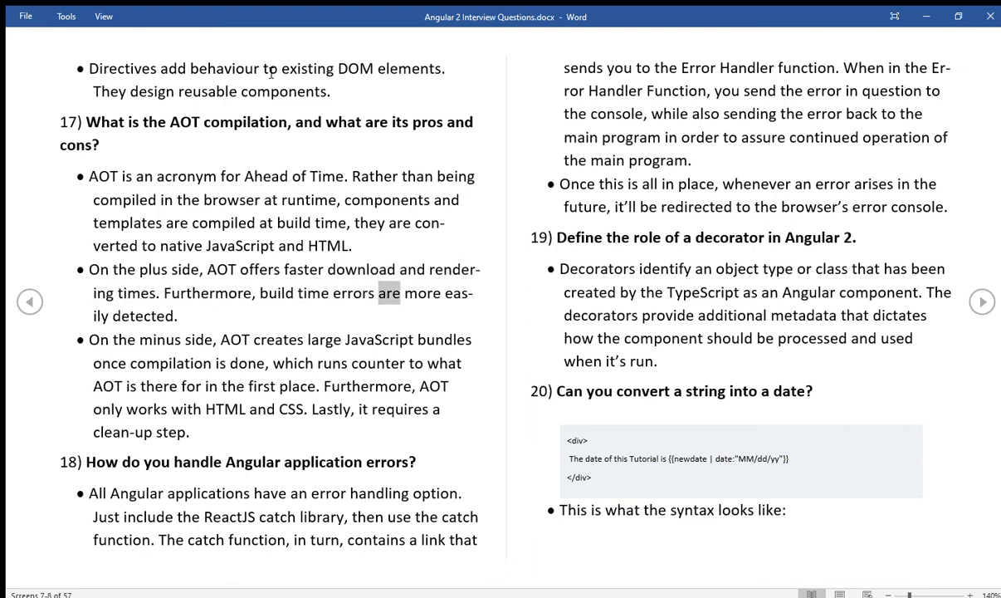
{"action": "double_click", "coordinate": [143, 315]}
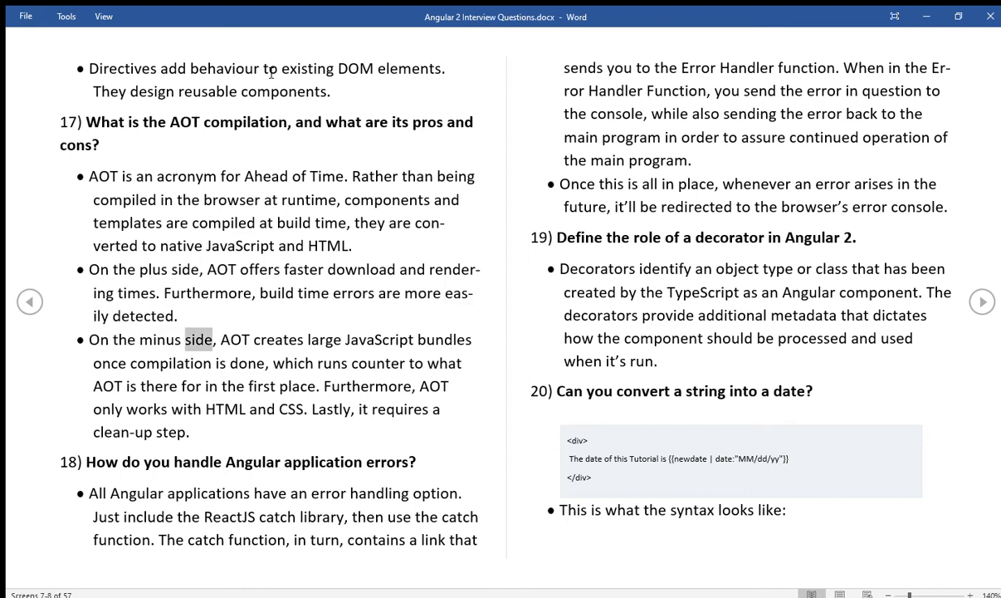
{"action": "double_click", "coordinate": [323, 339]}
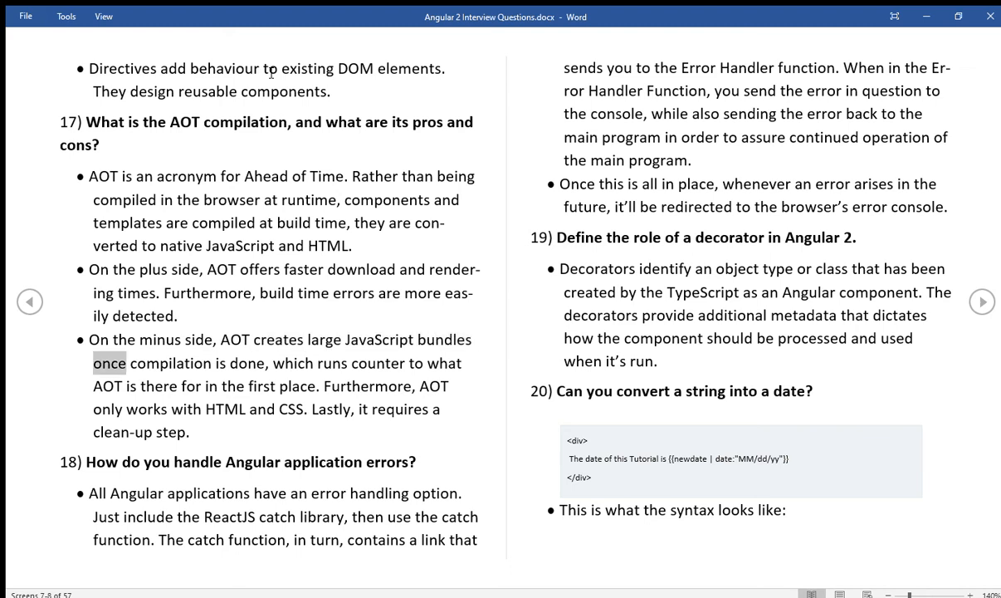
{"action": "double_click", "coordinate": [294, 363]}
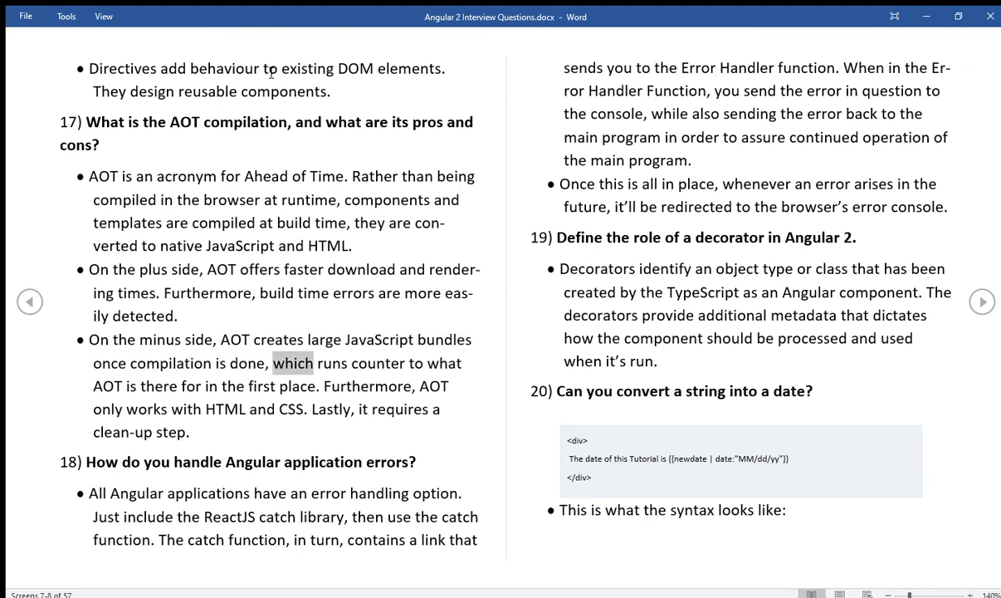
{"action": "double_click", "coordinate": [108, 387]}
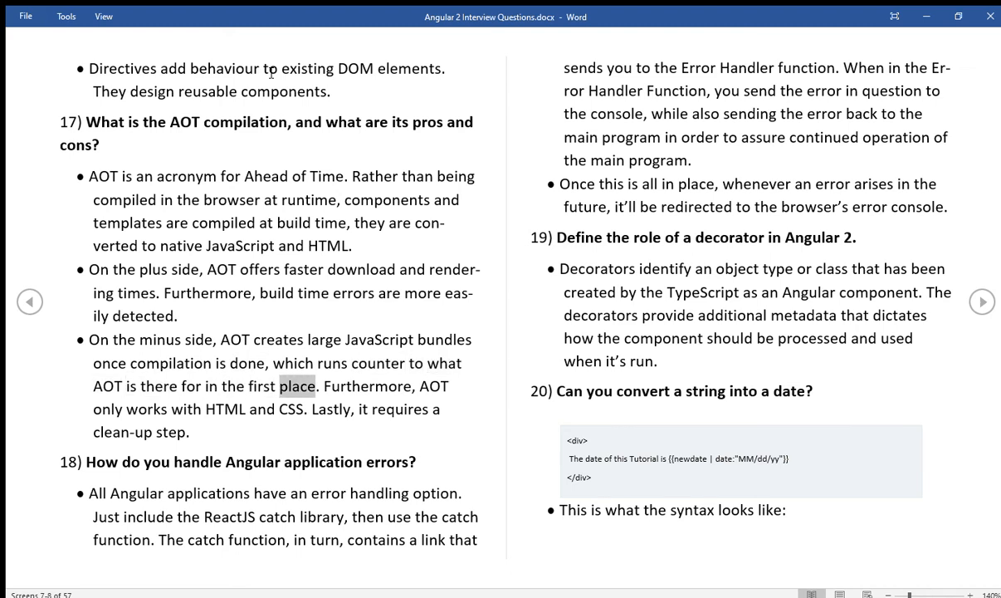
{"action": "double_click", "coordinate": [433, 386]}
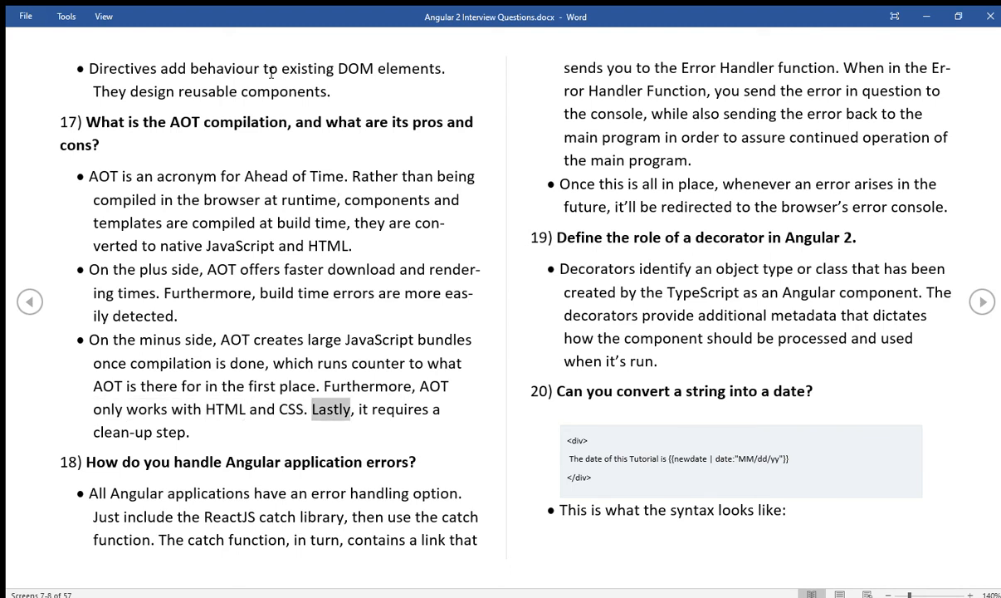
{"action": "double_click", "coordinate": [171, 432]}
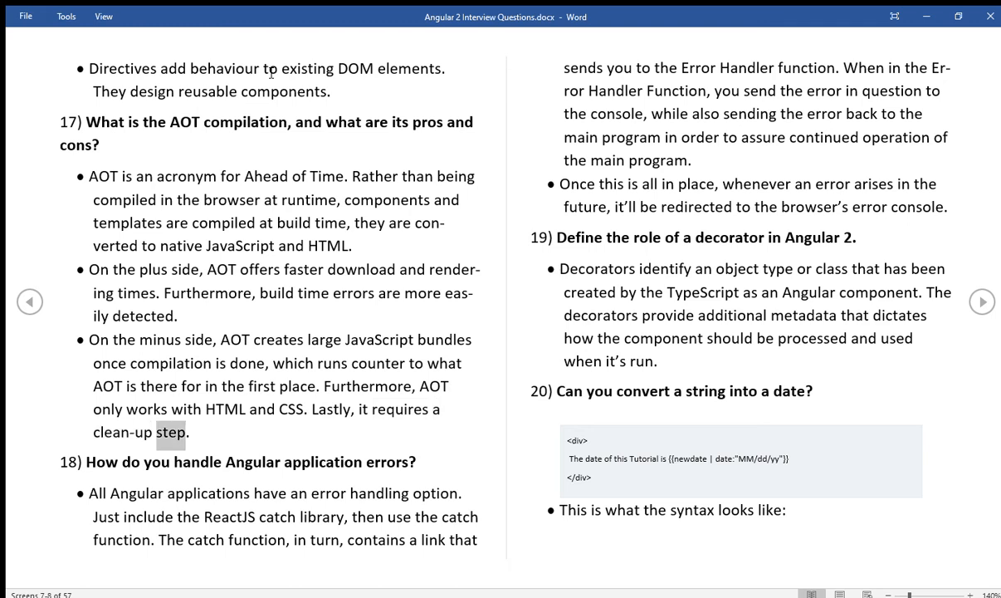
{"action": "double_click", "coordinate": [102, 462]}
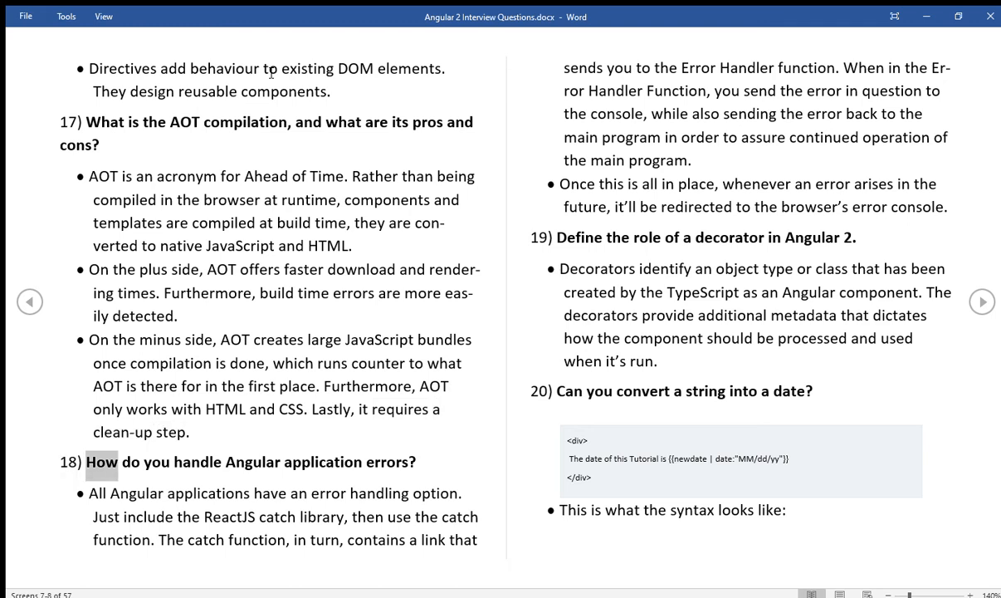
Follow Read Aloud through the question 18 heading and the first catch-library bullet
{"action": "double_click", "coordinate": [322, 463]}
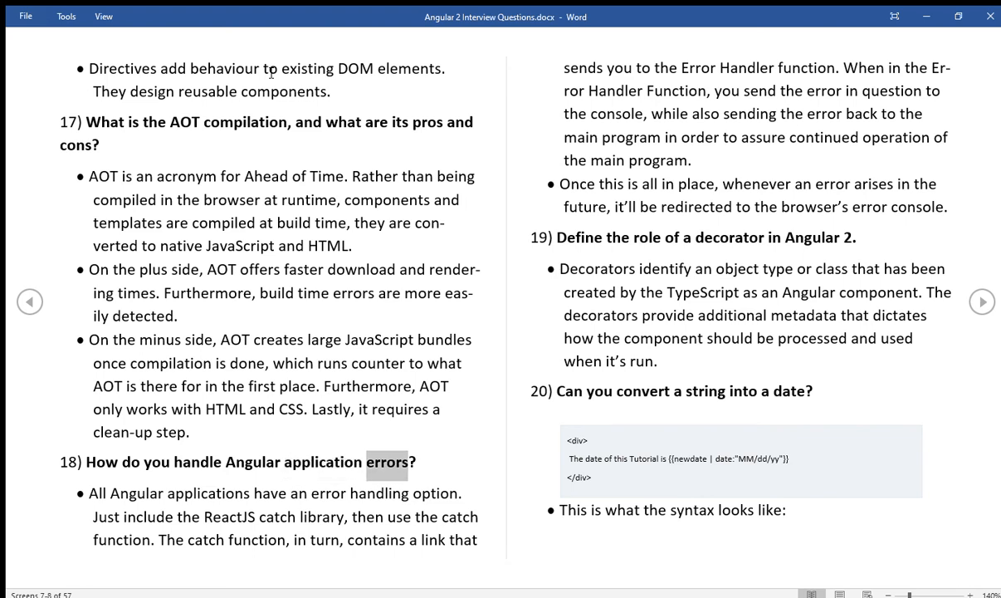
{"action": "double_click", "coordinate": [209, 493]}
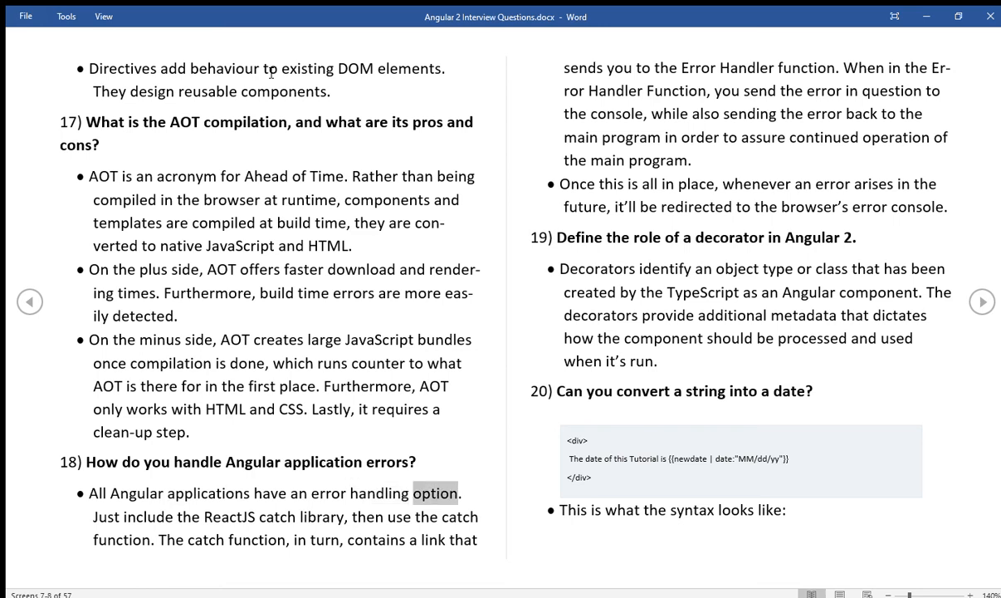
{"action": "double_click", "coordinate": [230, 517]}
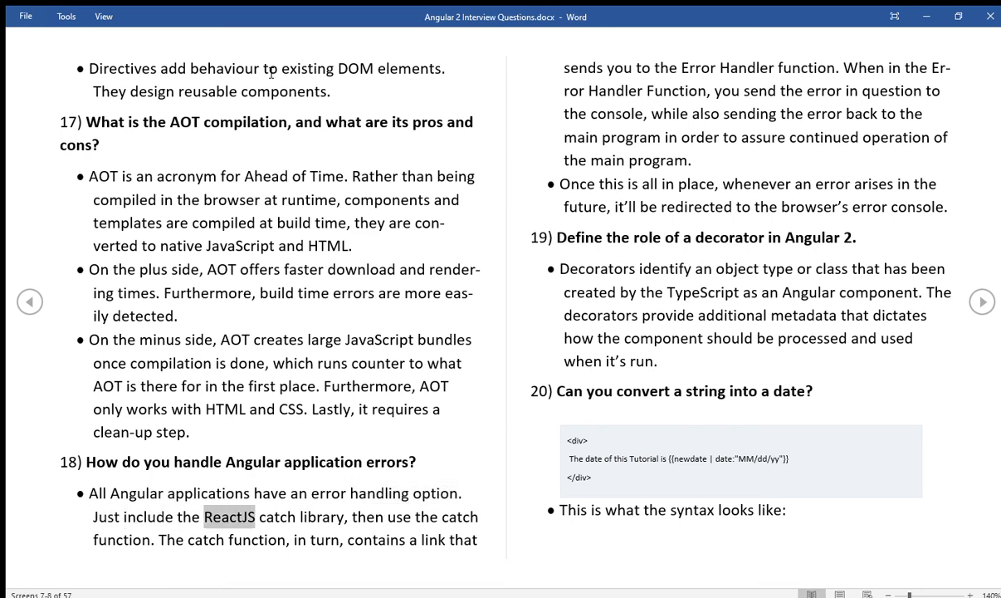
{"action": "double_click", "coordinate": [320, 516]}
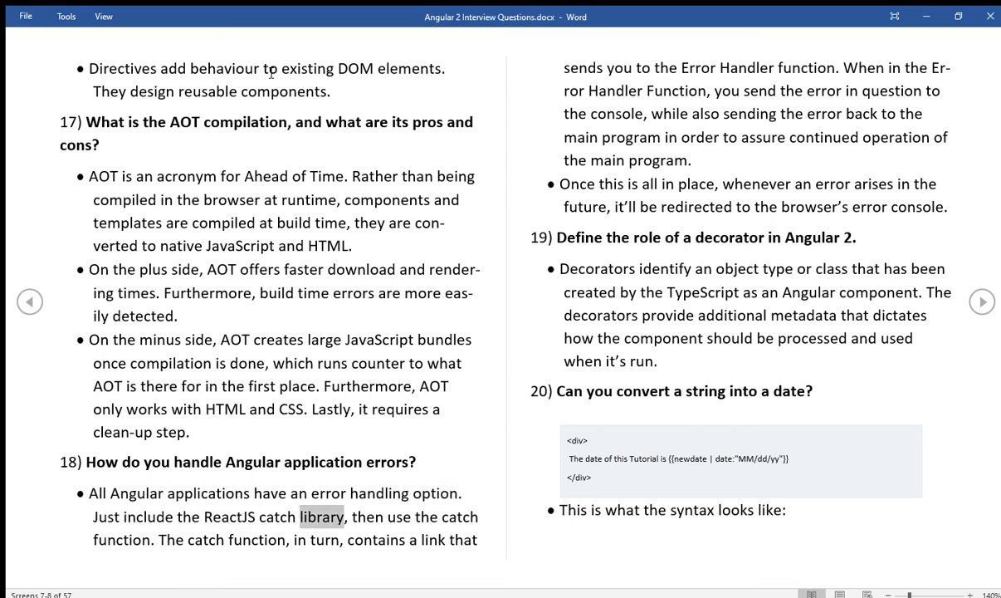
{"action": "double_click", "coordinate": [120, 540]}
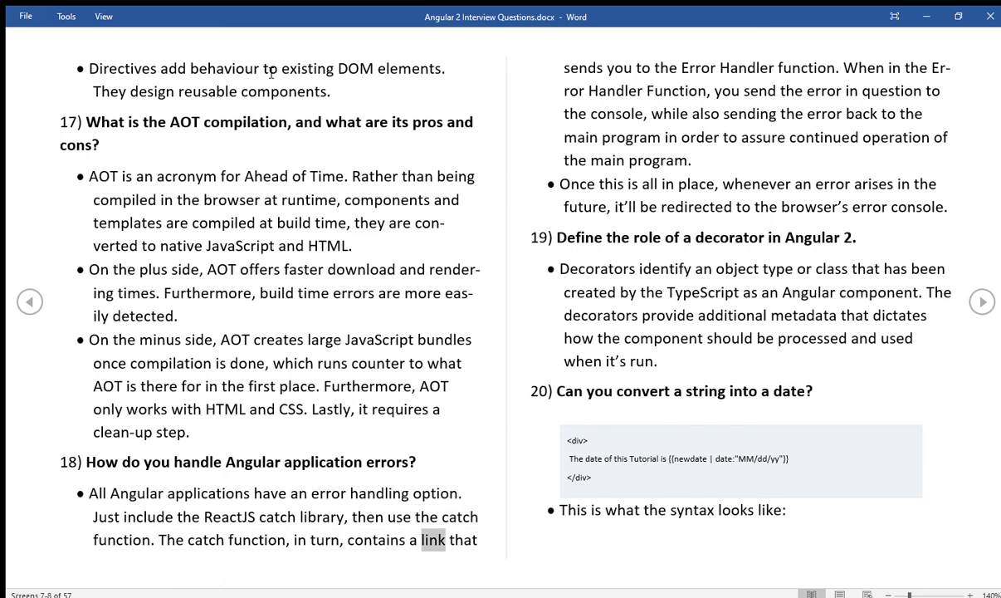
Follow Read Aloud into the right column through the Error Handler text
{"action": "double_click", "coordinate": [747, 68]}
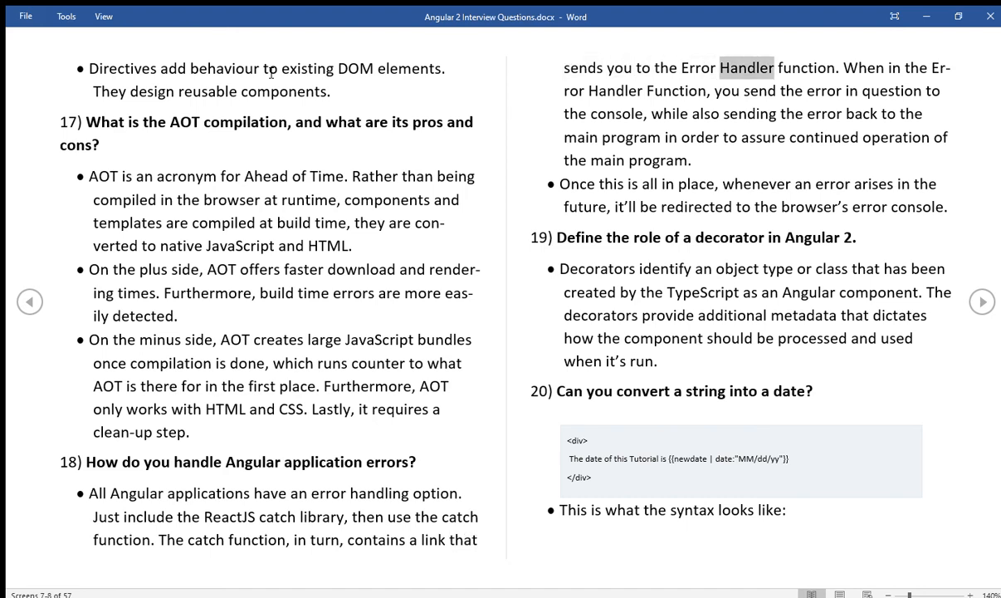
{"action": "double_click", "coordinate": [916, 68]}
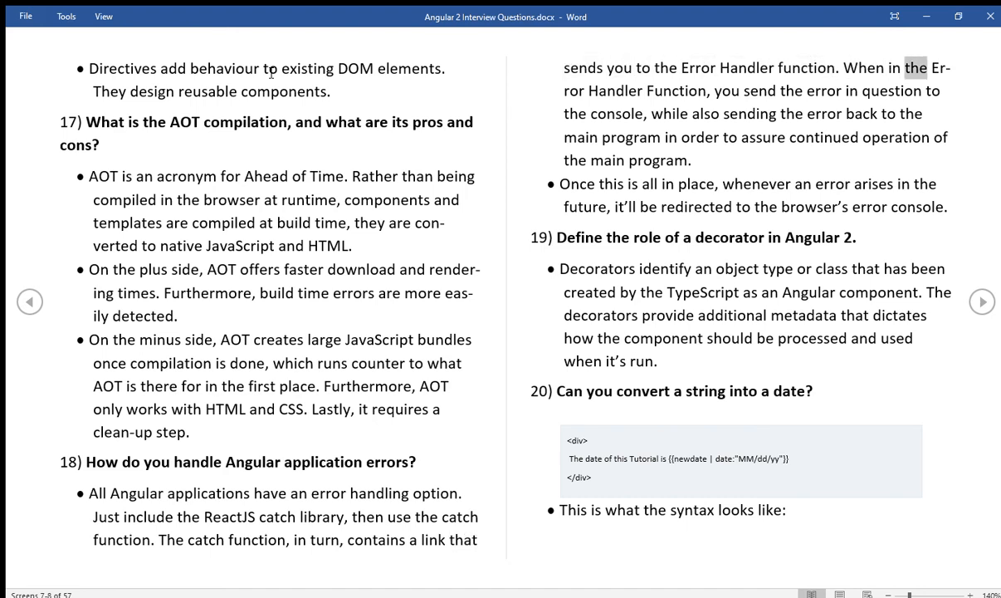
{"action": "double_click", "coordinate": [676, 90]}
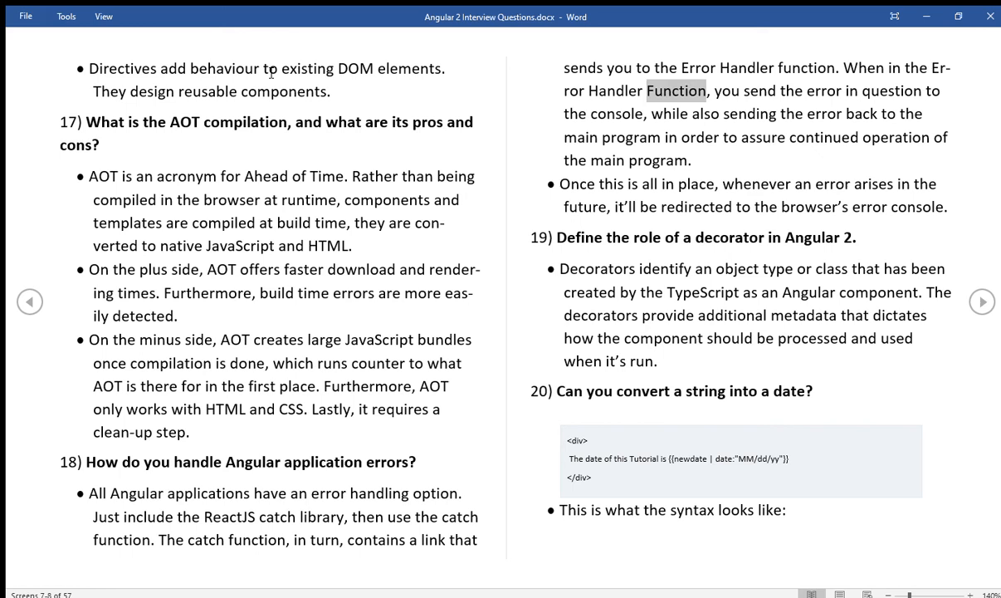
{"action": "double_click", "coordinate": [891, 90]}
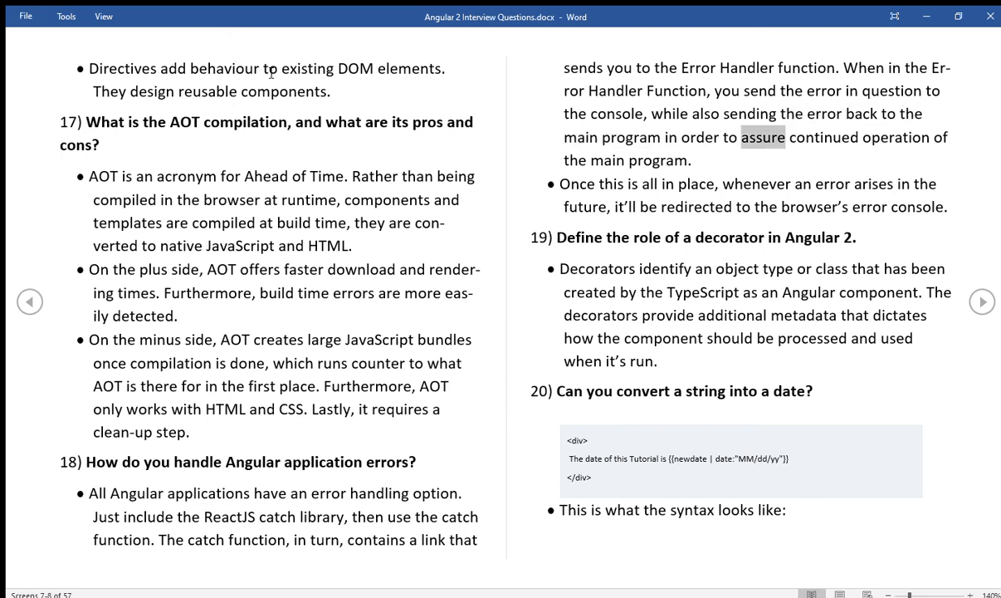
Follow the 'Once this is all in place' bullet and the question 19 decorator heading
{"action": "double_click", "coordinate": [575, 161]}
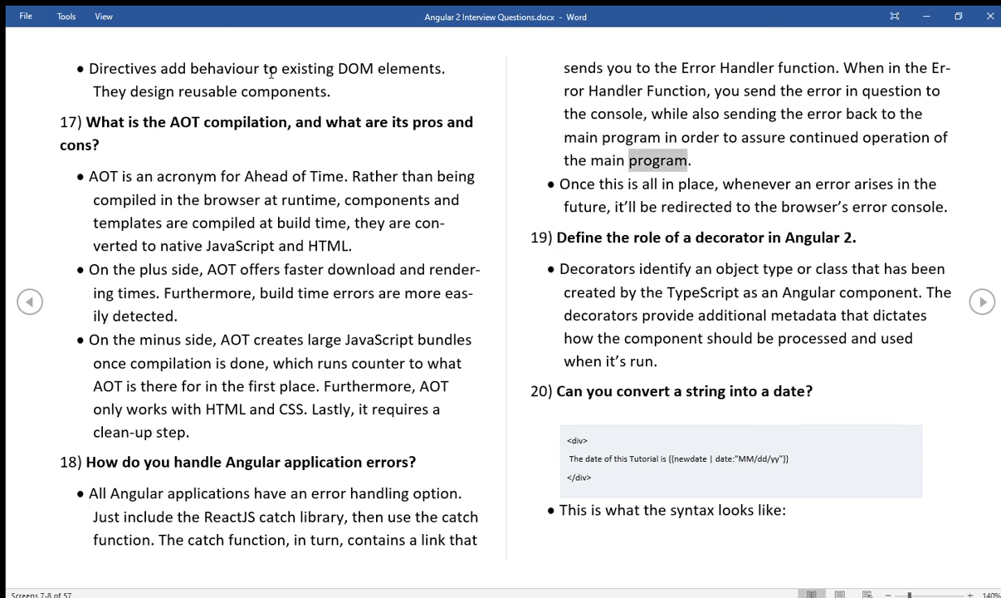
{"action": "double_click", "coordinate": [697, 184]}
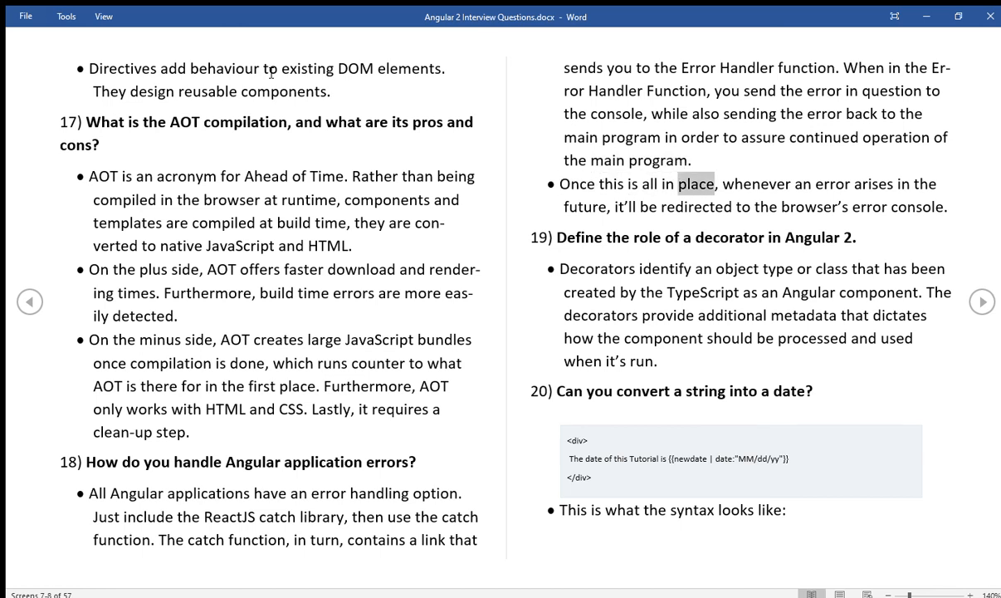
{"action": "double_click", "coordinate": [872, 183]}
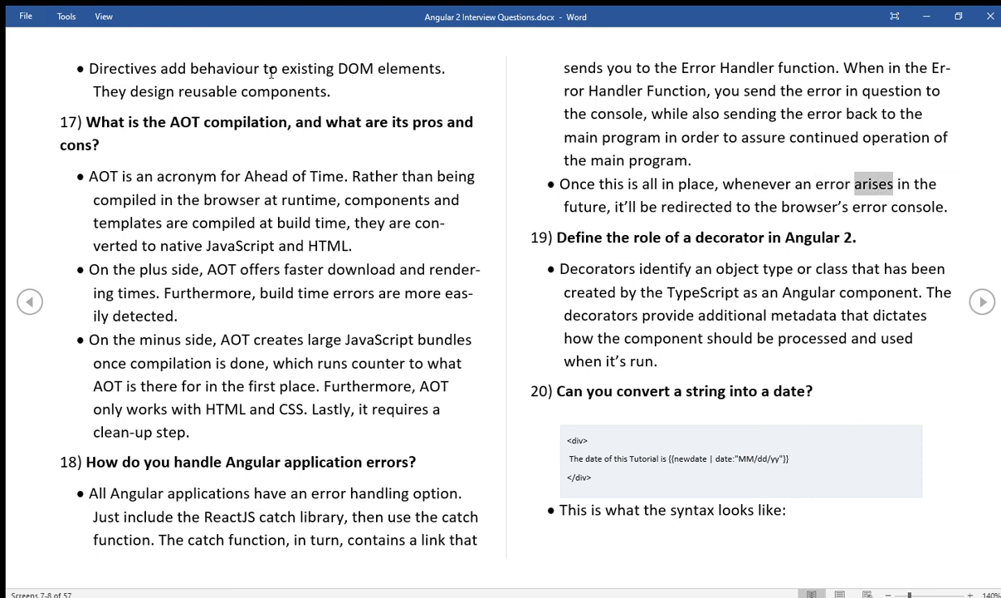
{"action": "double_click", "coordinate": [615, 206]}
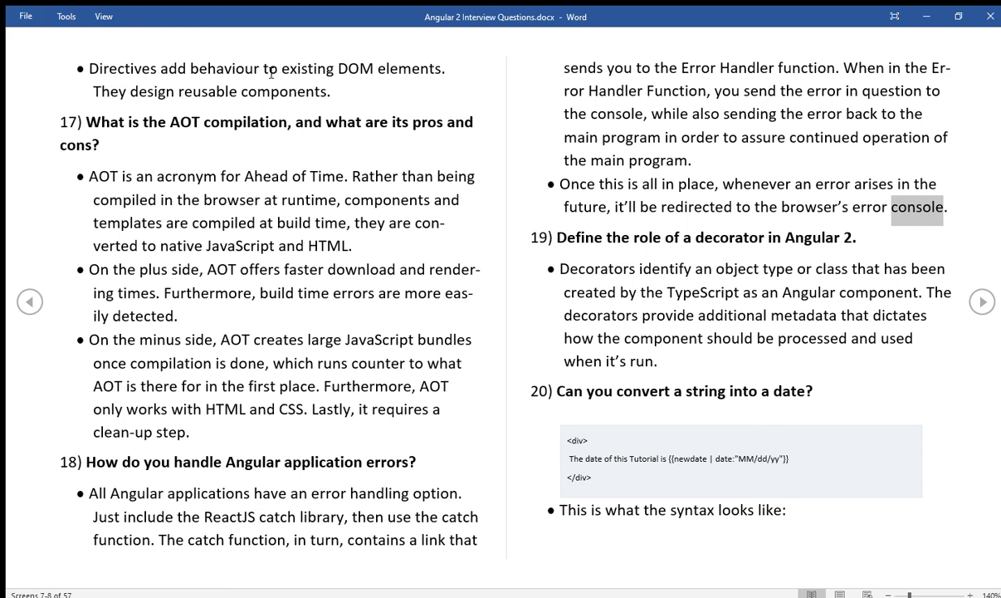
{"action": "double_click", "coordinate": [579, 237]}
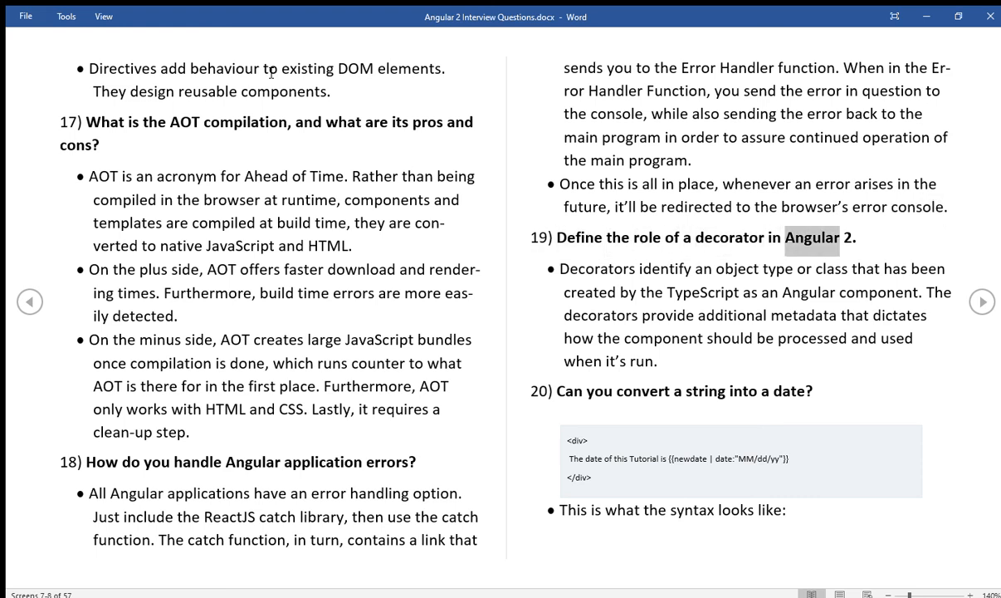
Follow the decorators bullet read aloud, continuing into the question 20 string-to-date heading
{"action": "double_click", "coordinate": [596, 268]}
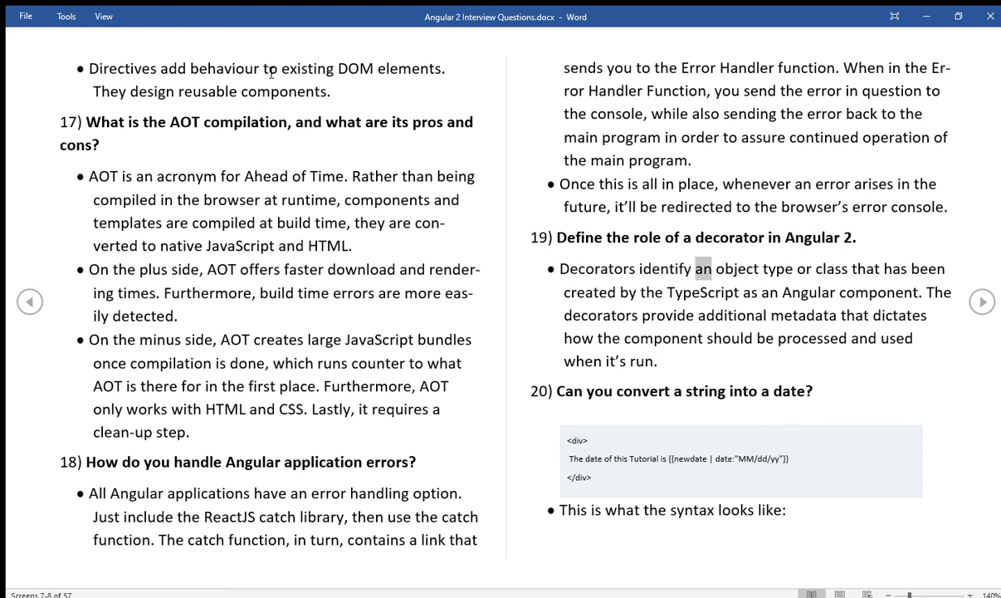
{"action": "double_click", "coordinate": [896, 268]}
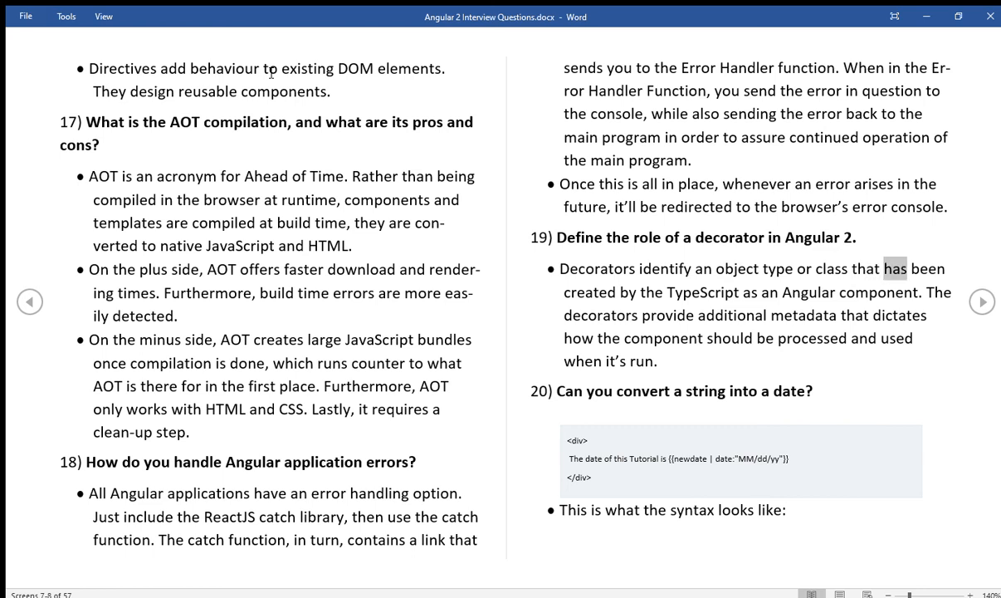
{"action": "double_click", "coordinate": [702, 292]}
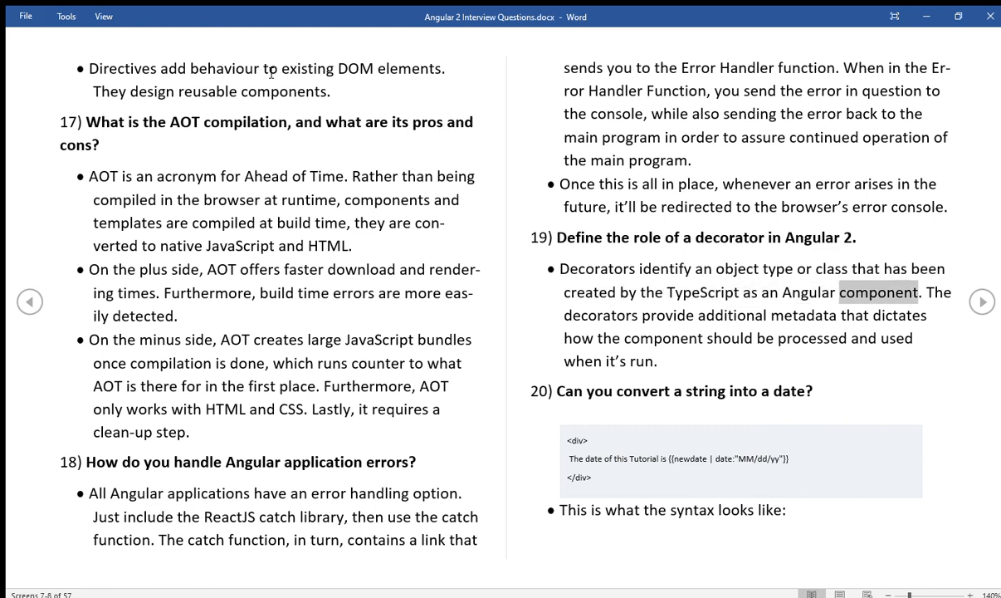
{"action": "double_click", "coordinate": [667, 314]}
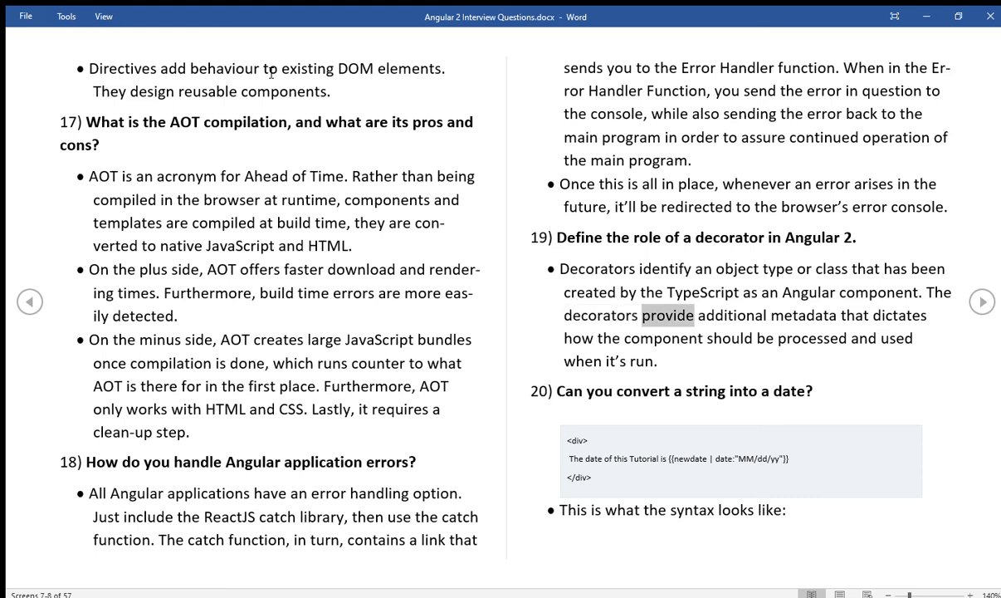
{"action": "double_click", "coordinate": [901, 314]}
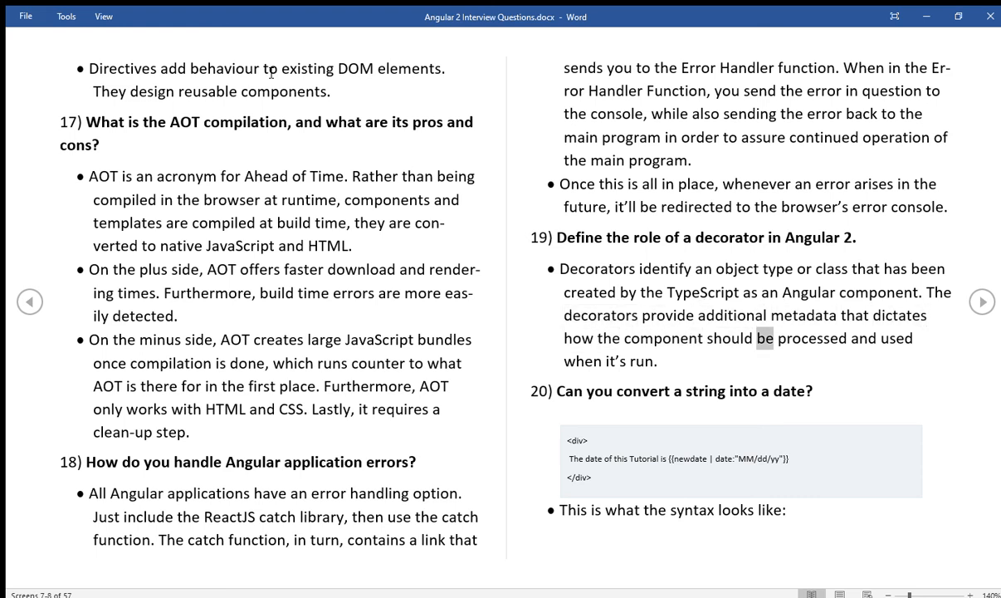
{"action": "double_click", "coordinate": [641, 361]}
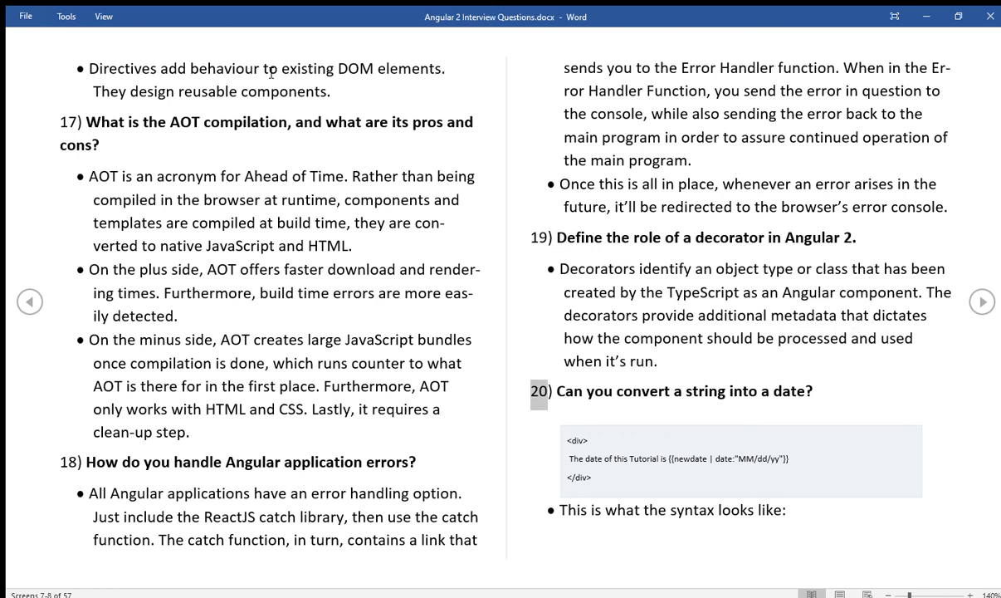
{"action": "double_click", "coordinate": [705, 391]}
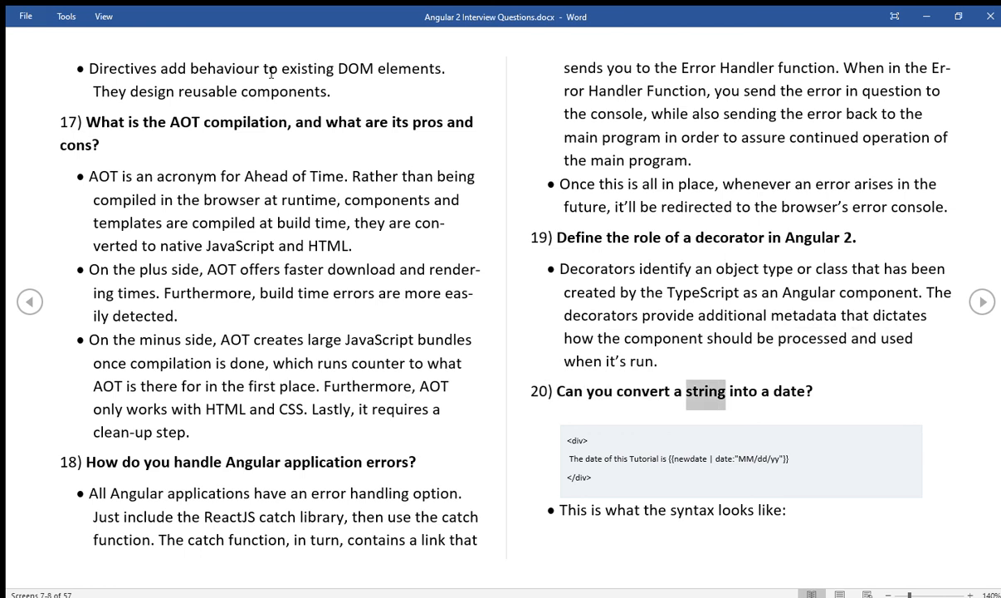